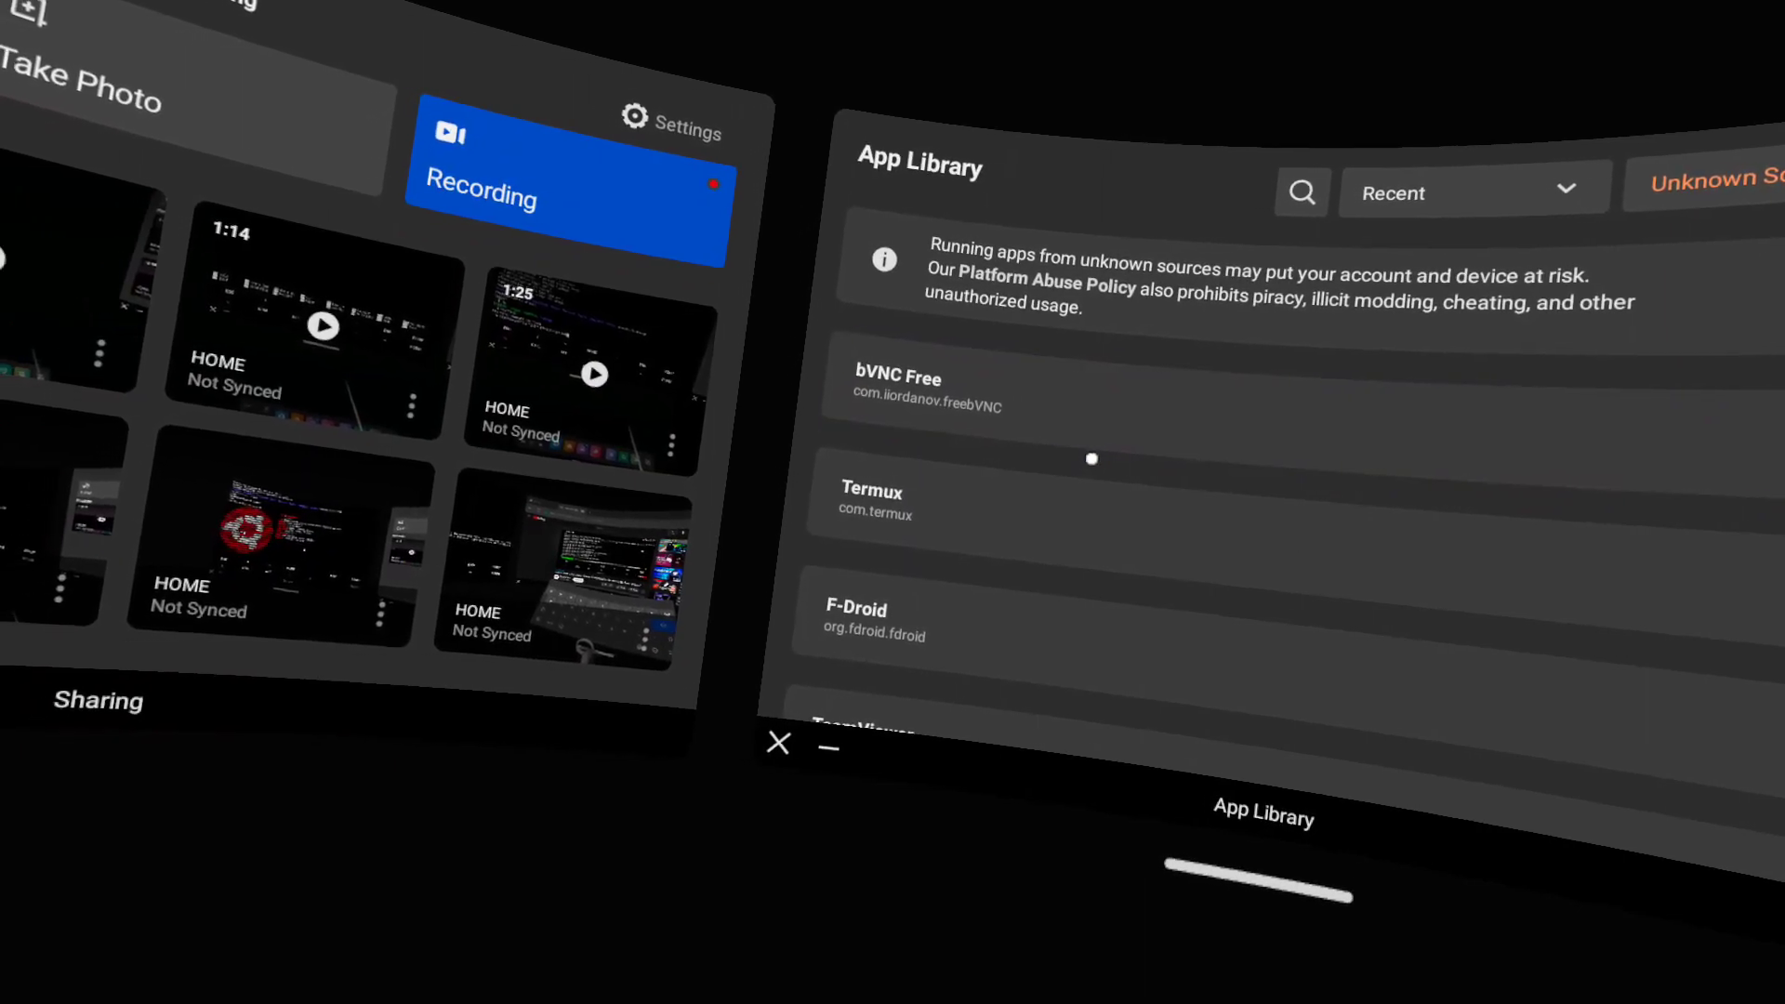
Step: Filter the App Library to Unknown Sources and launch Termux
click(935, 390)
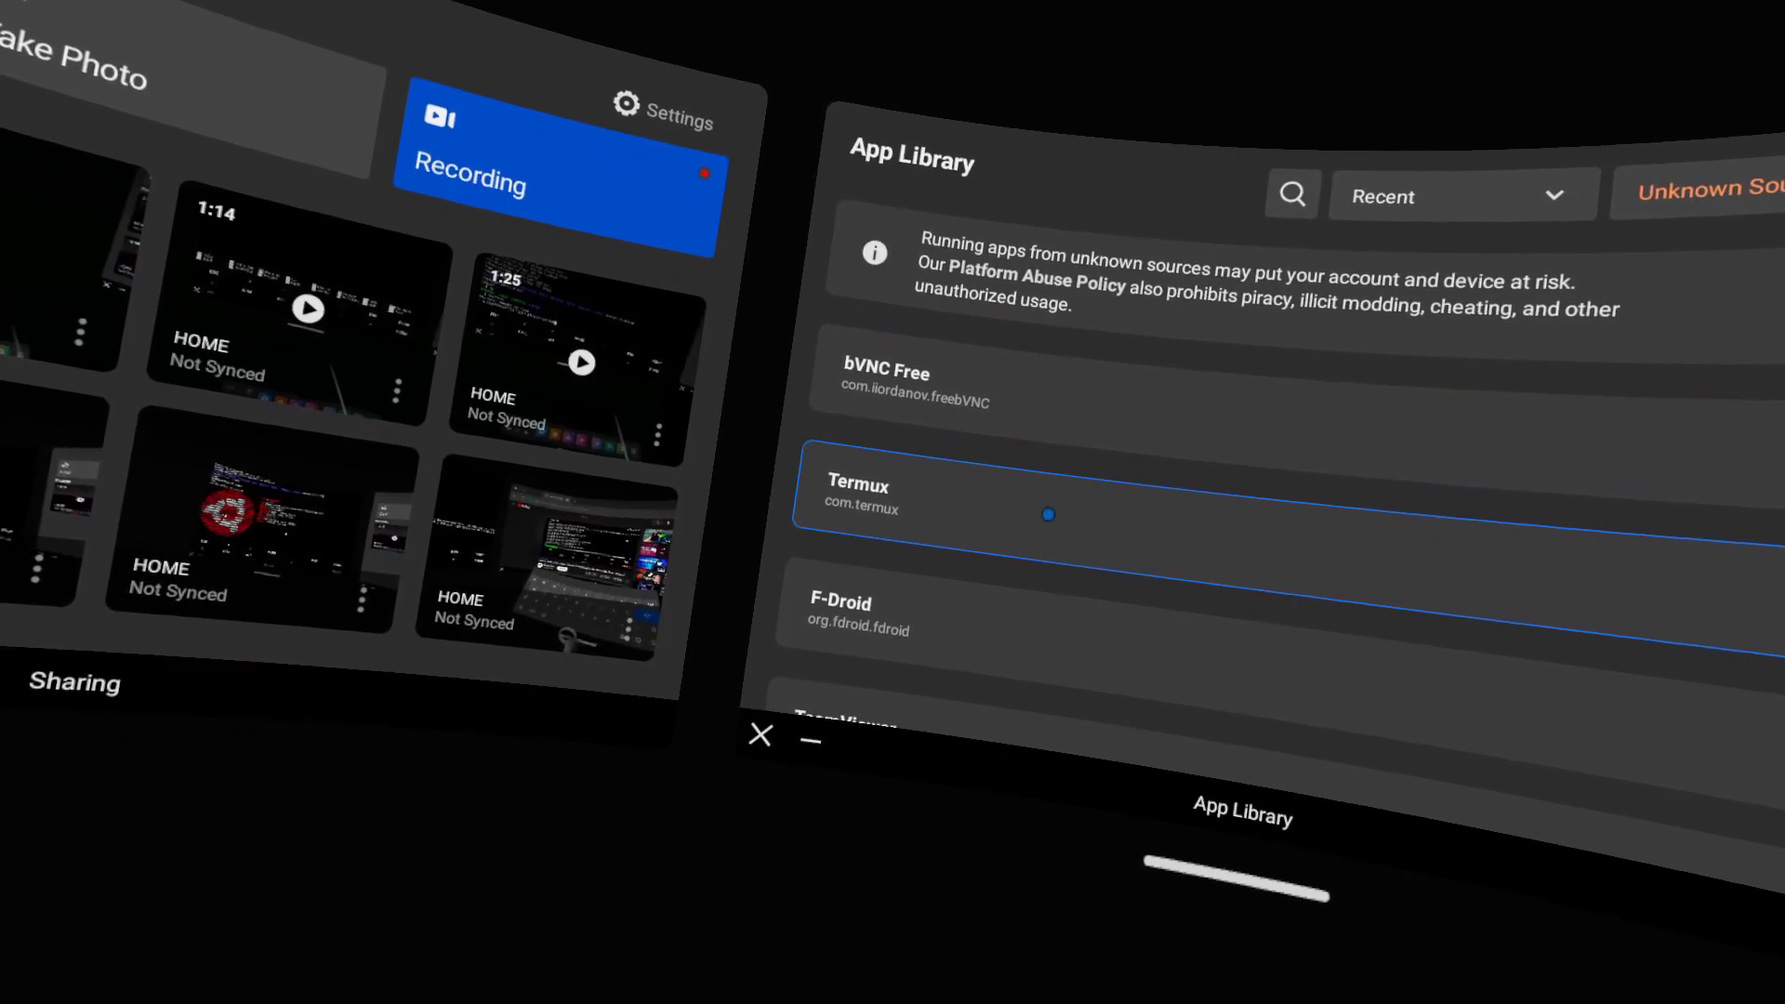
click(858, 493)
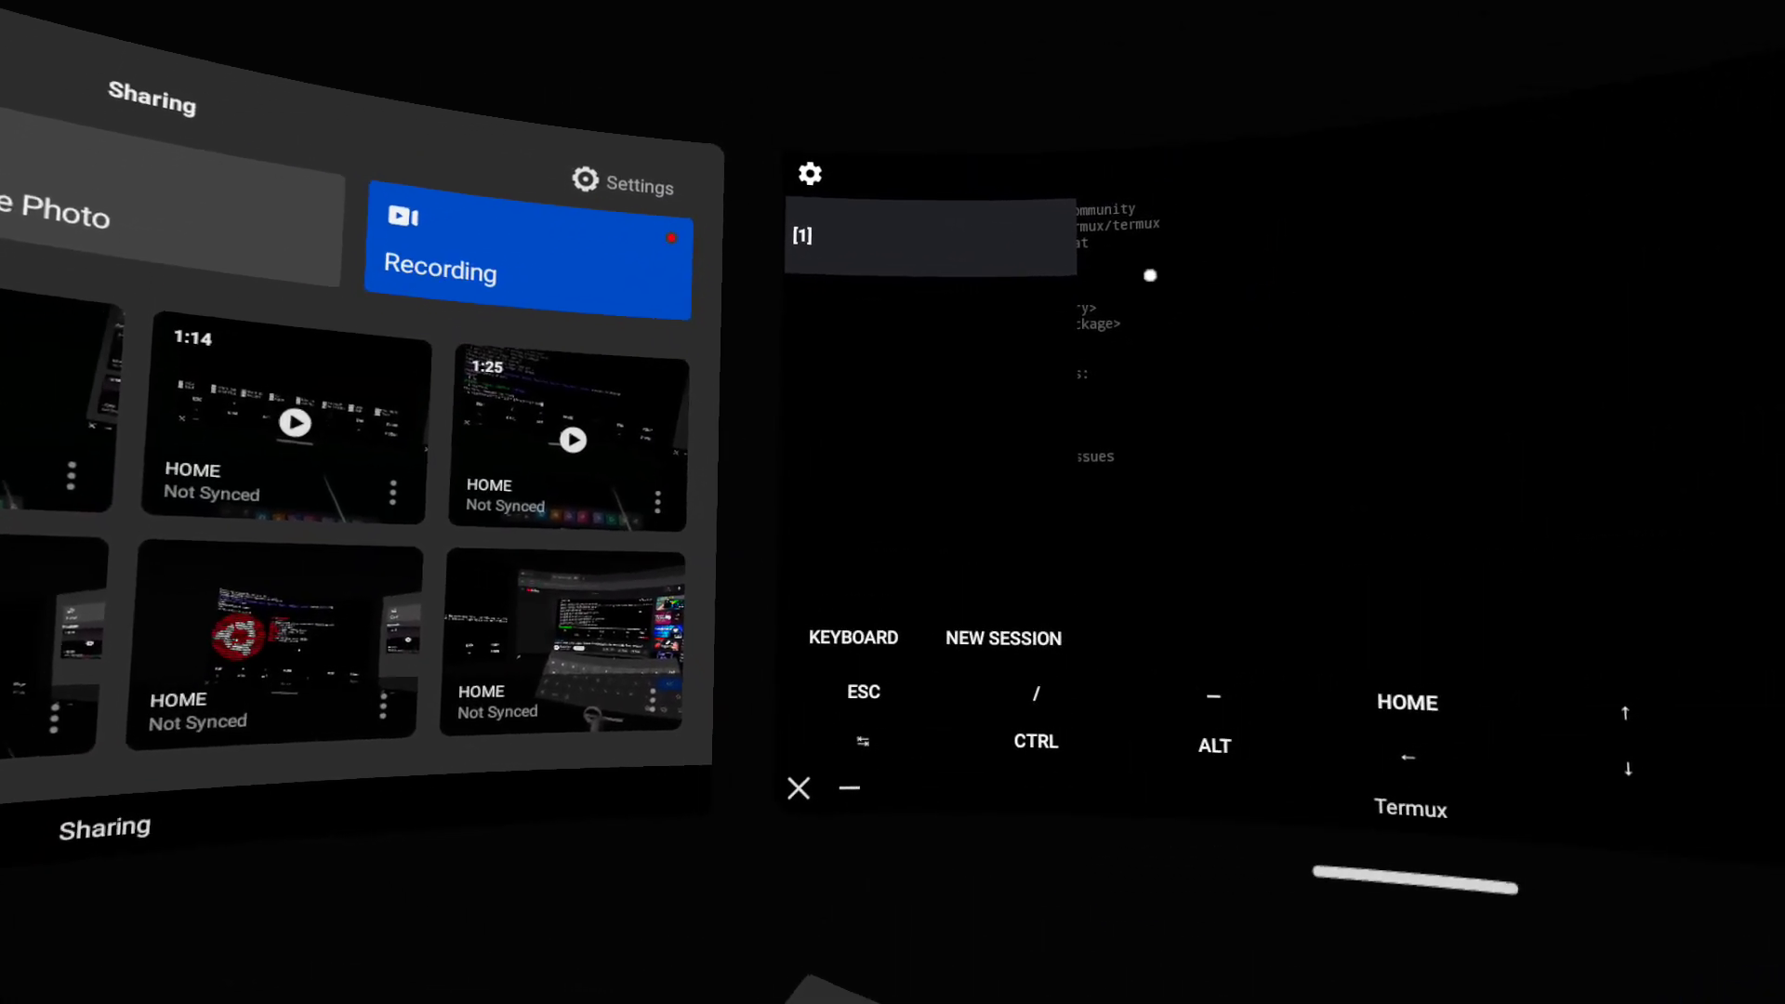
Step: View Termux's About page showing version 0.118.0 and the Quest device's software and hardware details
click(811, 175)
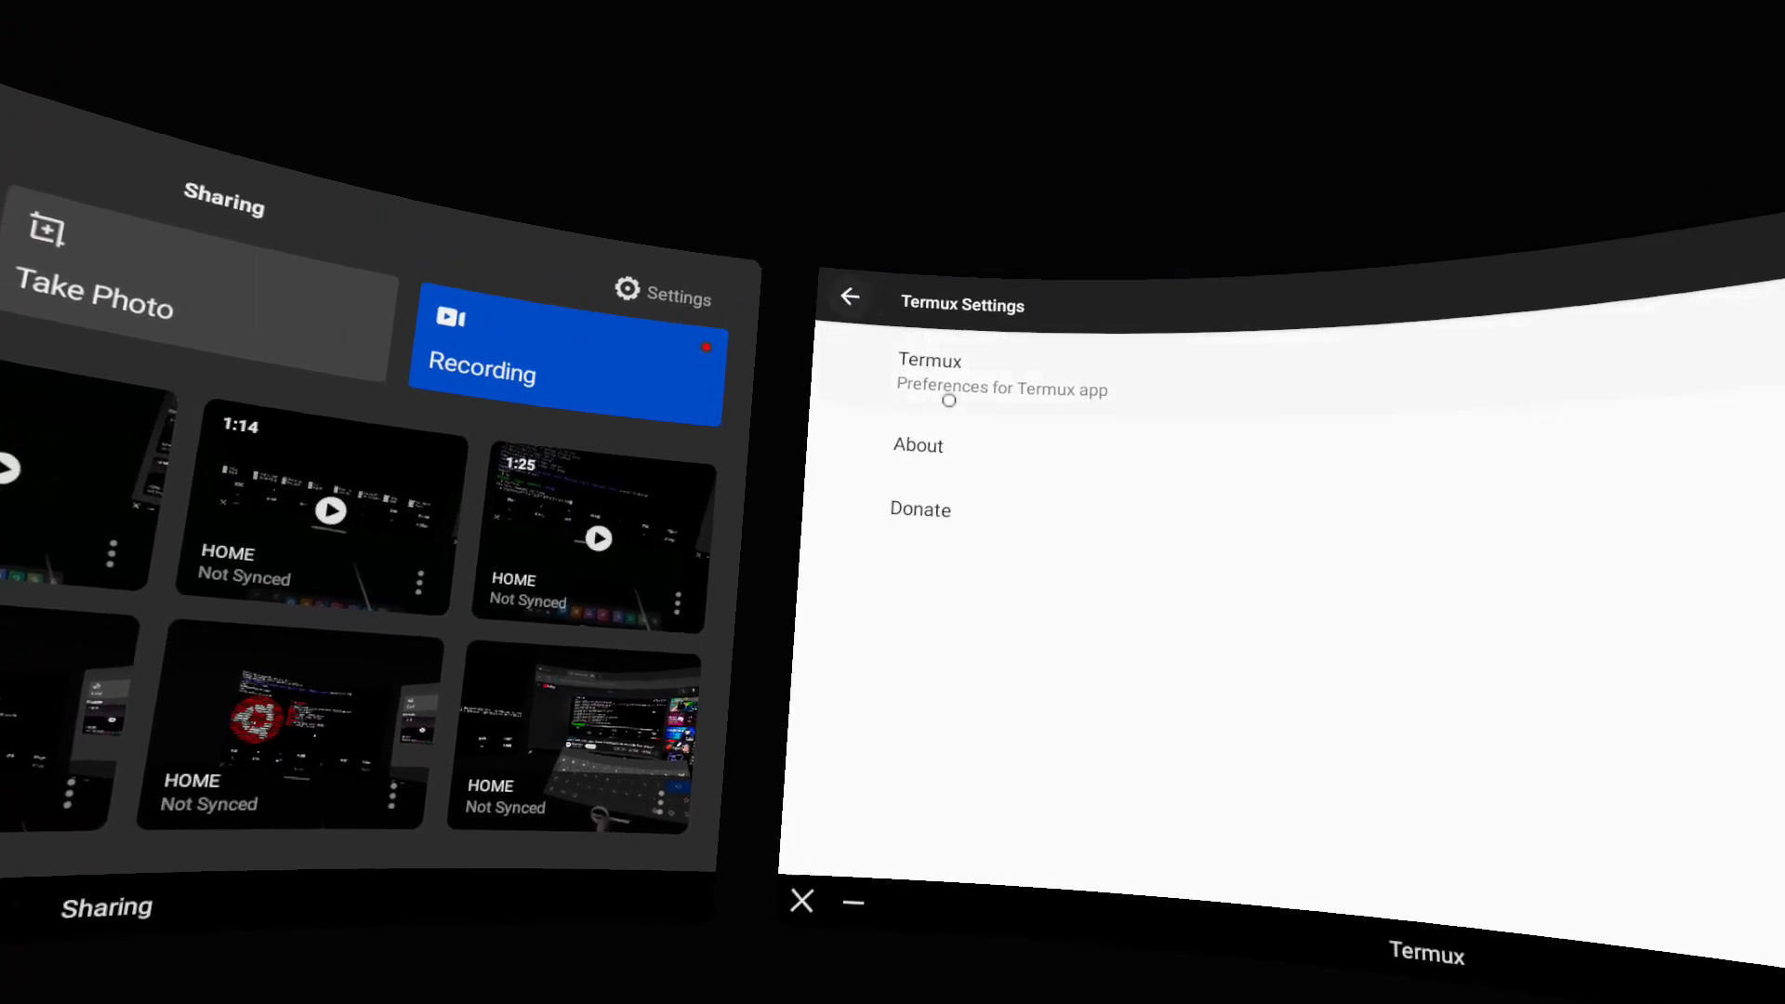
click(918, 446)
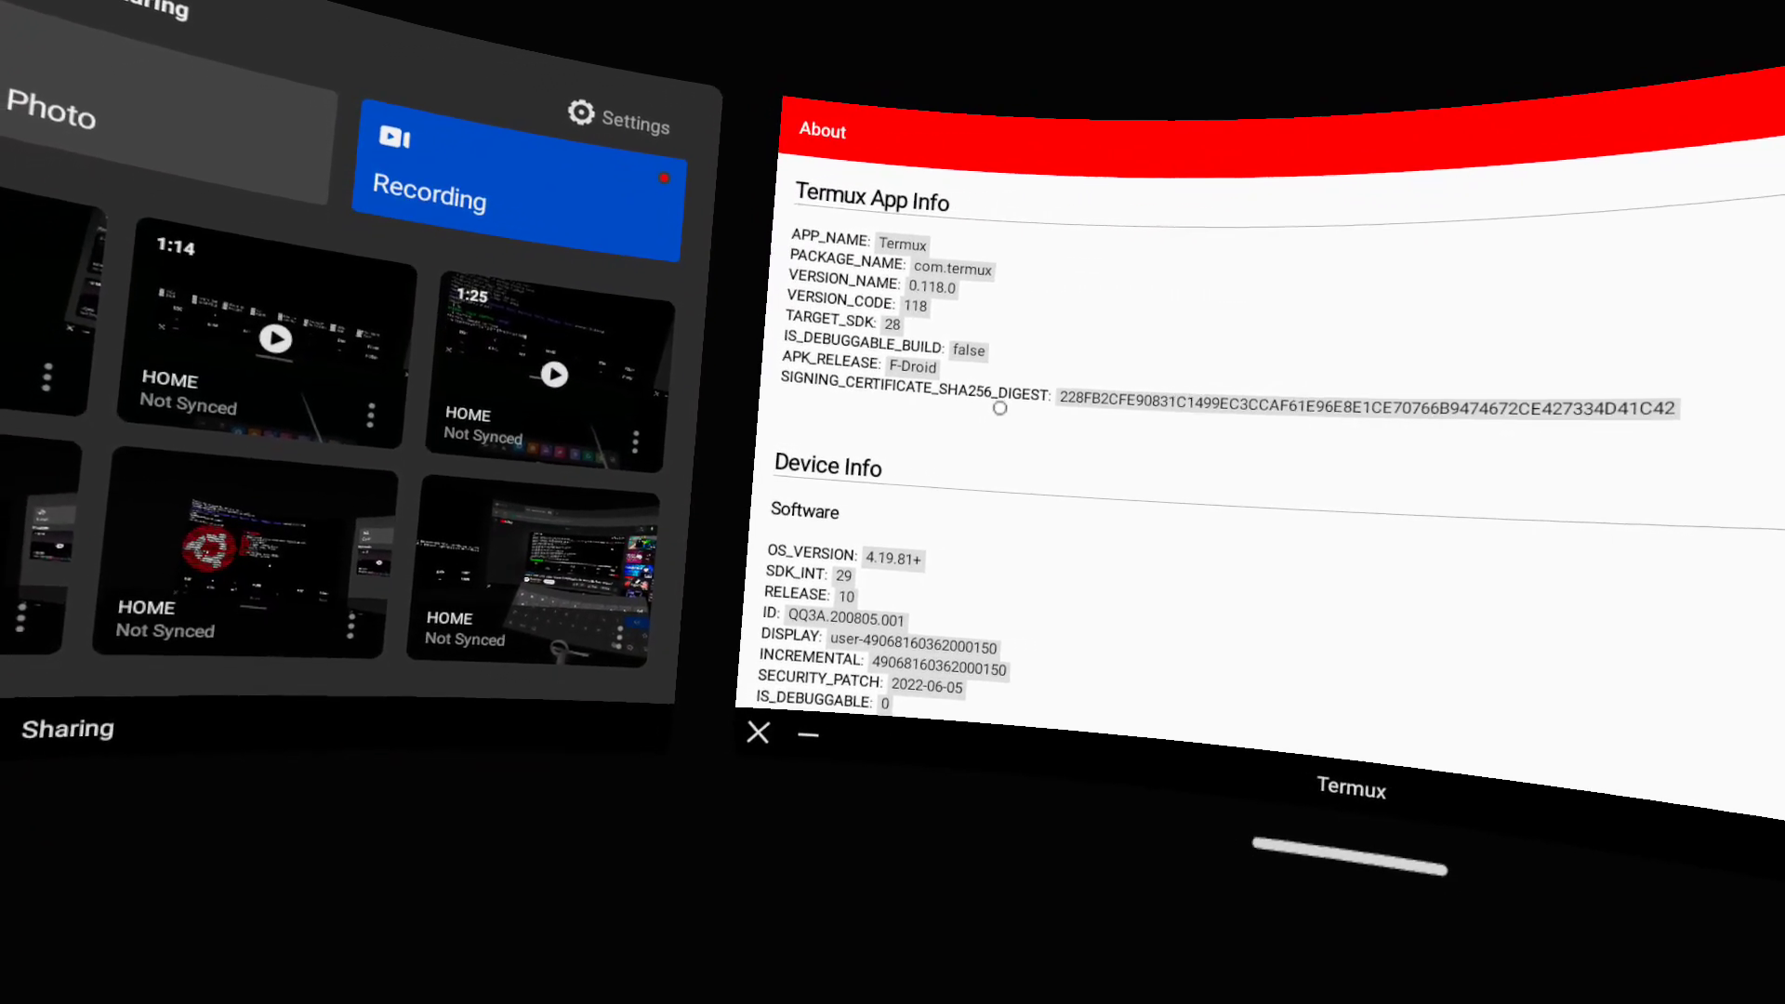
scroll(down, 3)
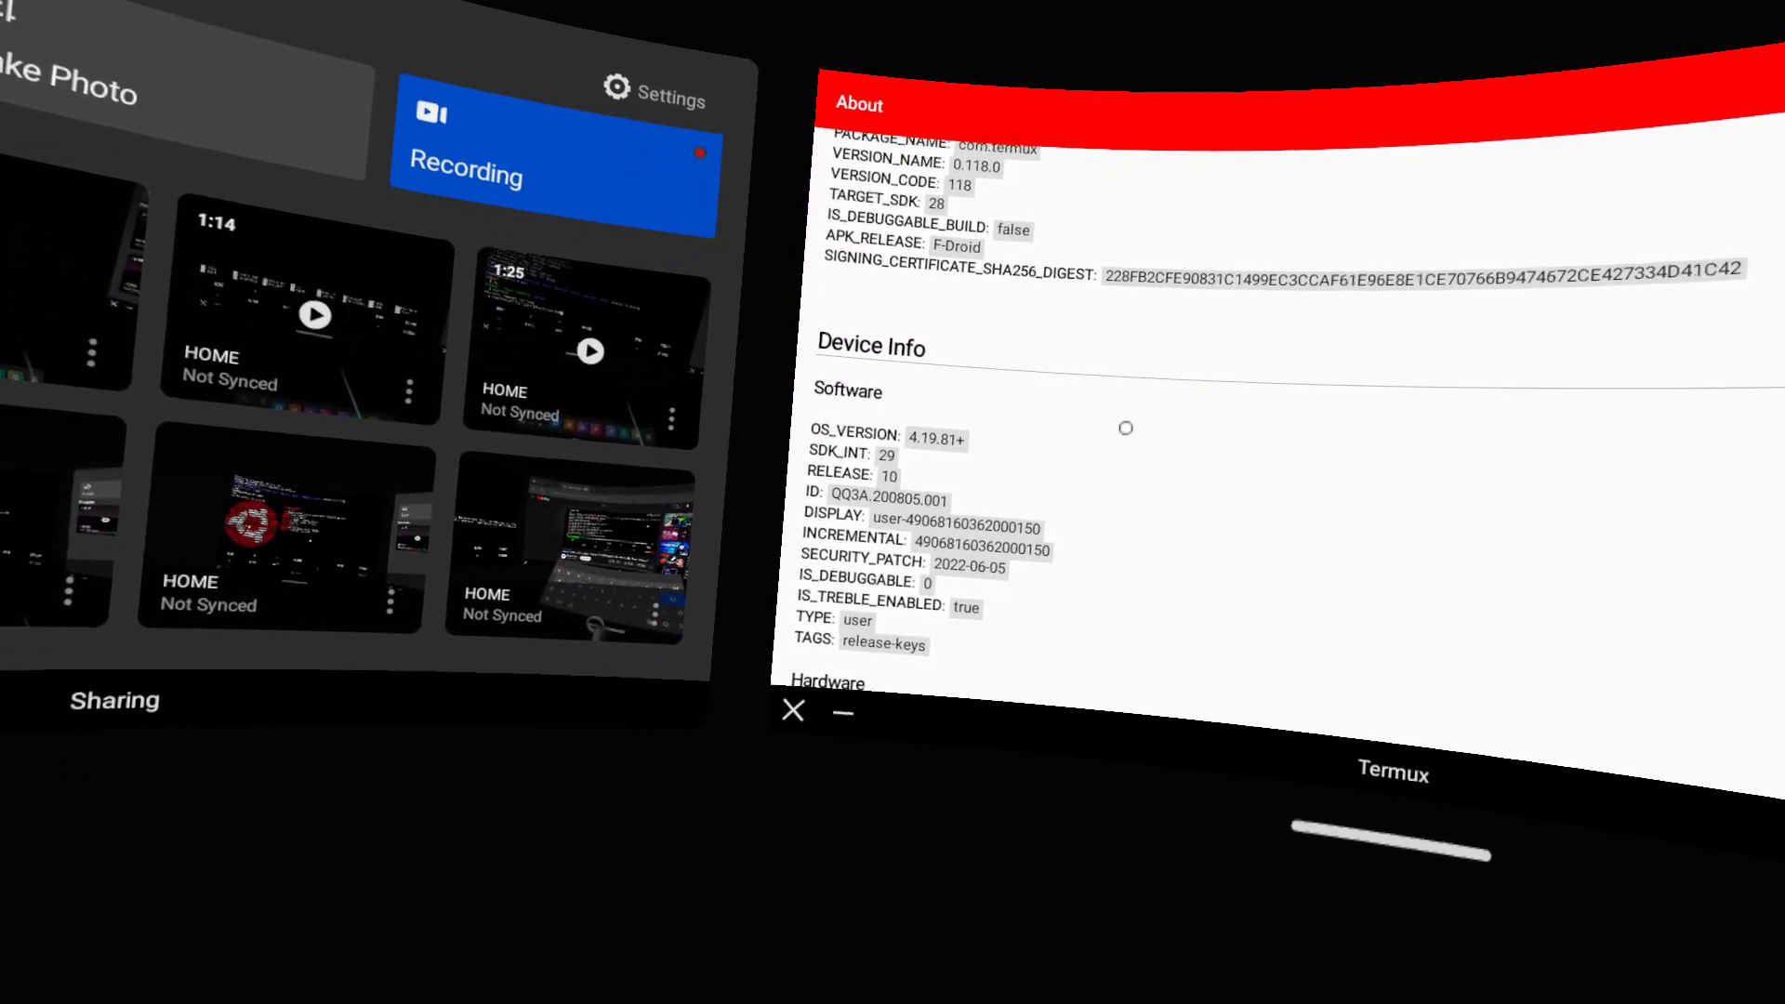
scroll(down, 3)
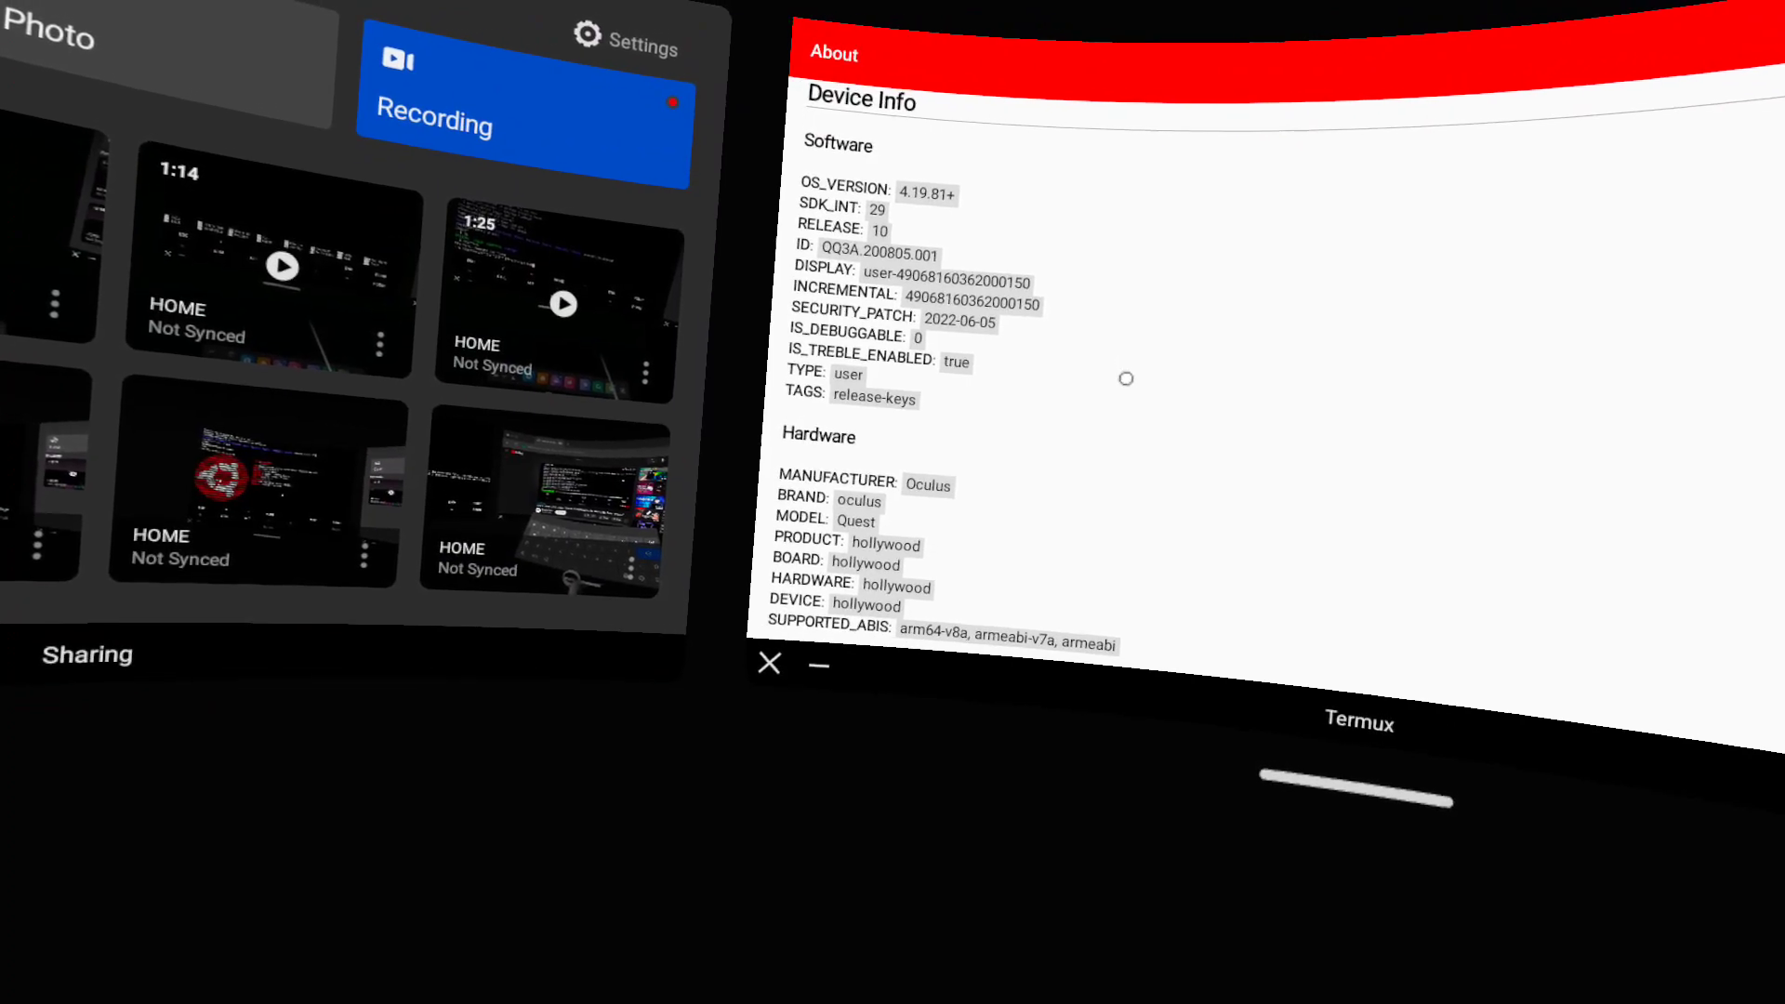
scroll(down, 3)
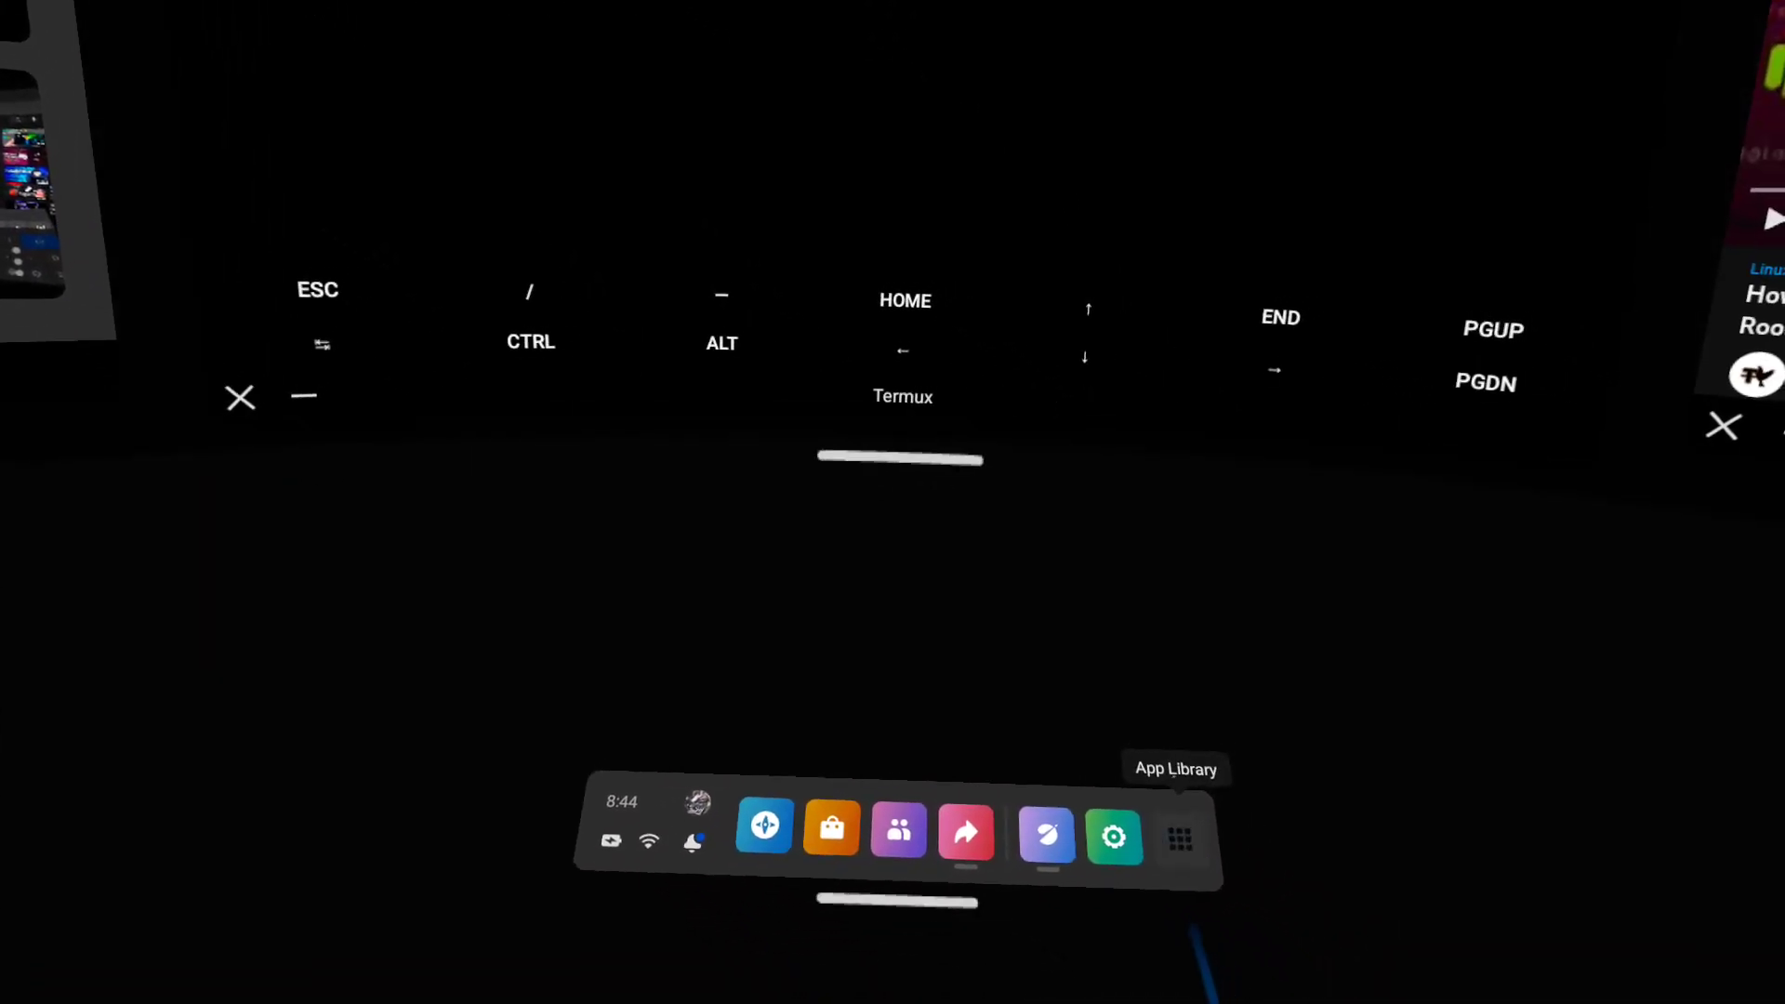
Step: Launch F-Droid from the App Library via the universal menu dock
click(1179, 838)
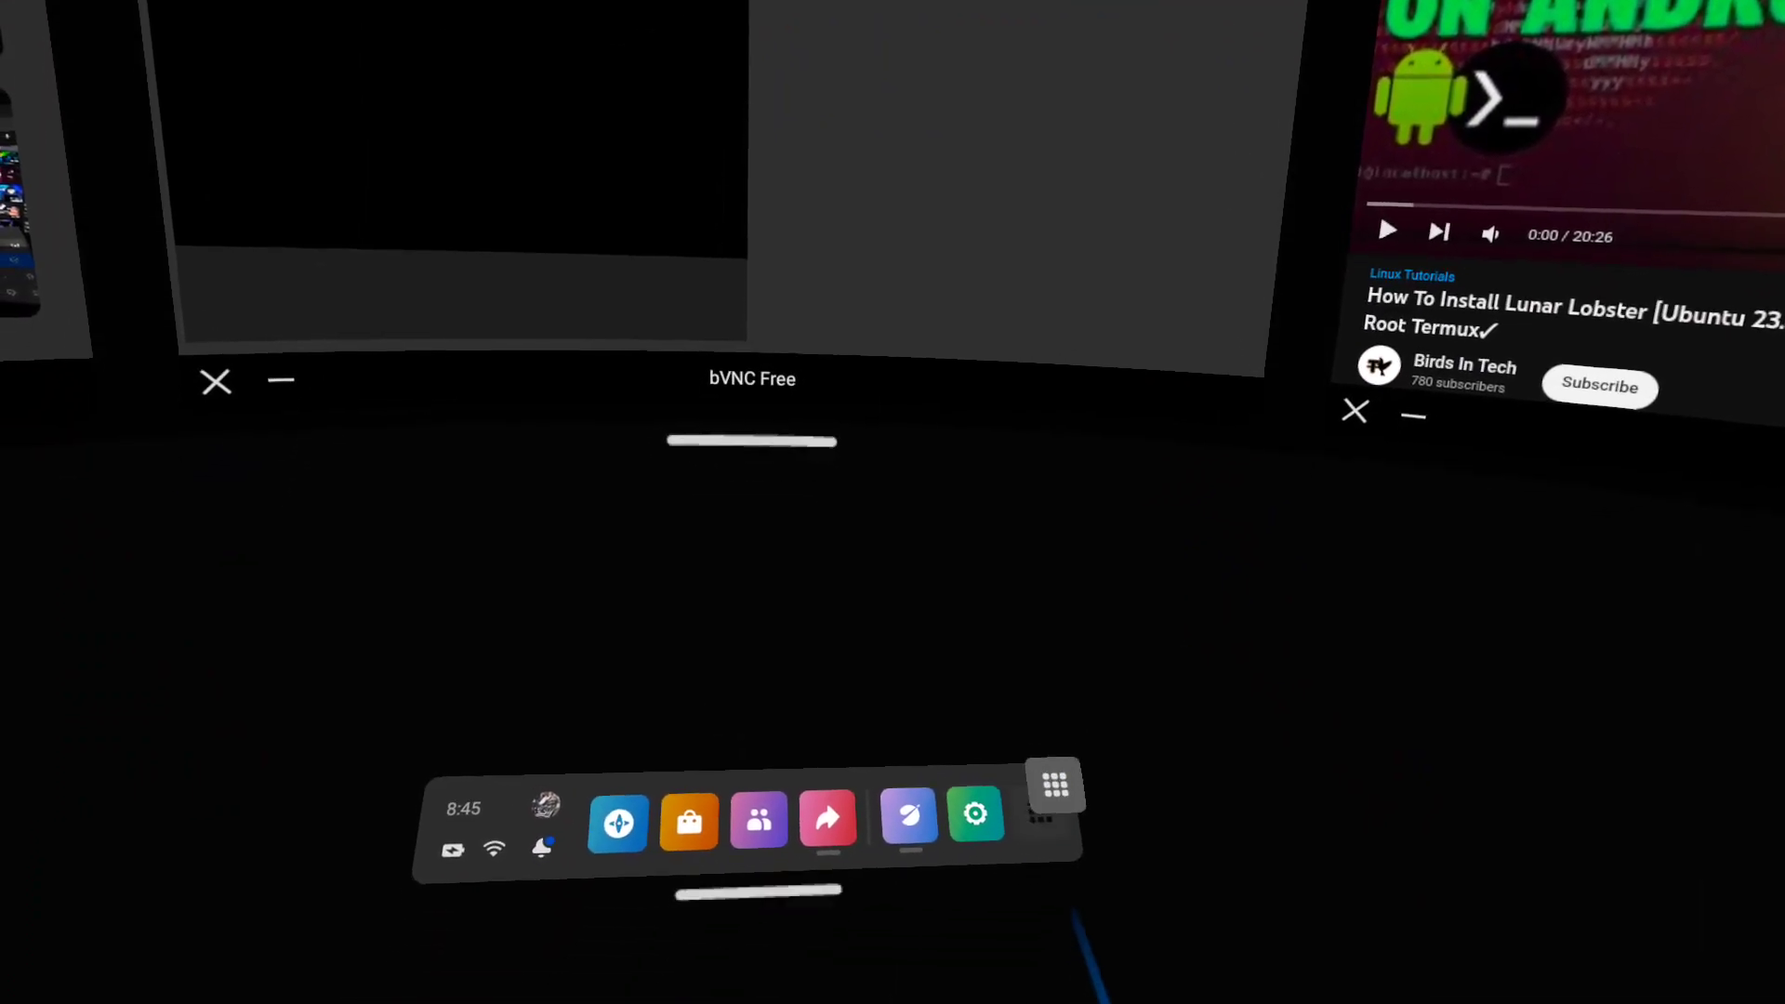
click(1056, 792)
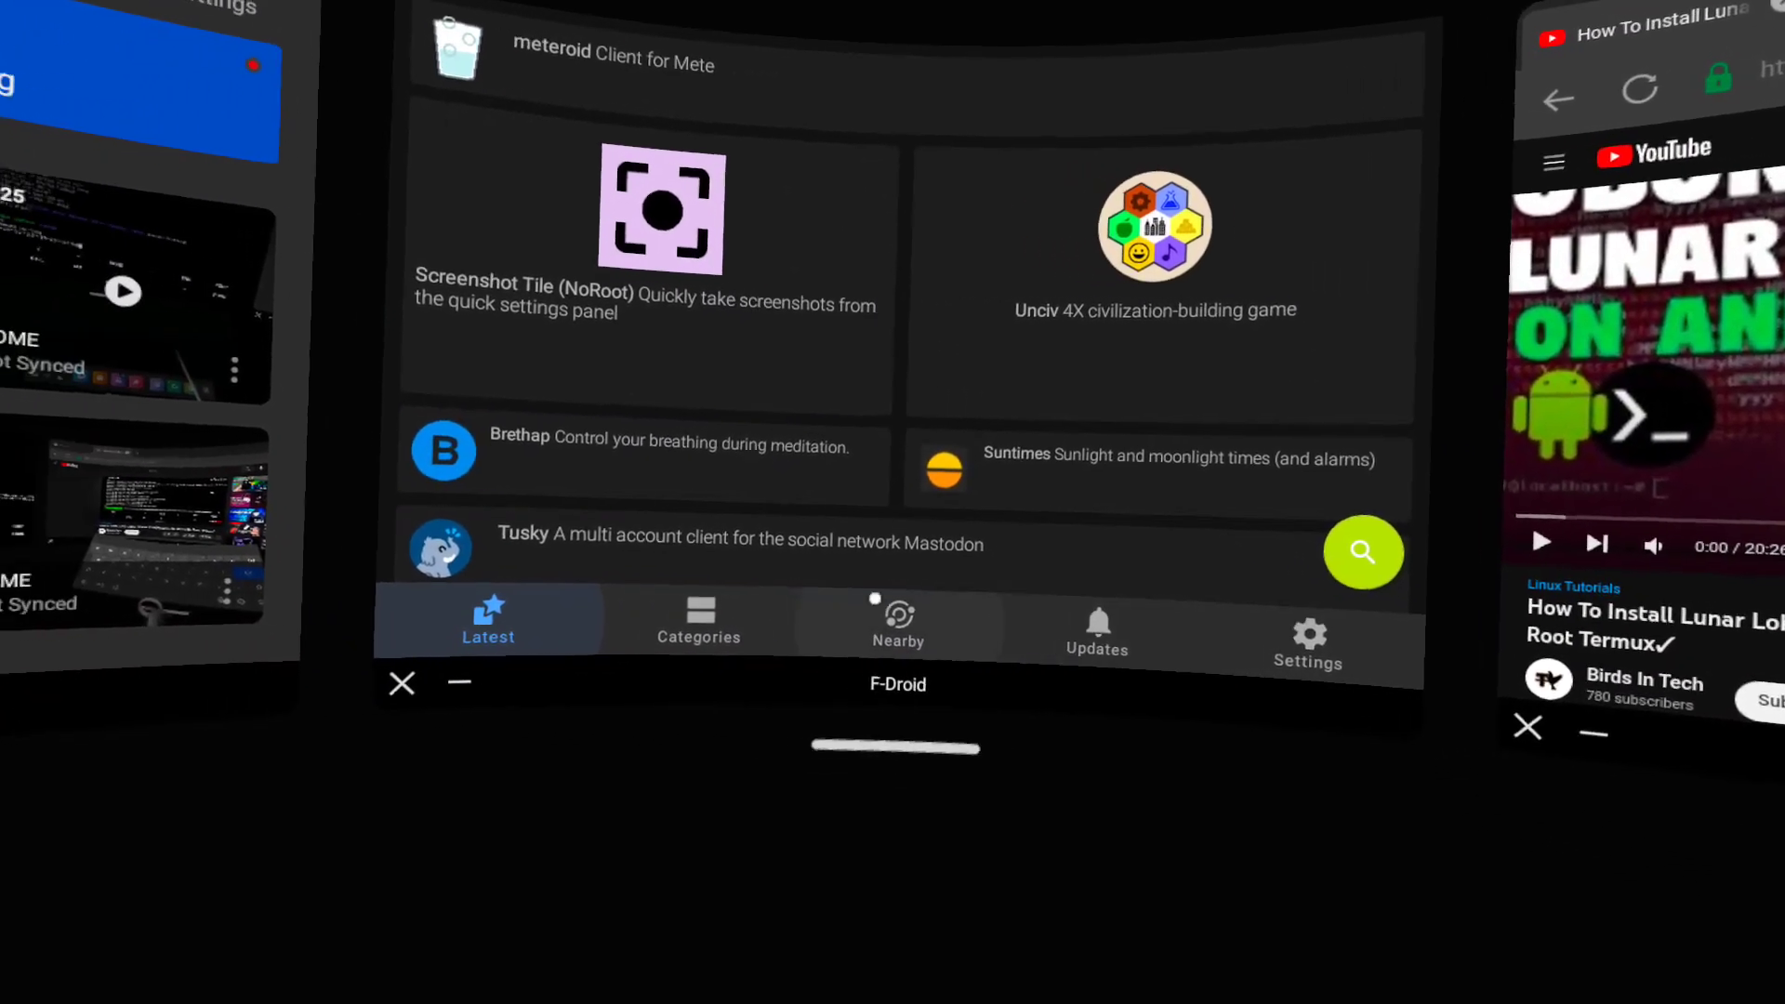
Step: Search F-Droid for 'termux' and install the Termux:Styling plugin, confirming the install dialog
click(1365, 554)
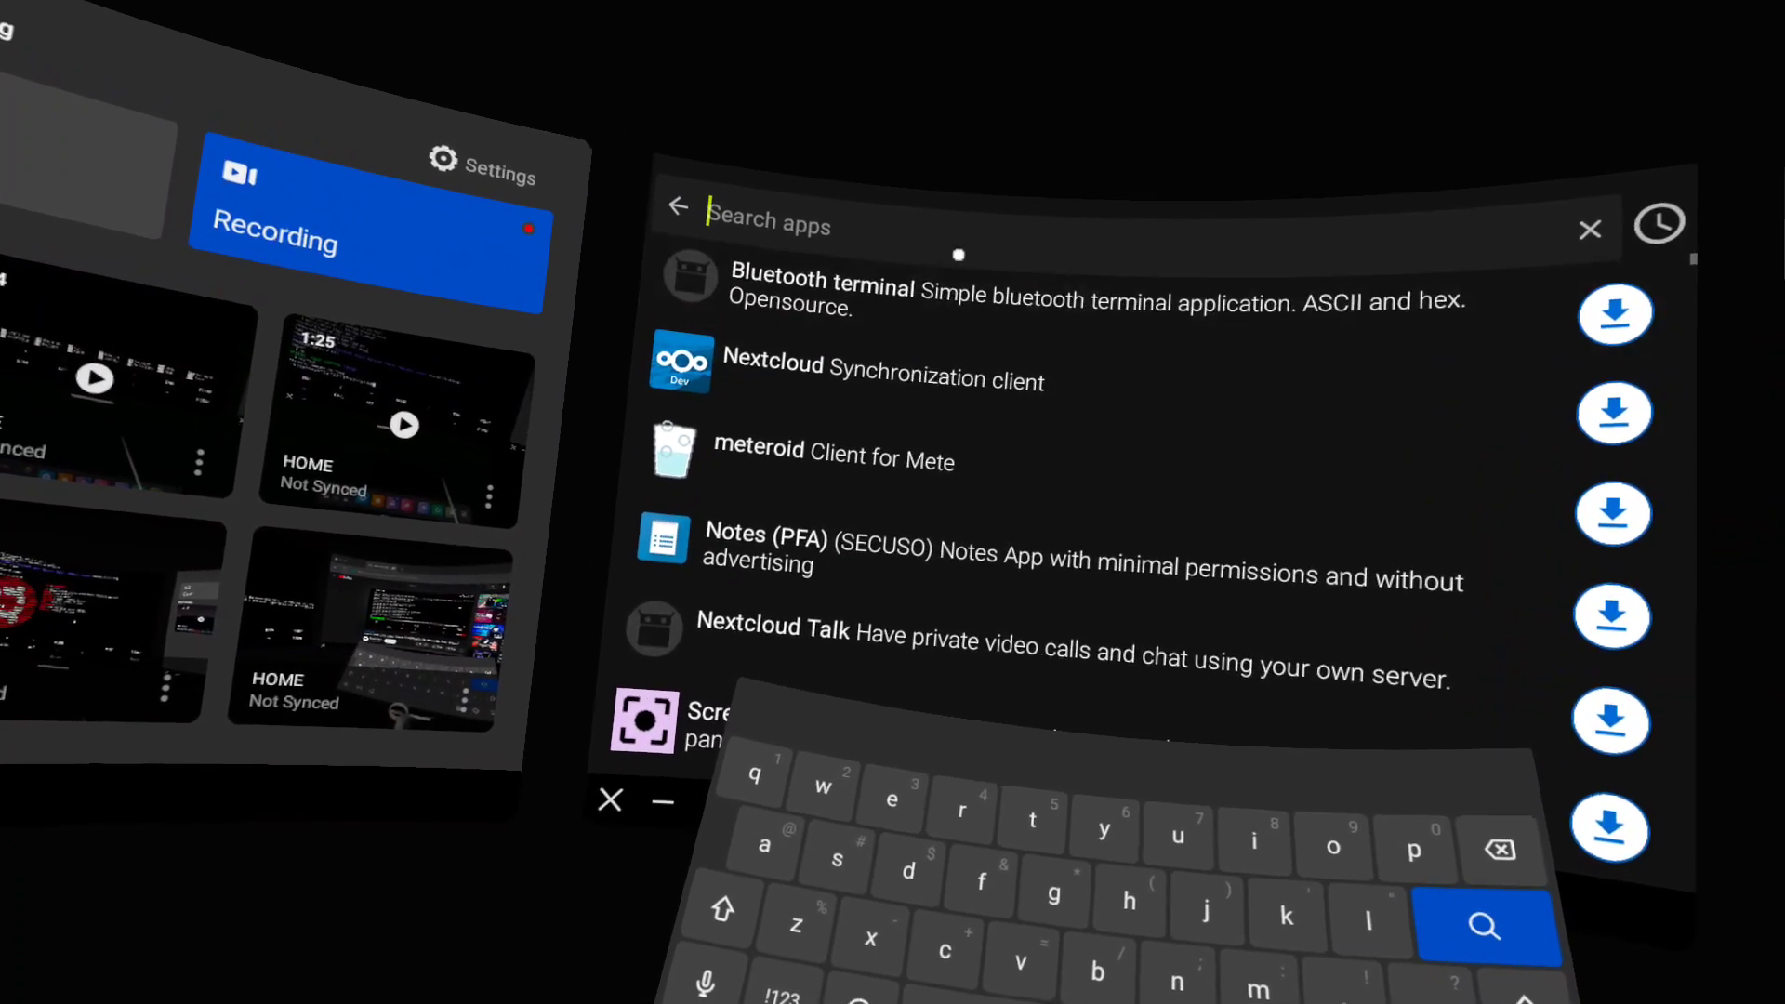
text(termux)
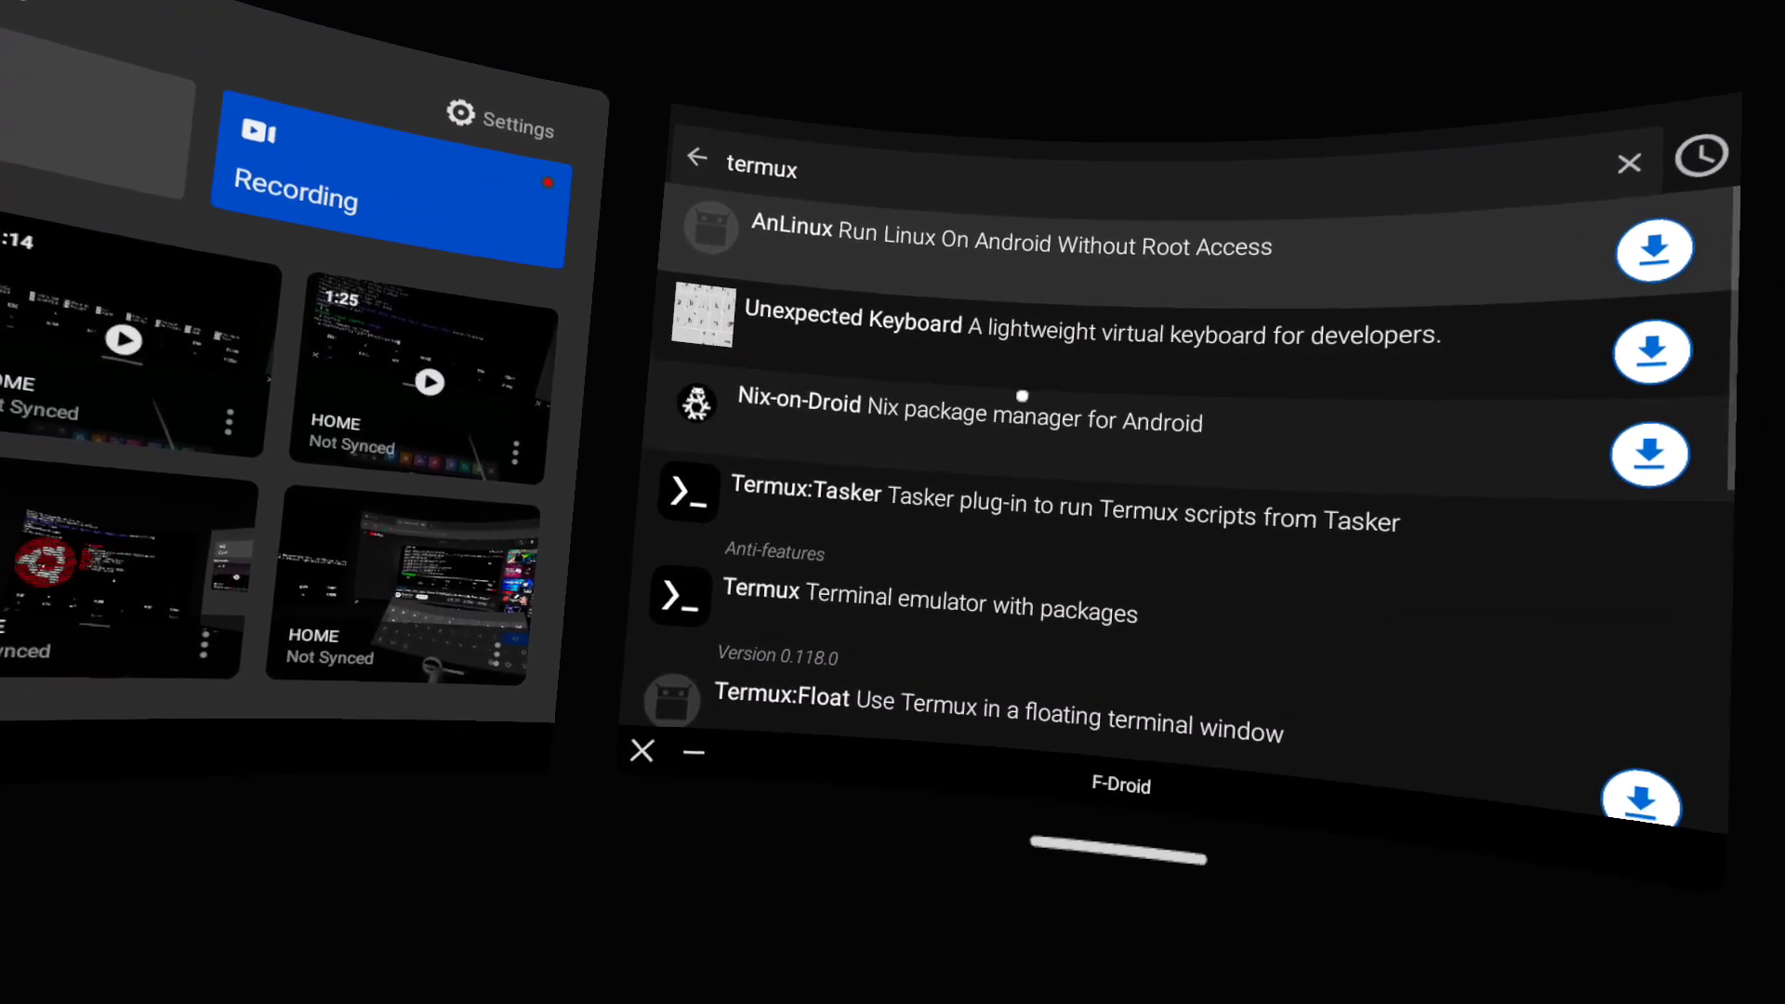
scroll(down, 3)
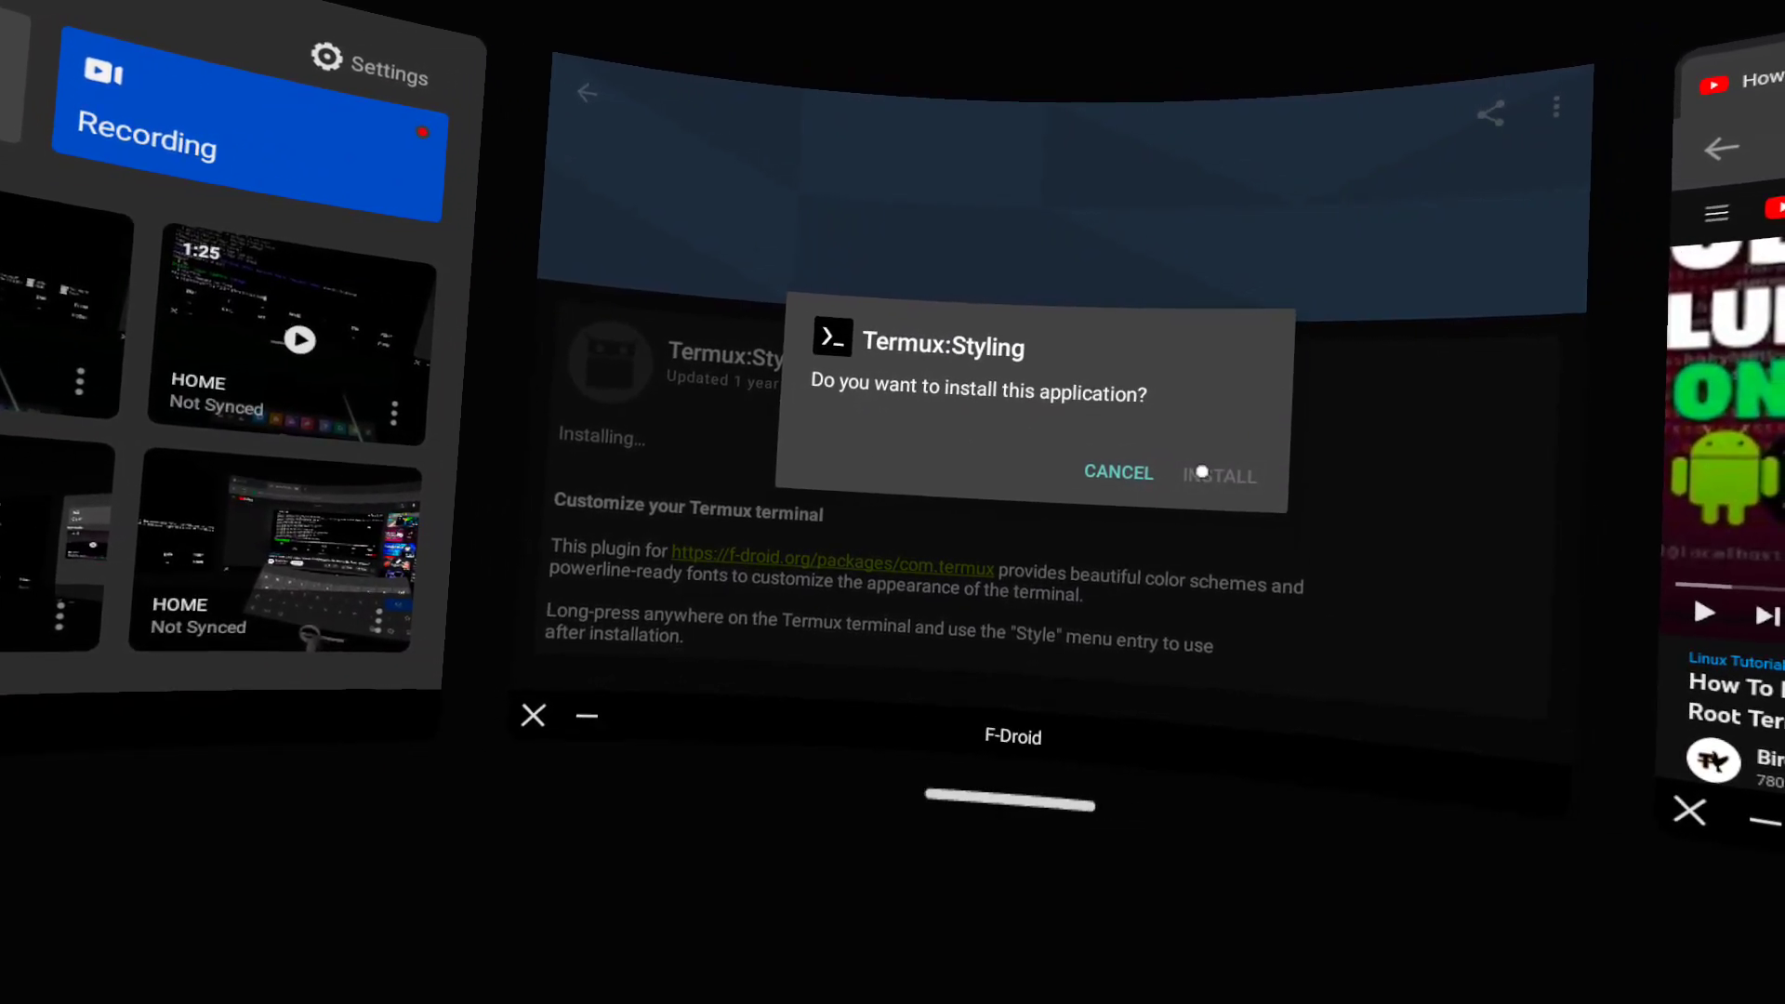
click(1217, 472)
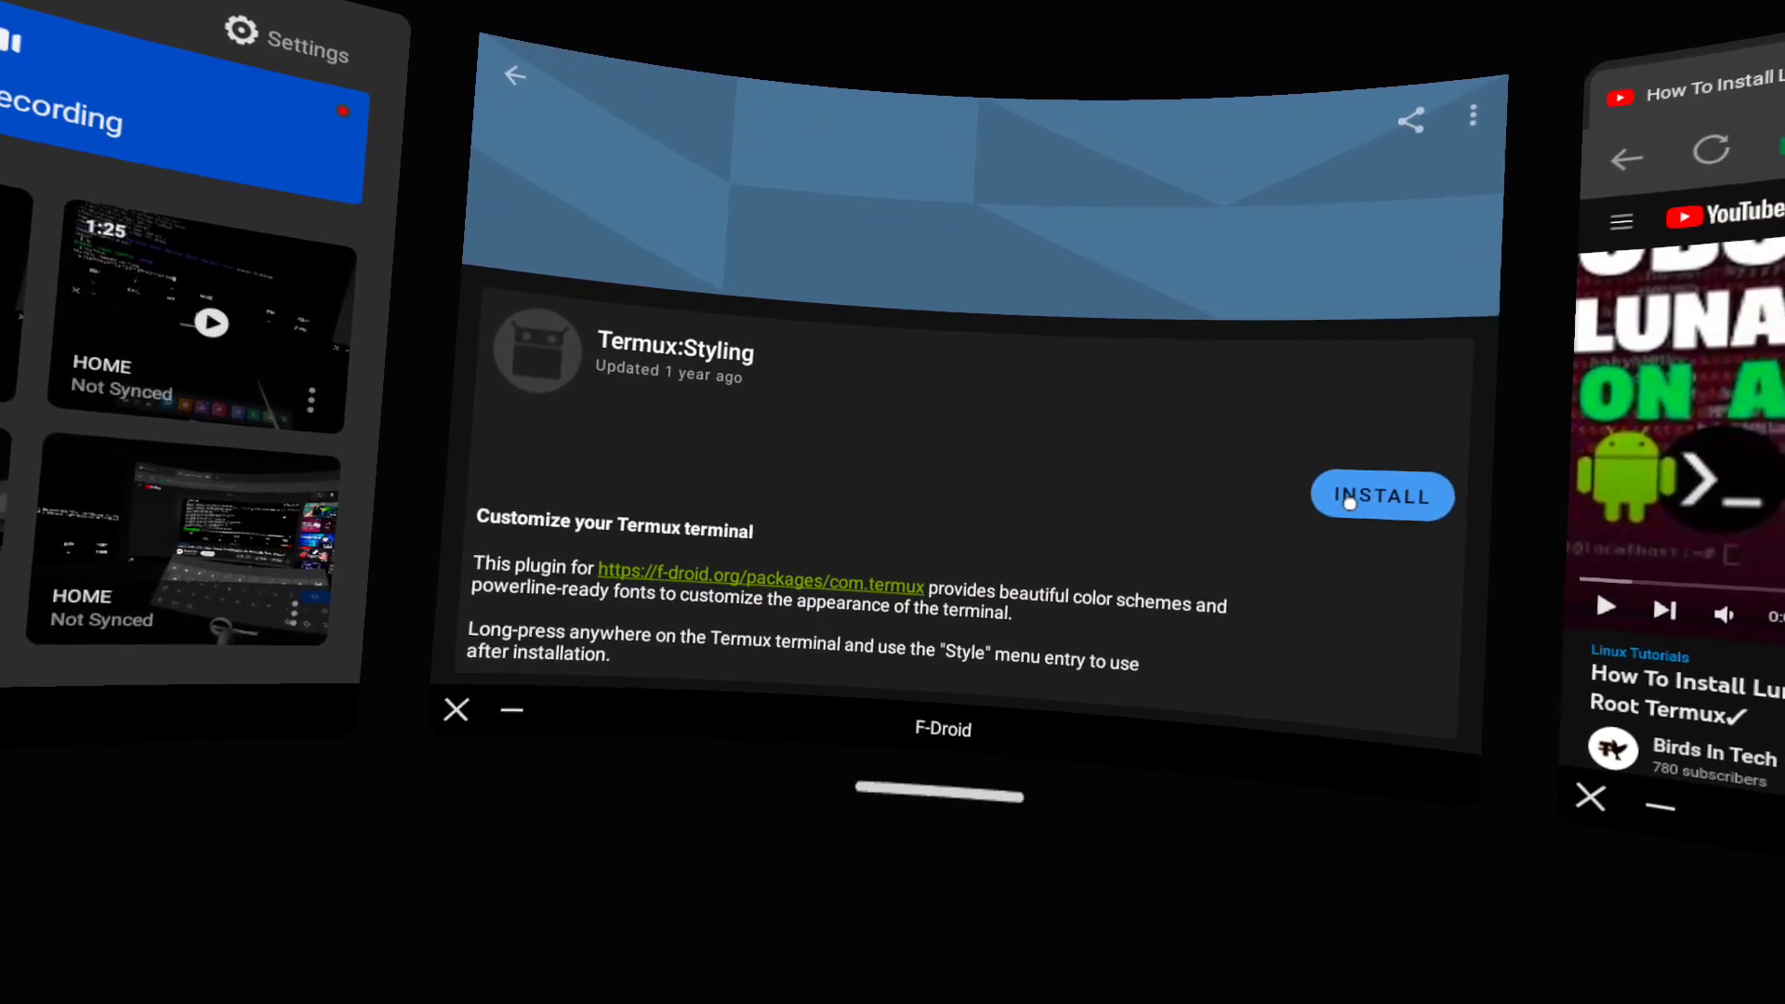
click(1383, 494)
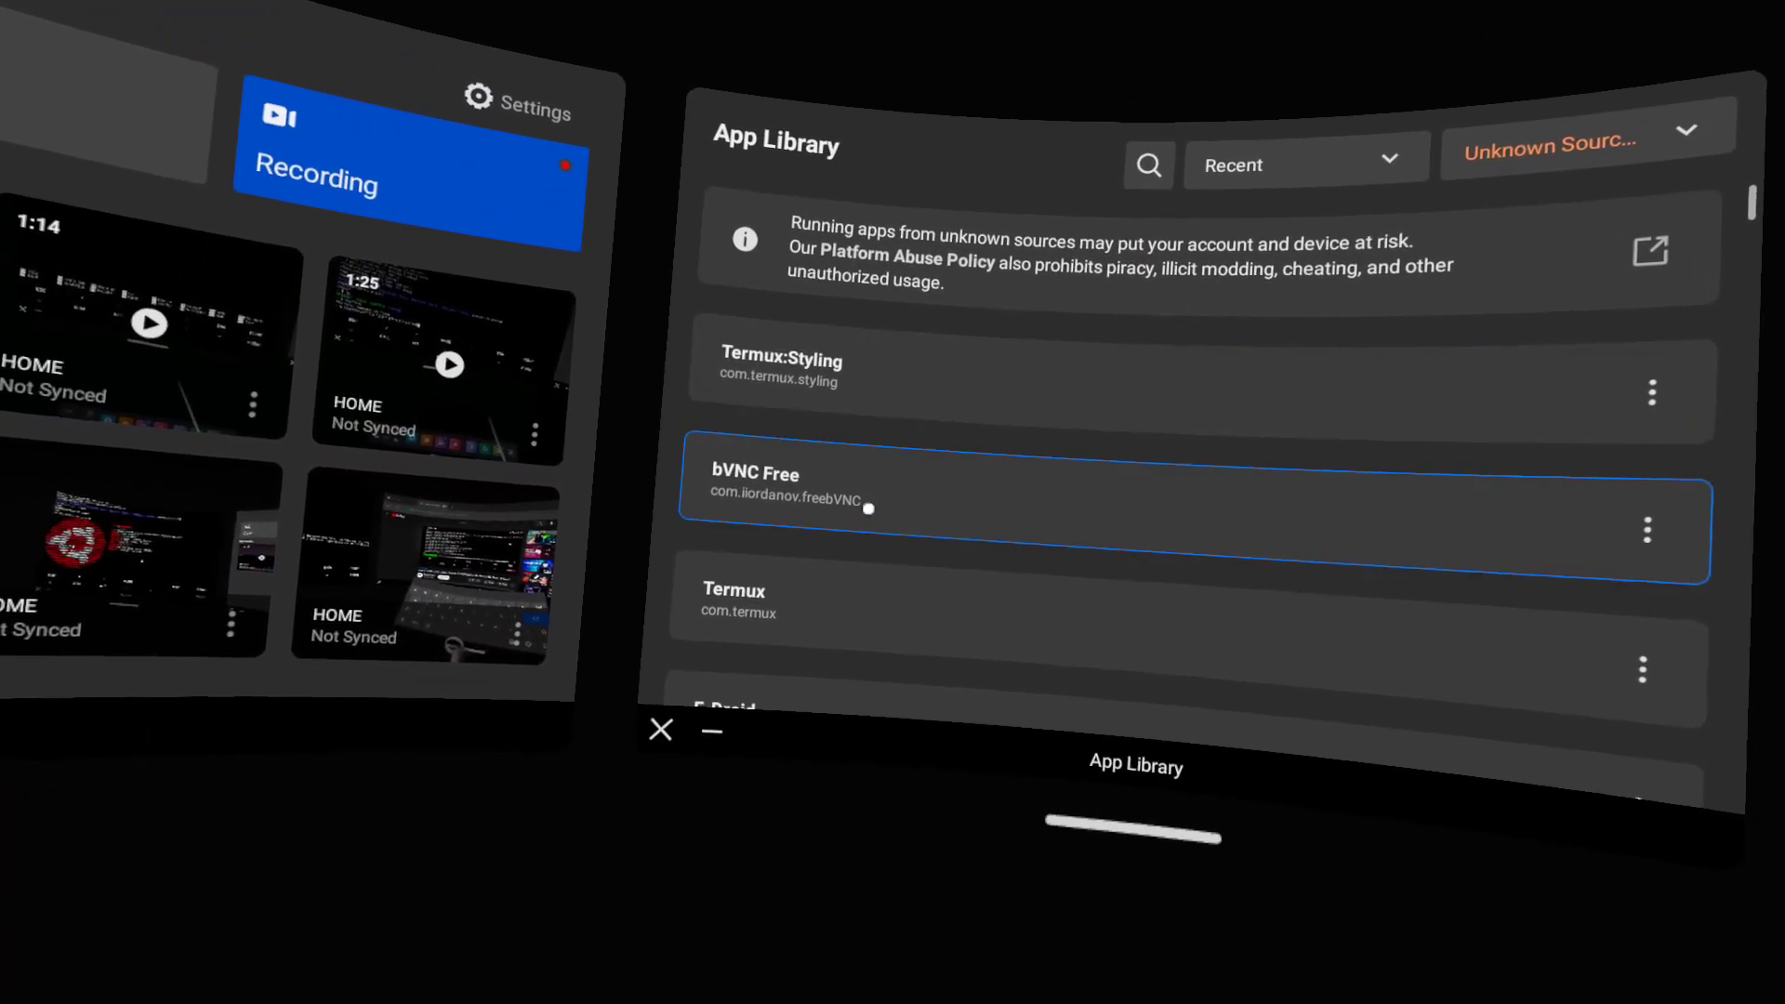
Step: Confirm Termux:Styling is listed under Unknown Sources and return to the open Termux window
click(732, 606)
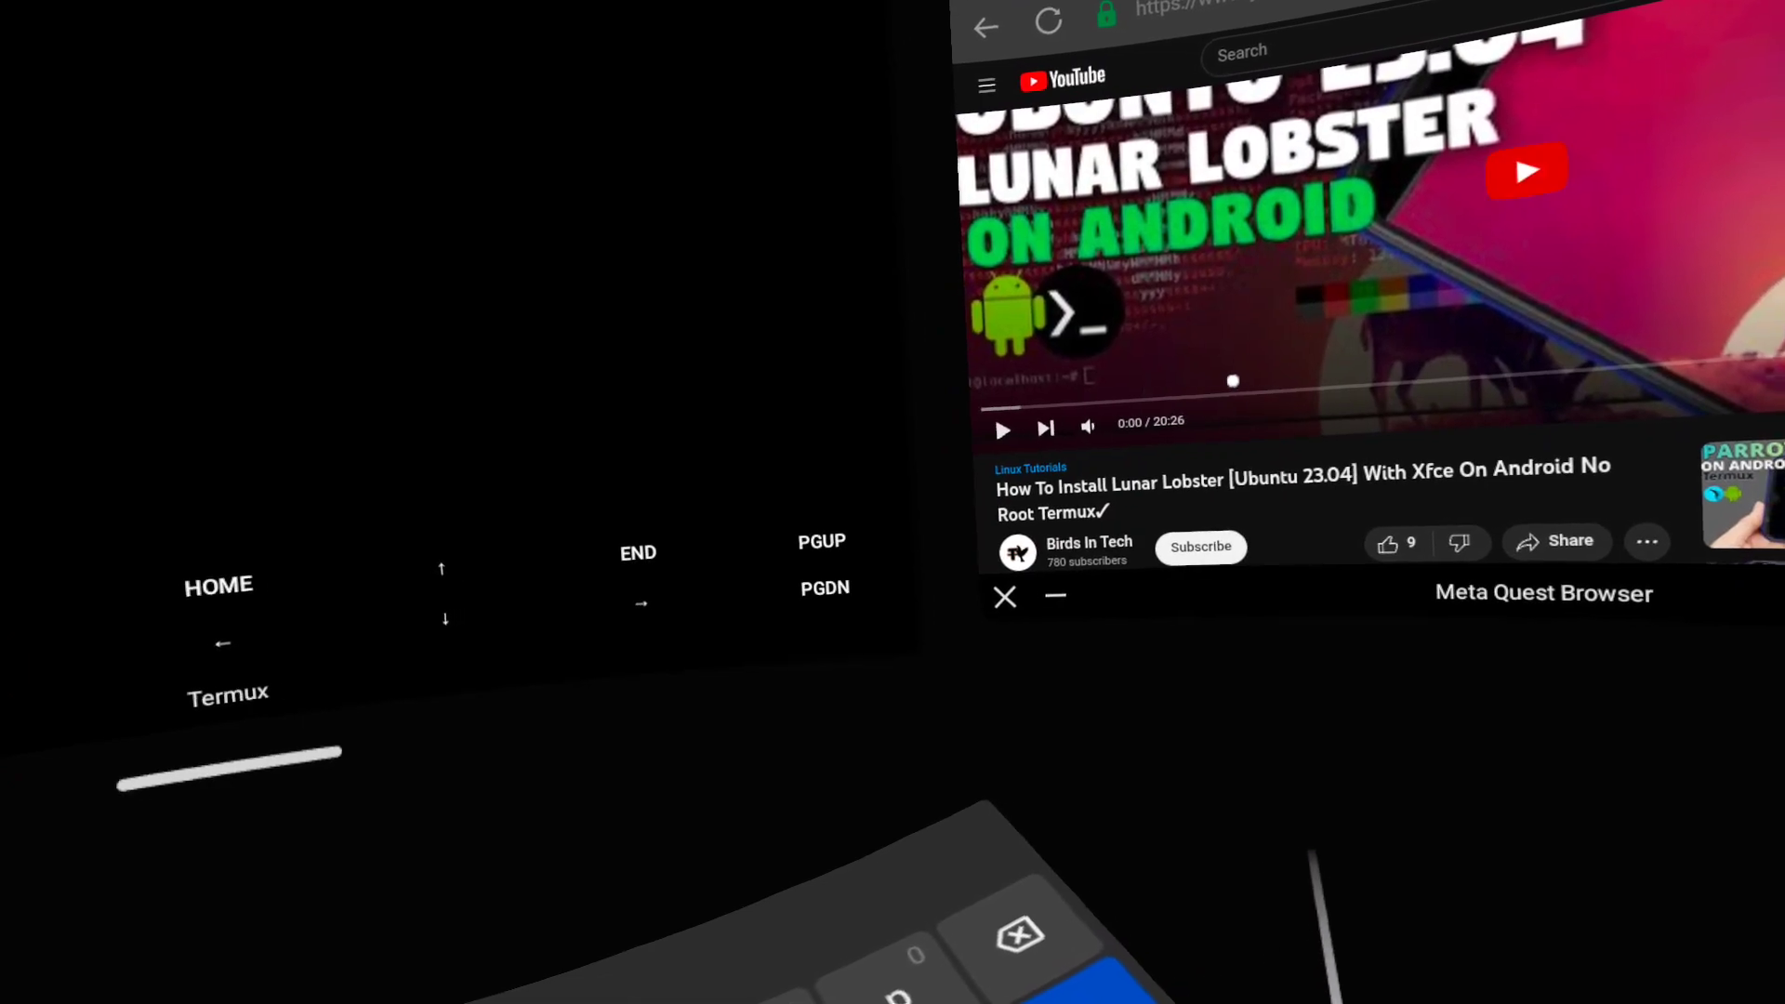
scroll(down, 3)
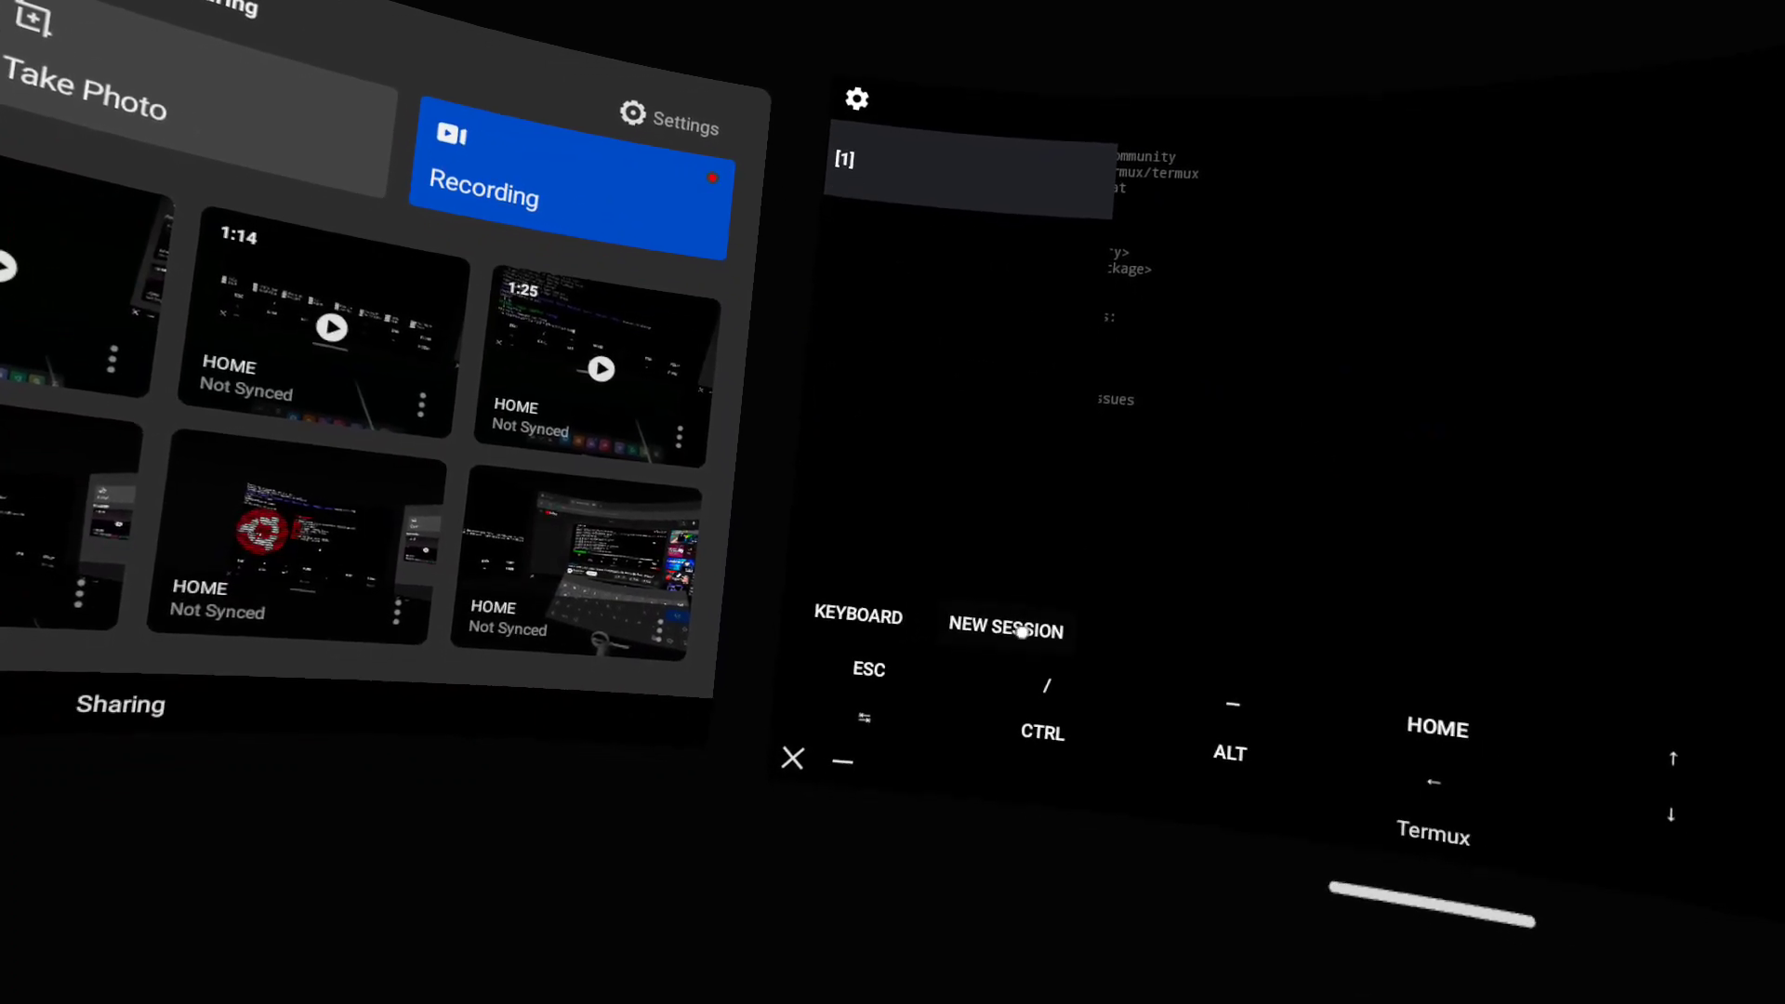
Step: Start a new session and try exit, pkg install x11-repo -y, proot-distro login ubuntu and nano
click(1006, 629)
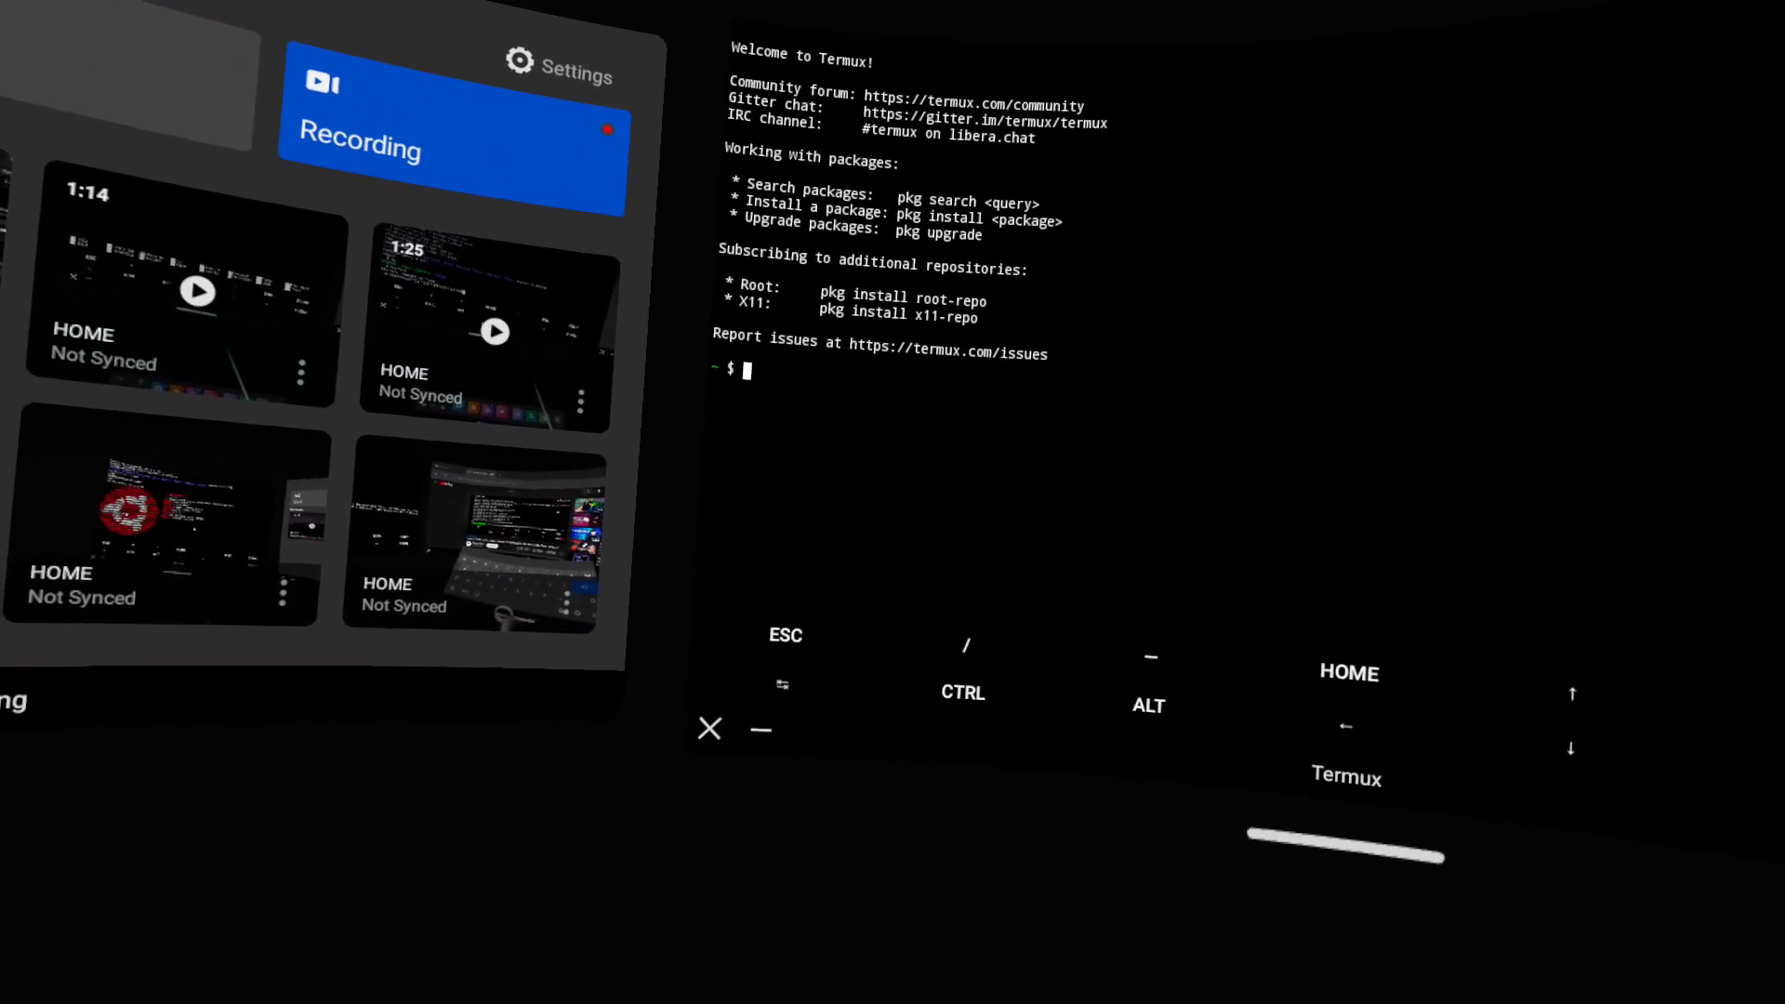
text(exit)
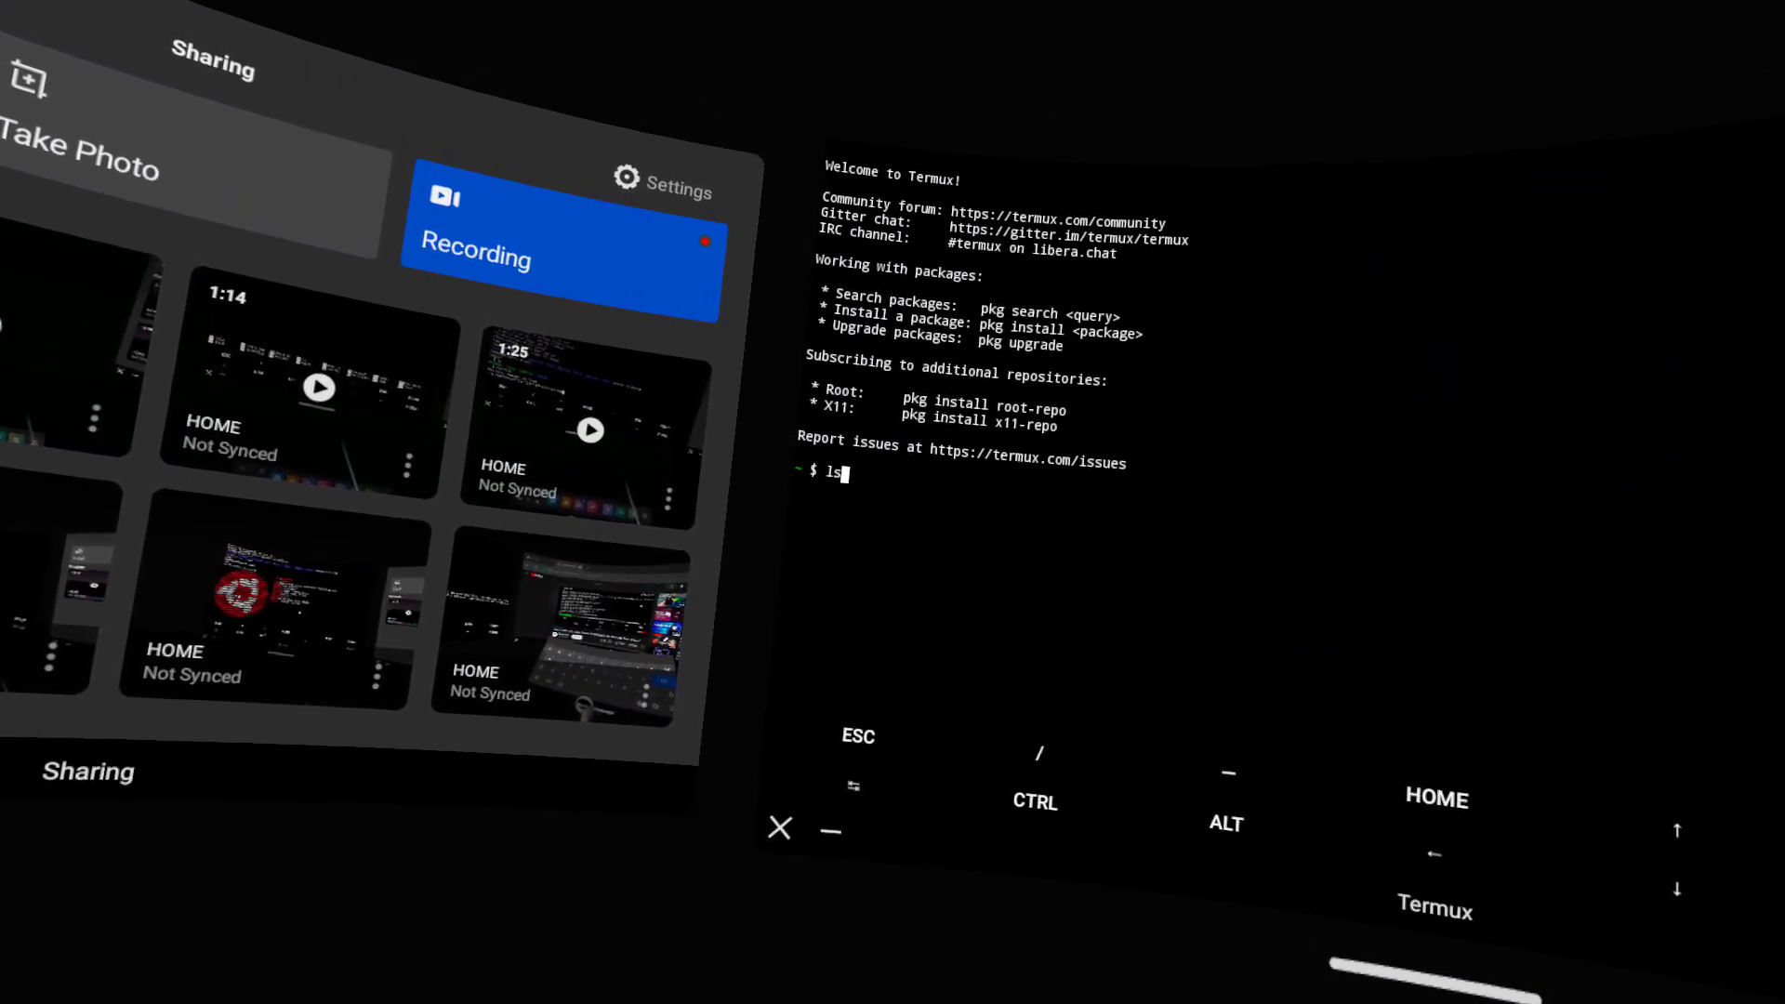
text(pkg install x11-repo -y)
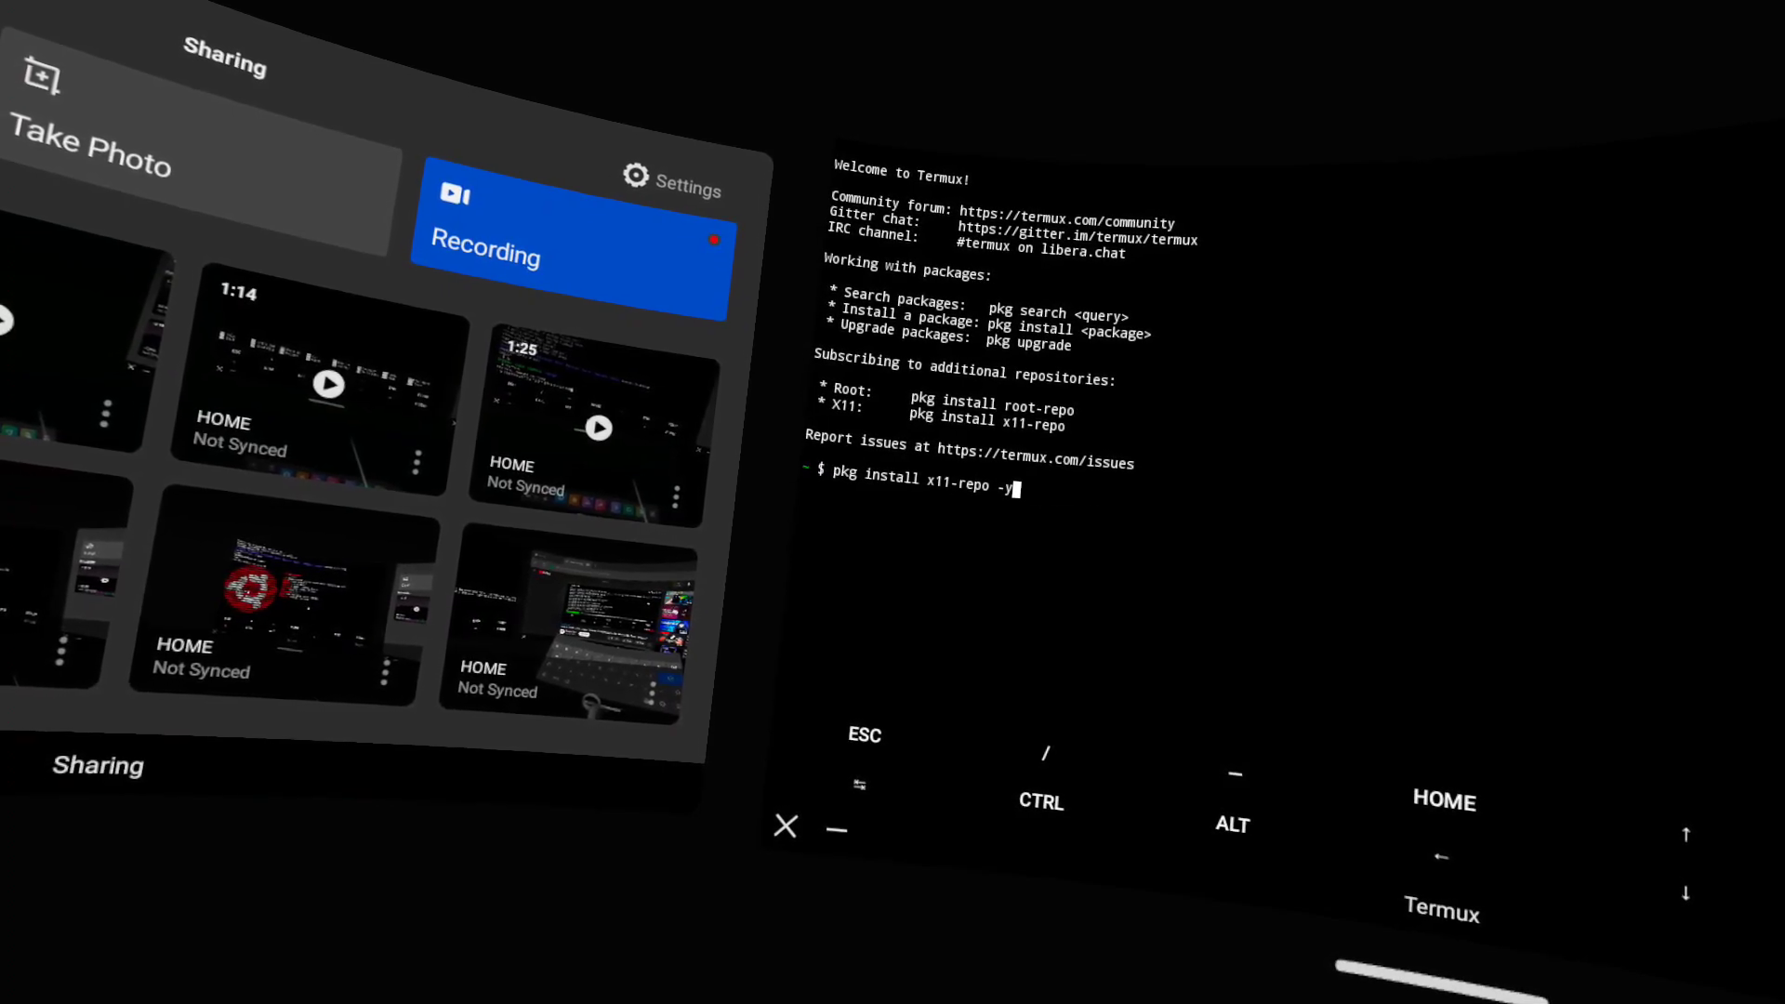
text(proot-distro login ubuntu)
text(ls)
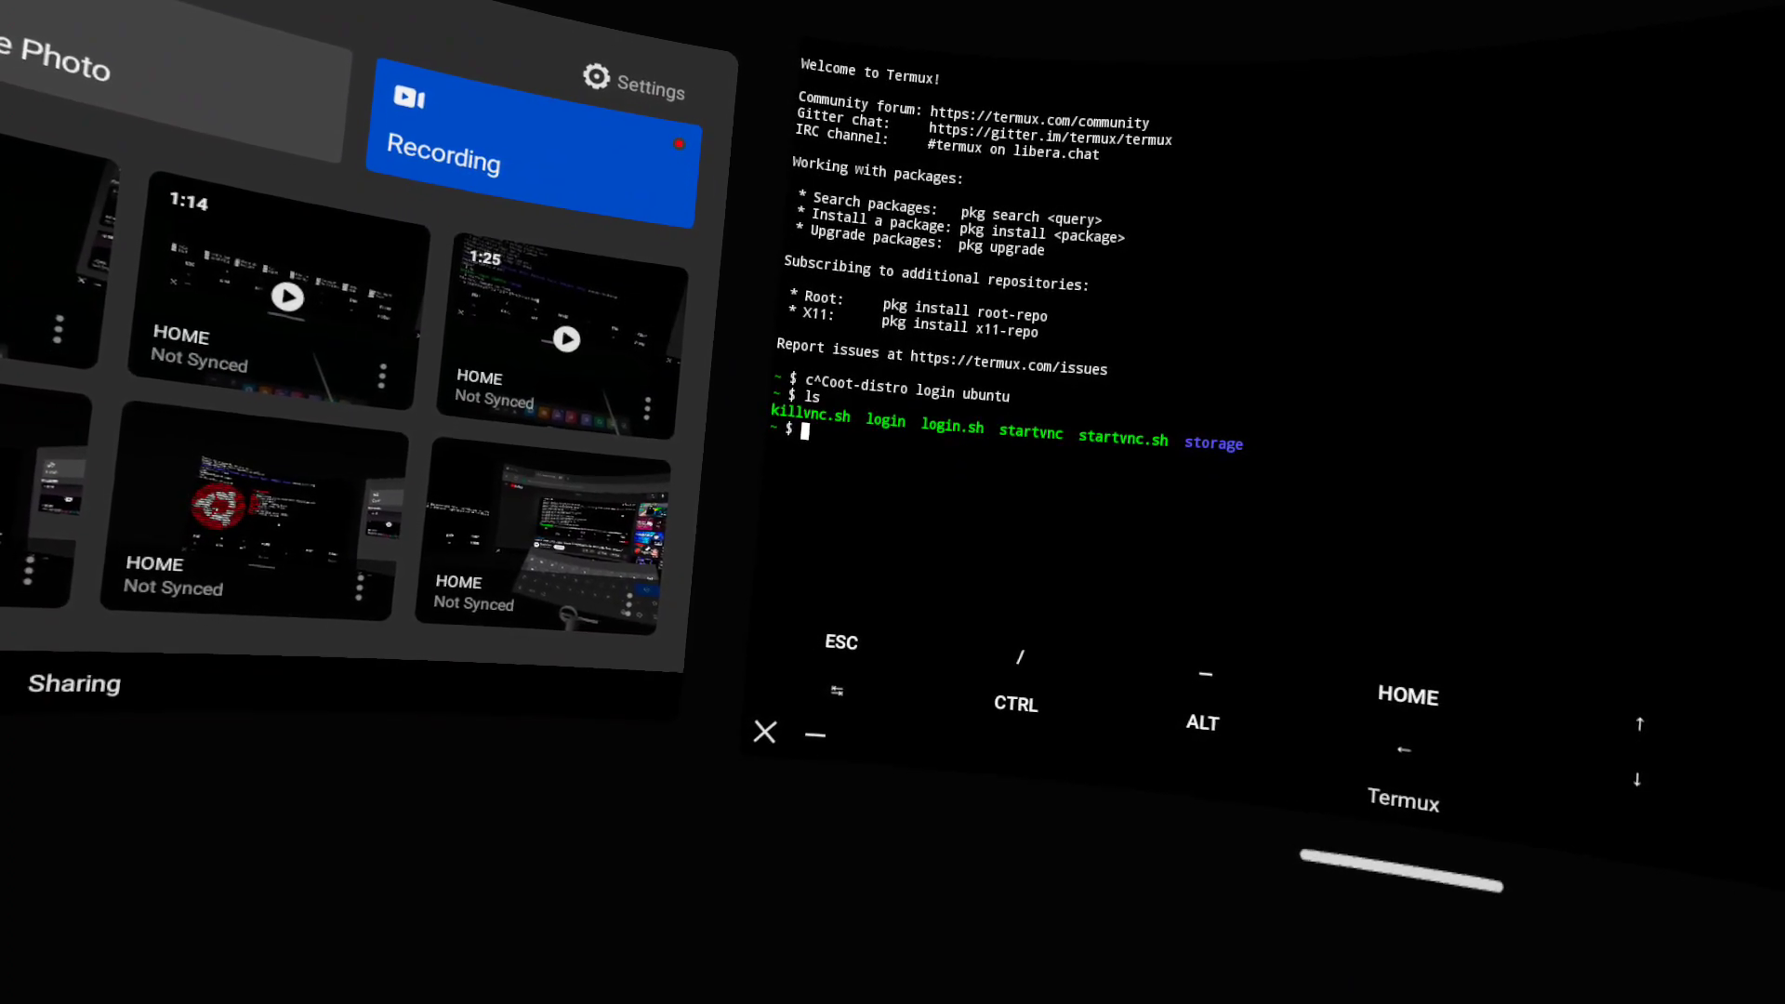
text(nano login)
text(exit)
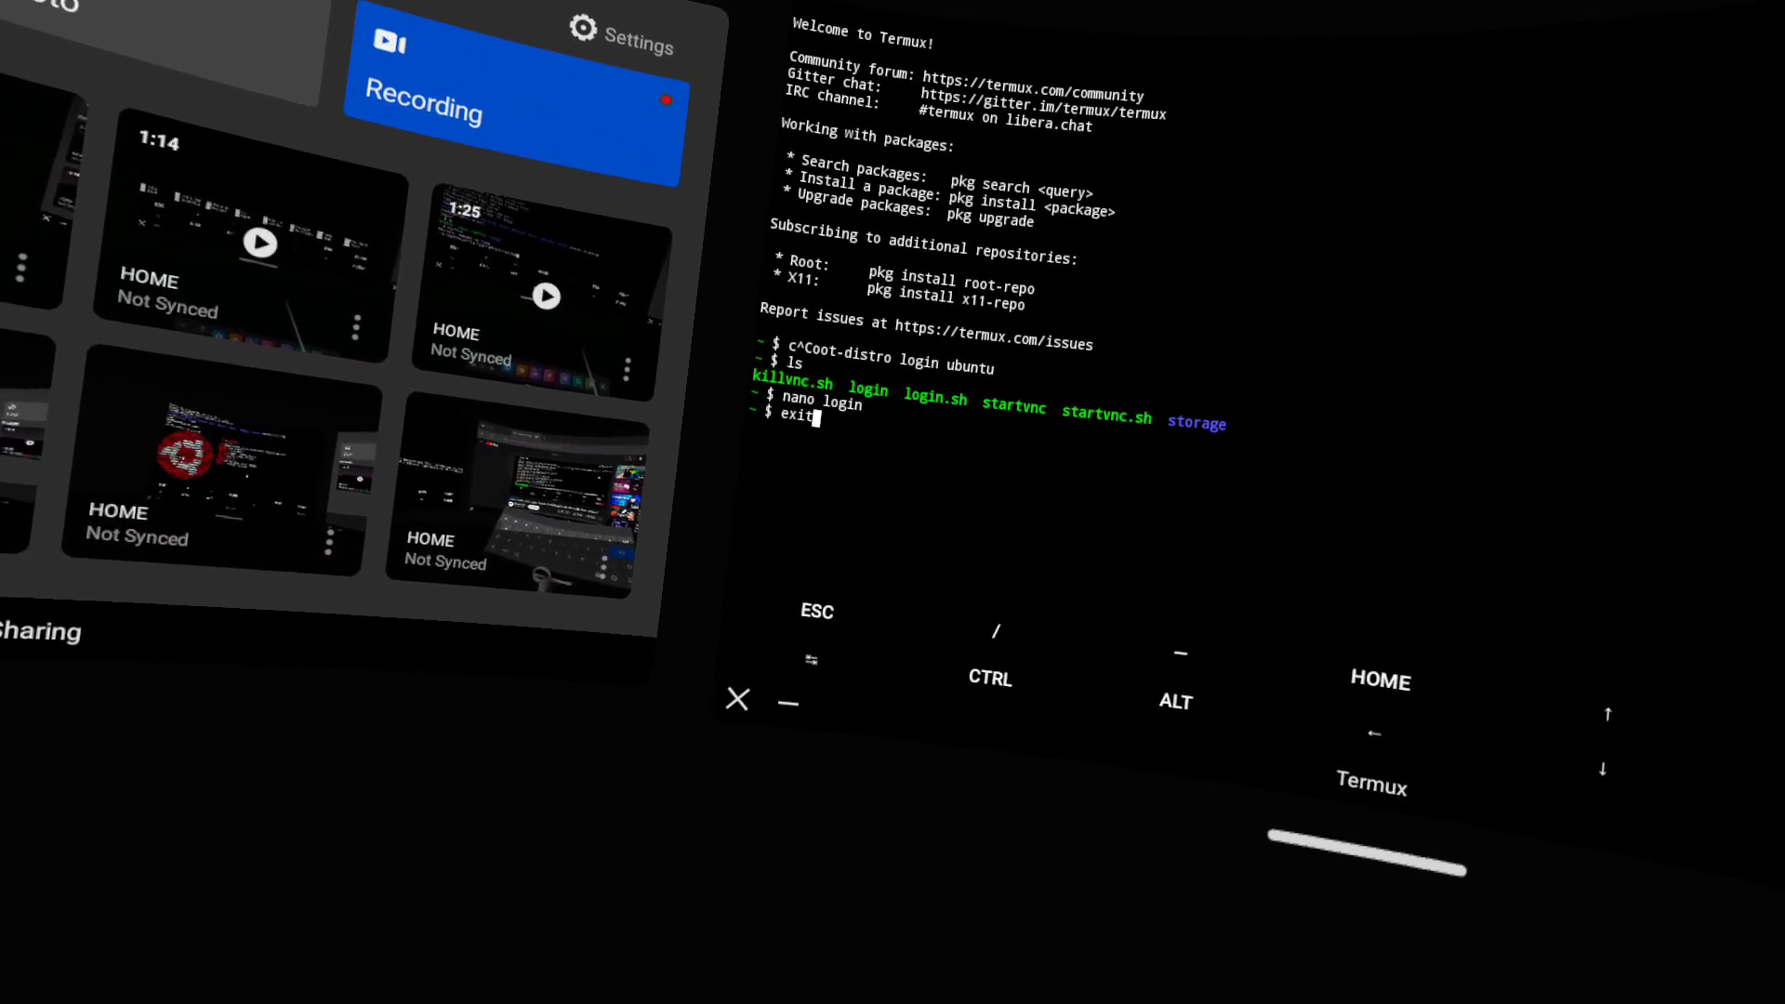
Step: Try pkg install xorg-xhost tigervnc -y, apt update && apt dist-upgrade, vncserver -list -a and chmod before ./login
text(pkg install xorg-xhost tigervnc -y)
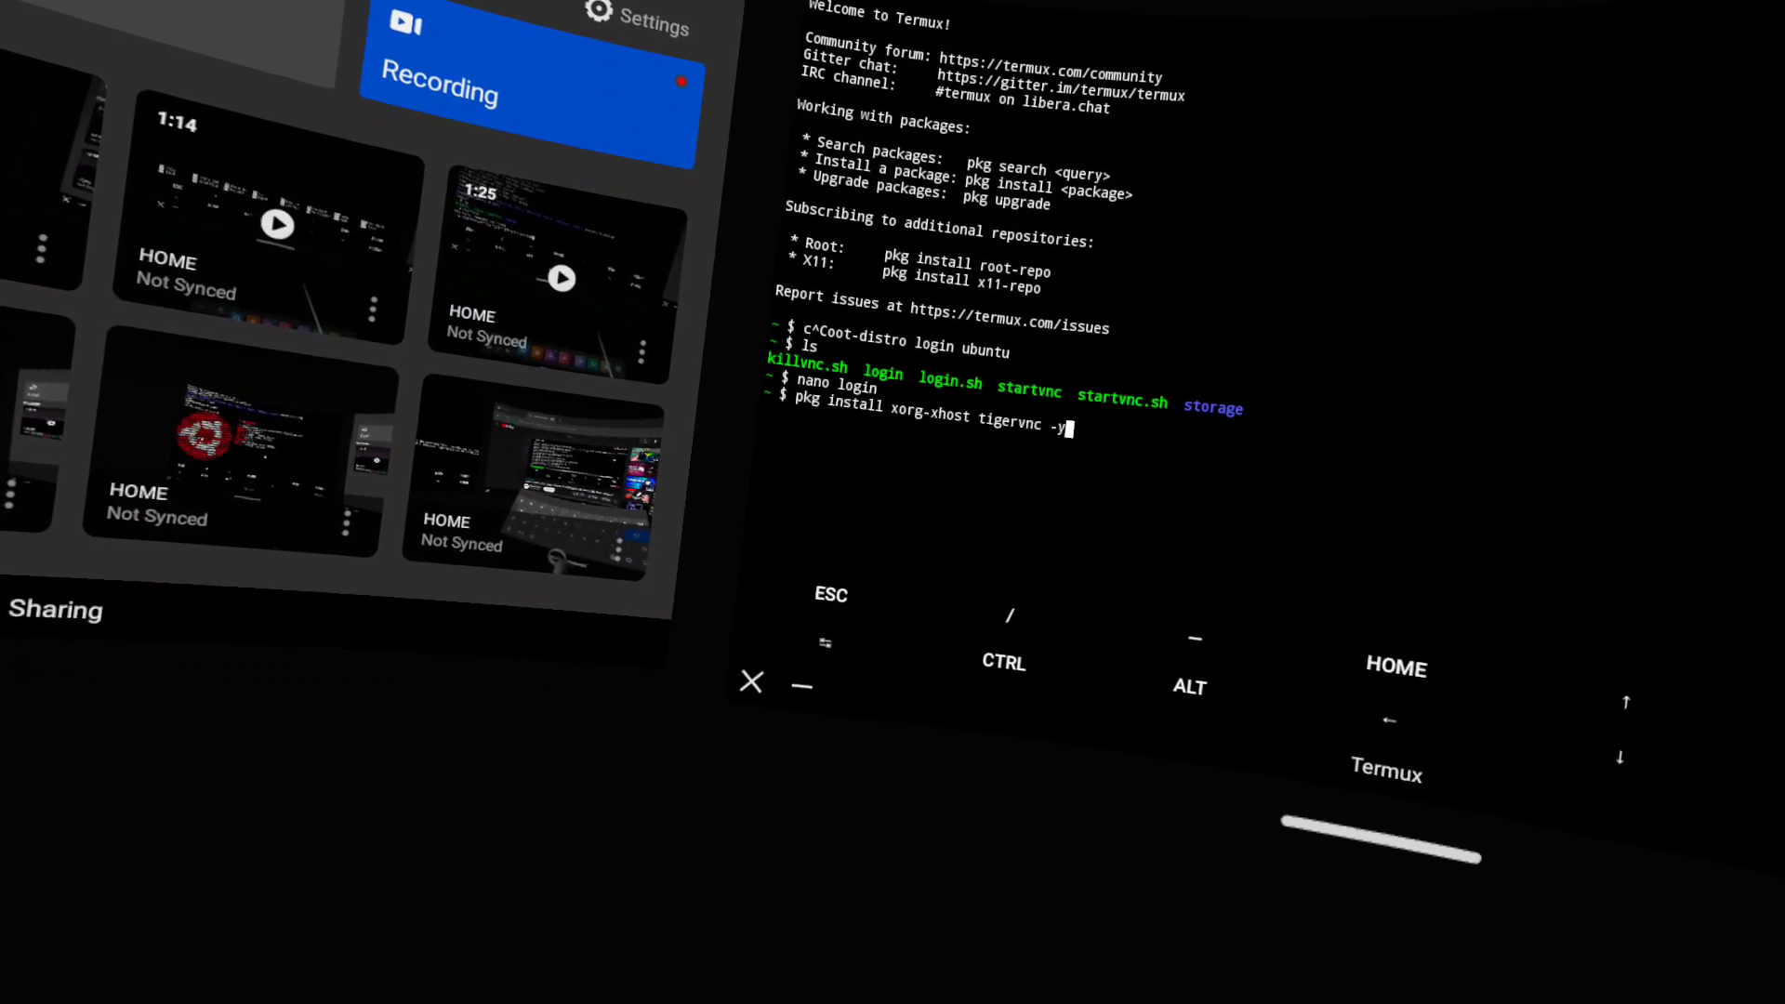
text(apt update && apt dist-upgrade)
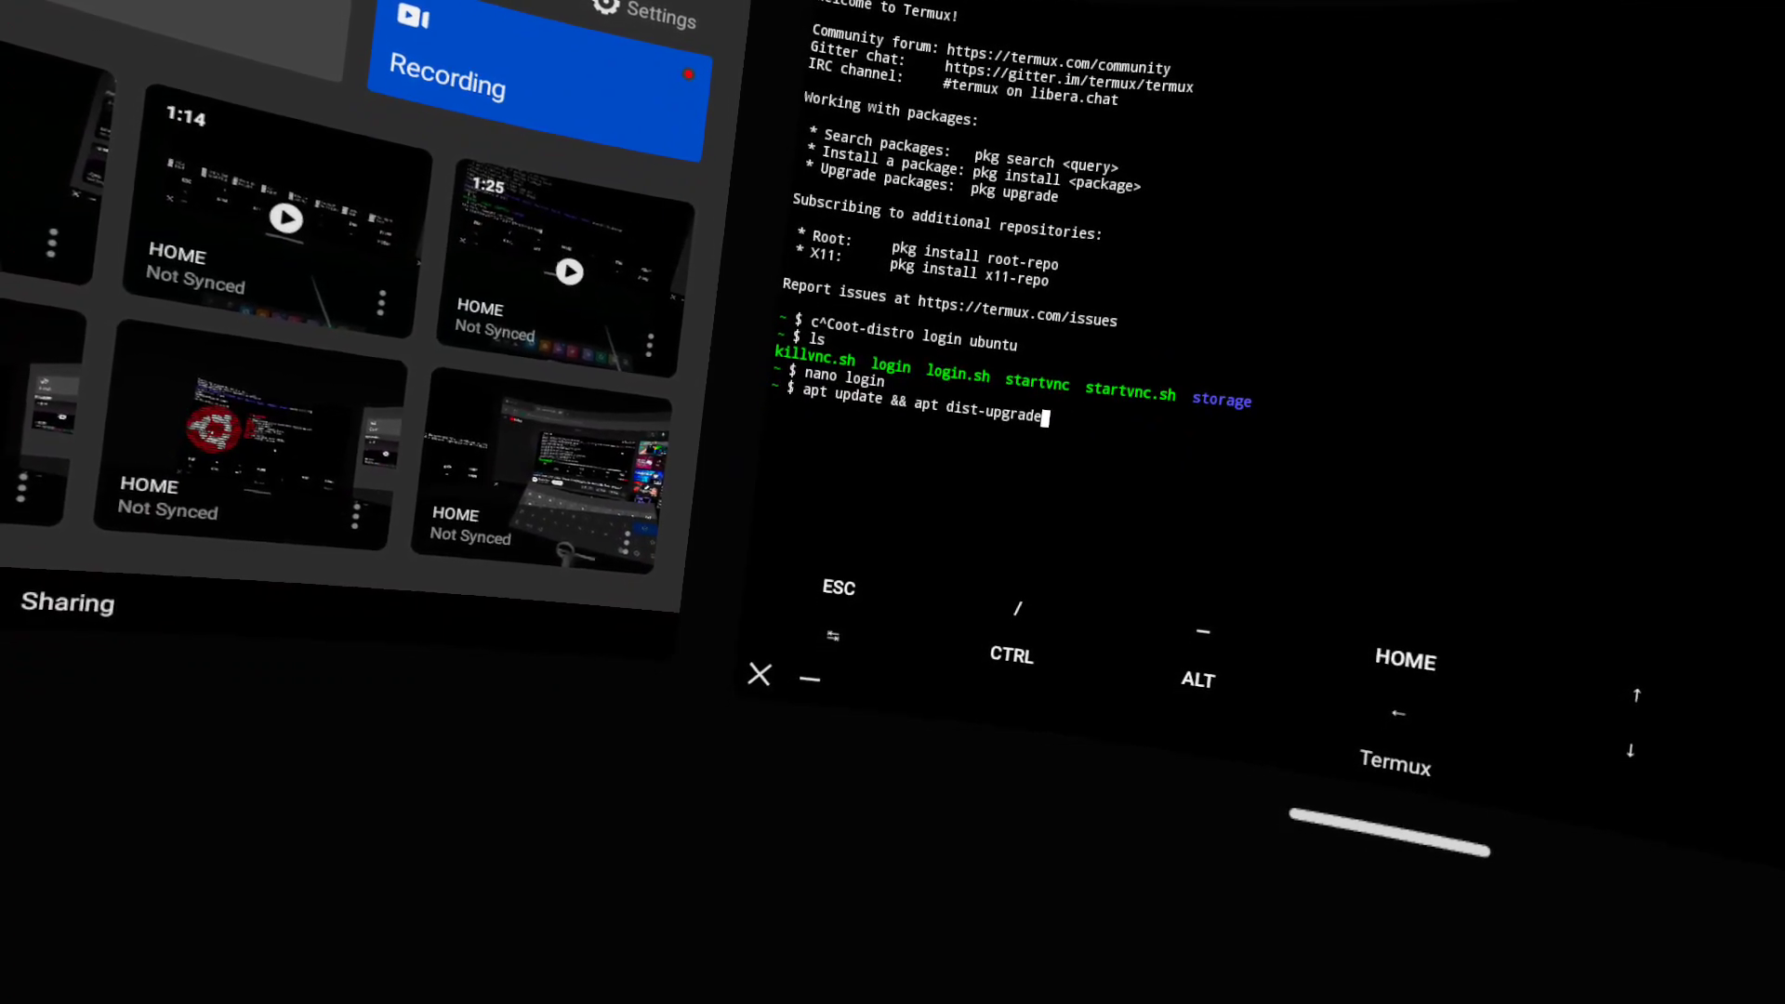
text(vncserver -list -a)
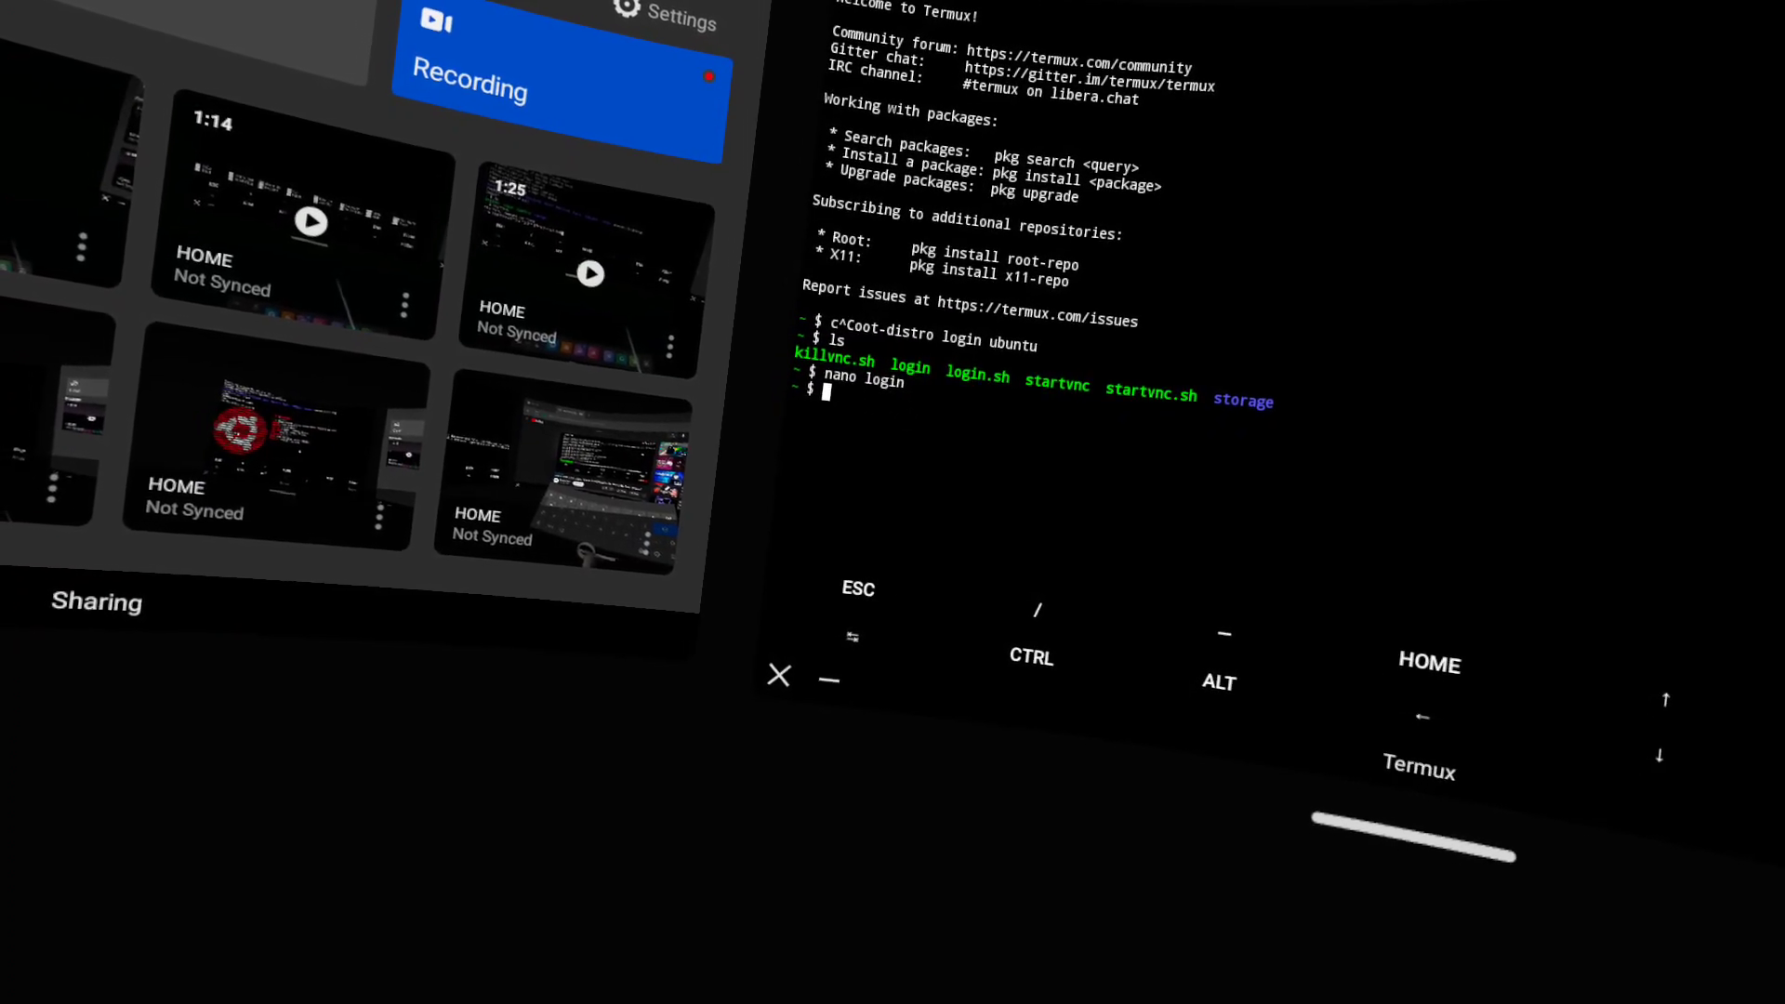
text(chmod)
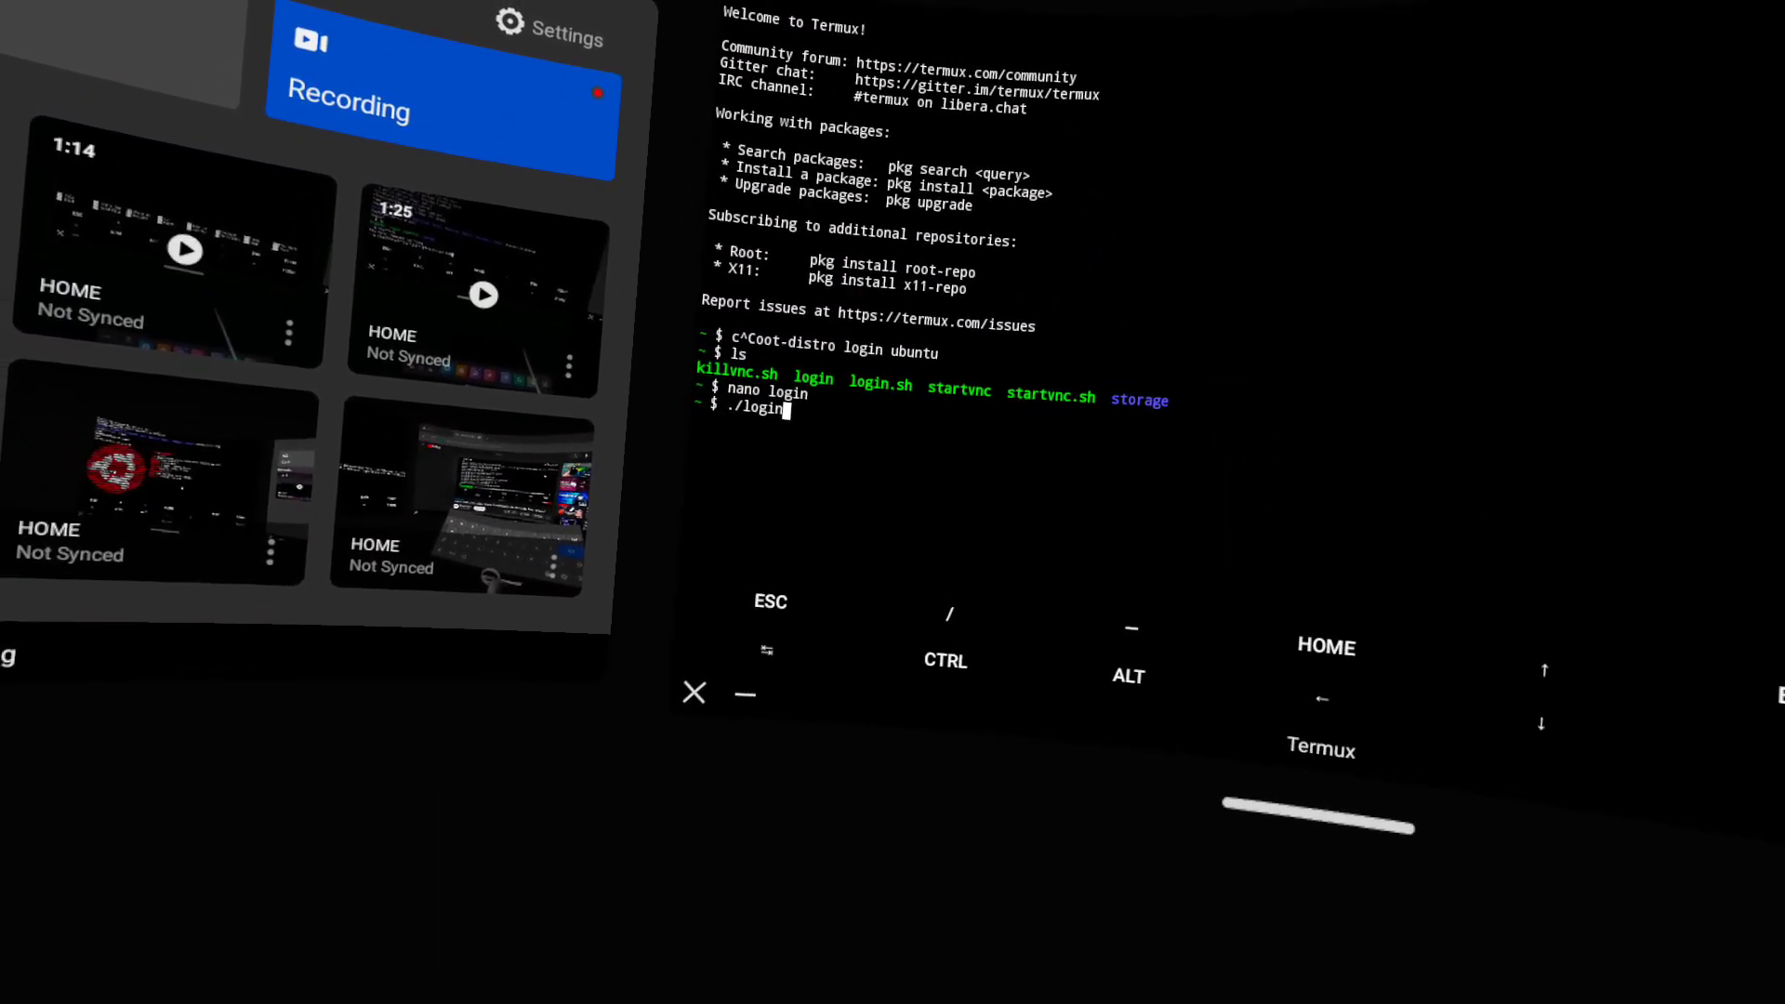
Step: Run ./login into Ubuntu, confirm whoami reports root, list the home folders and return to the Termux shell
key(Enter)
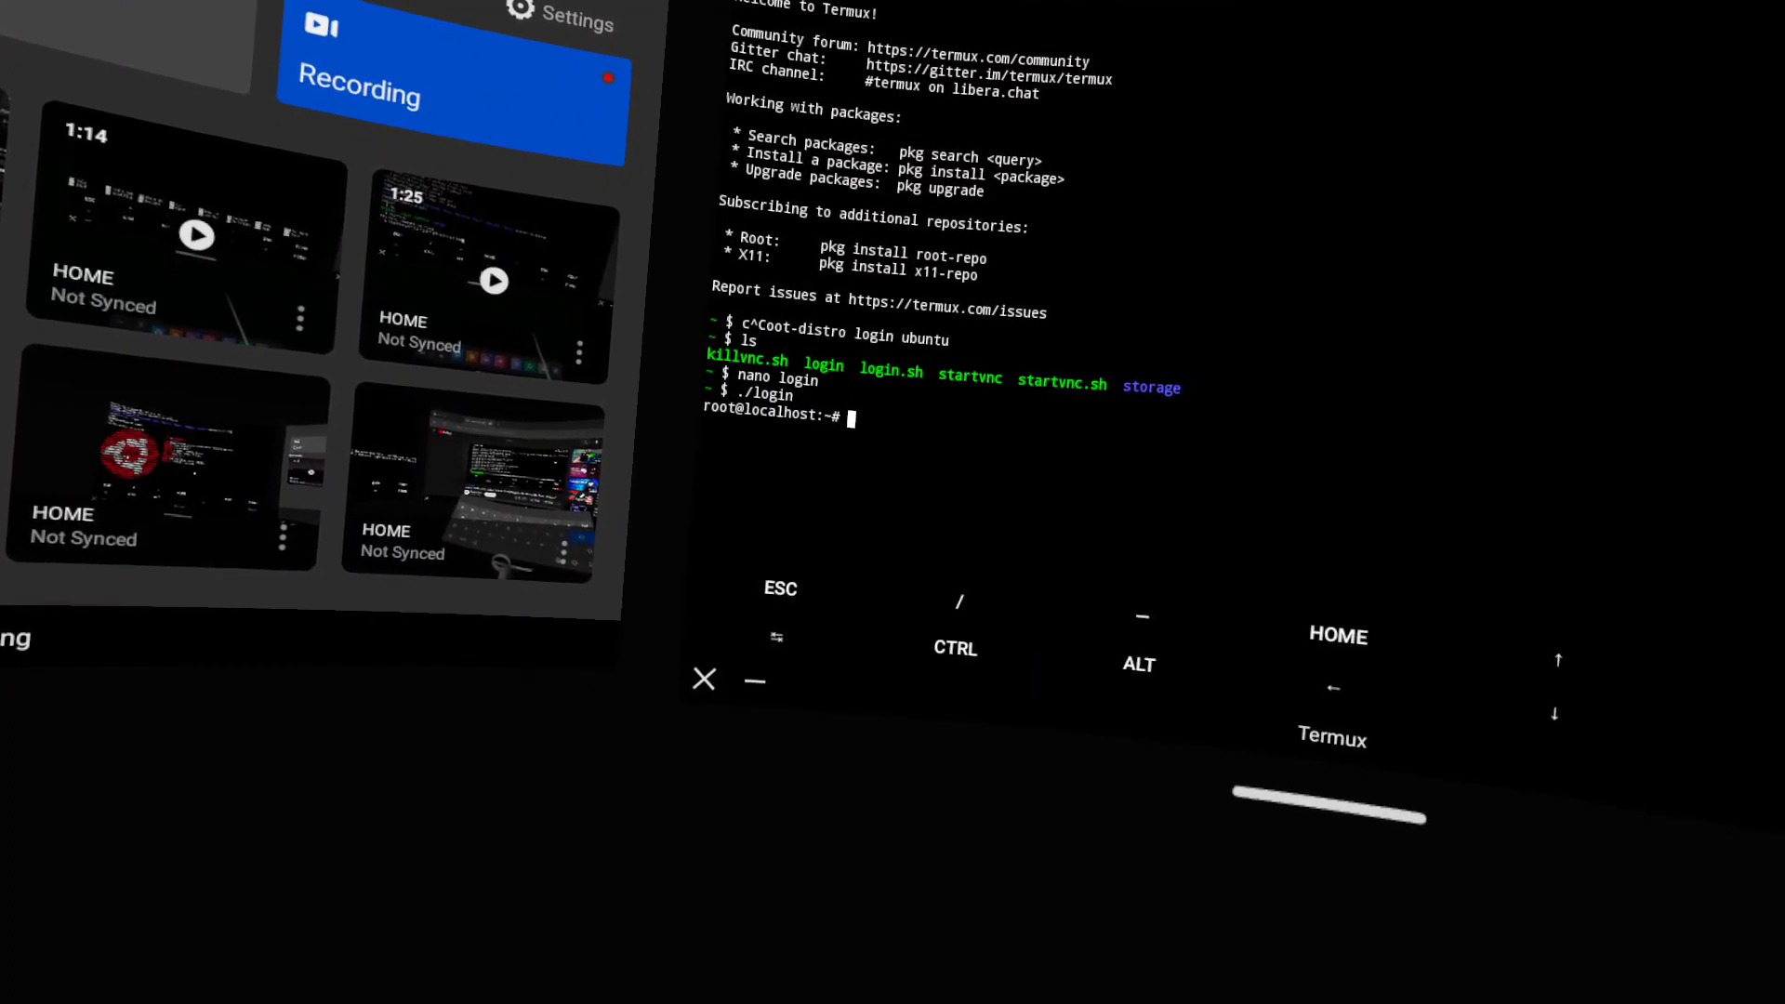
text(who)
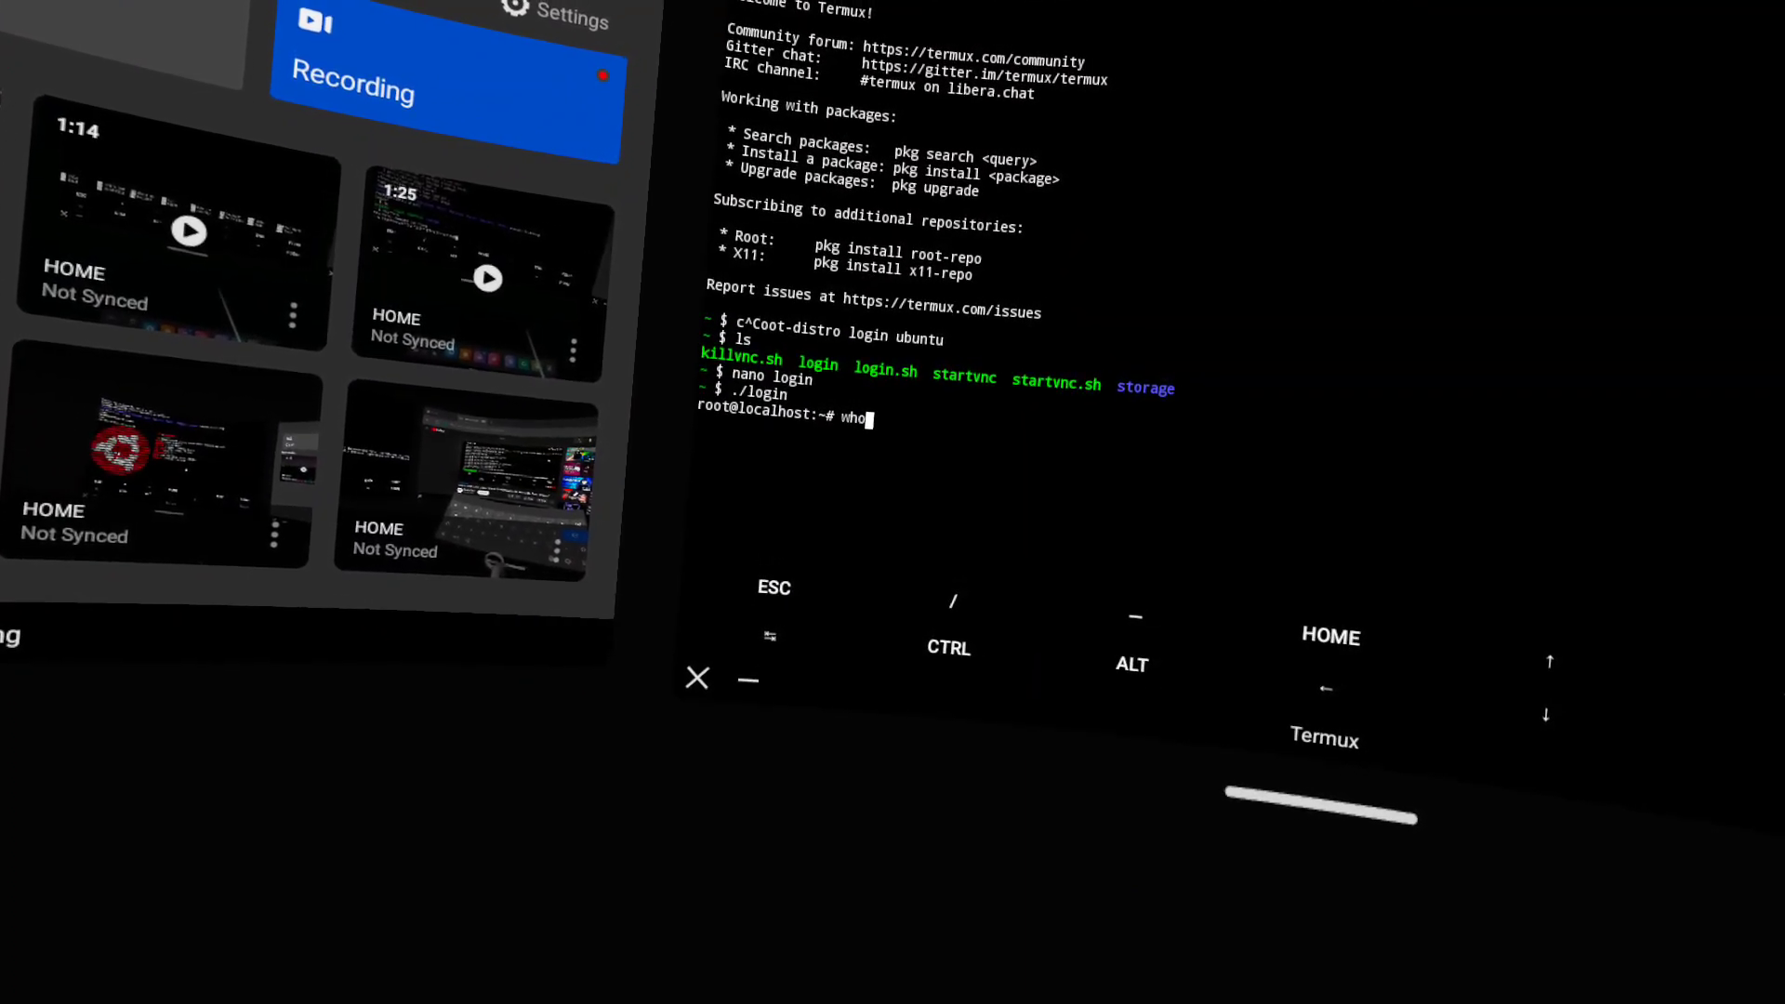
key(Enter)
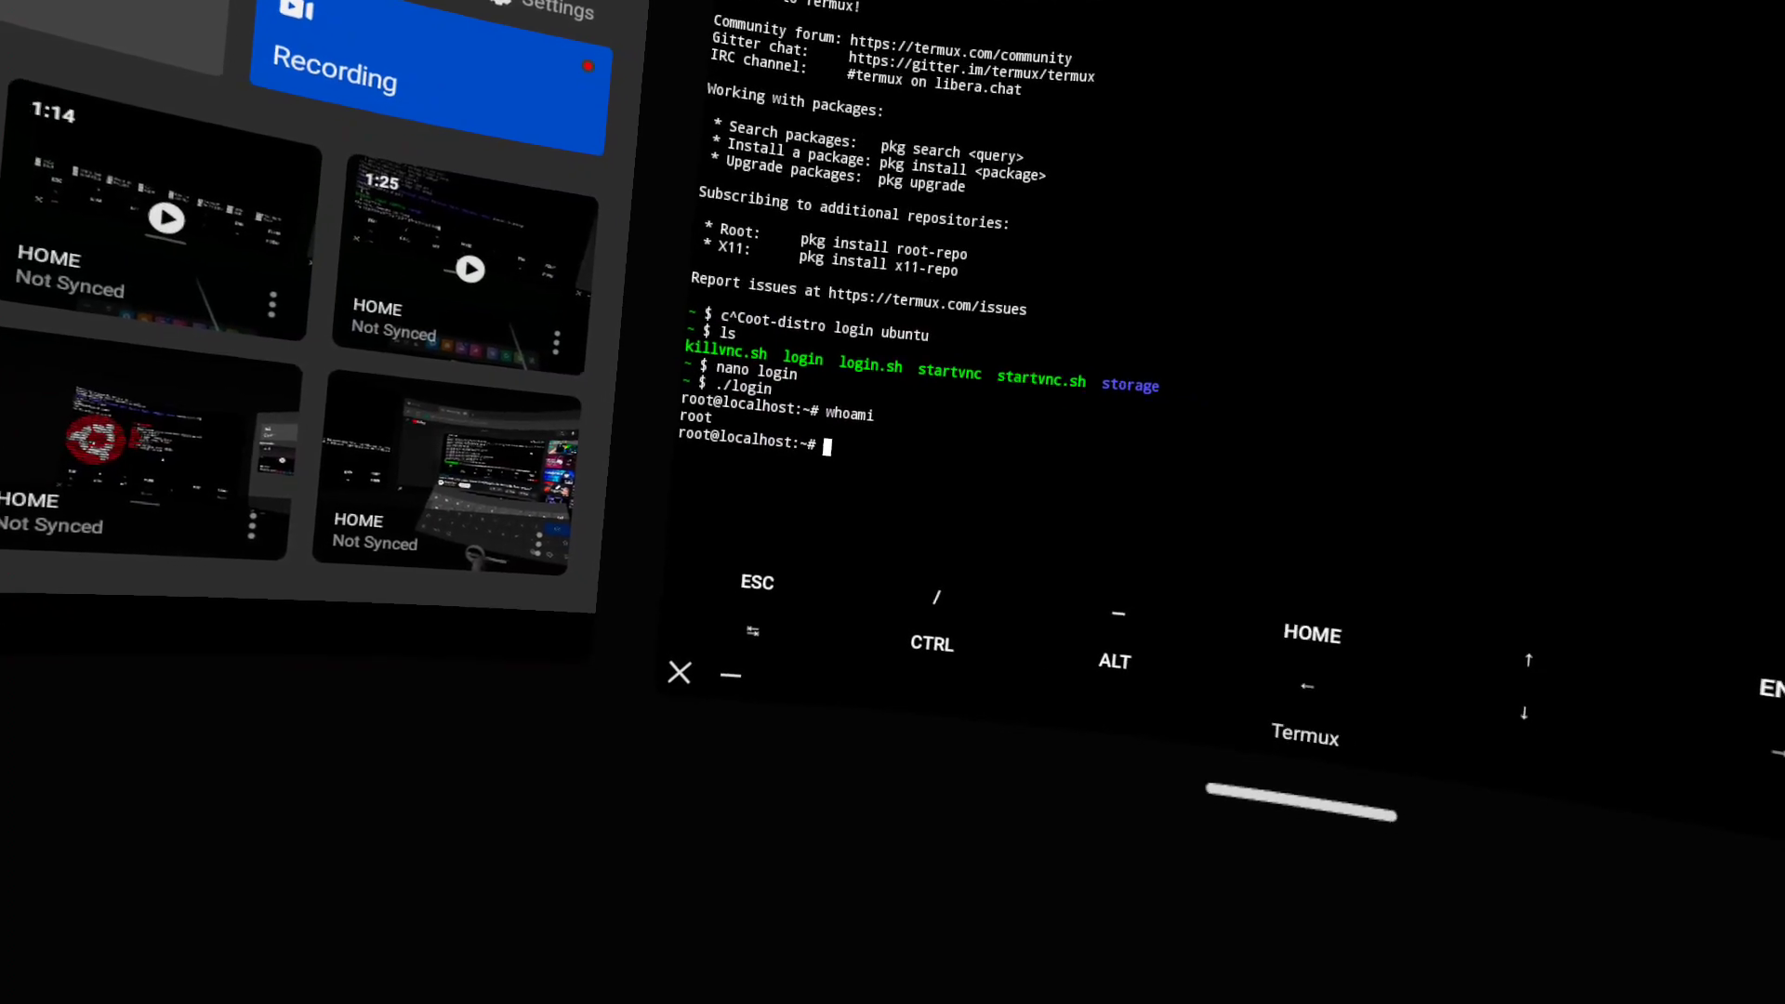
text(ls)
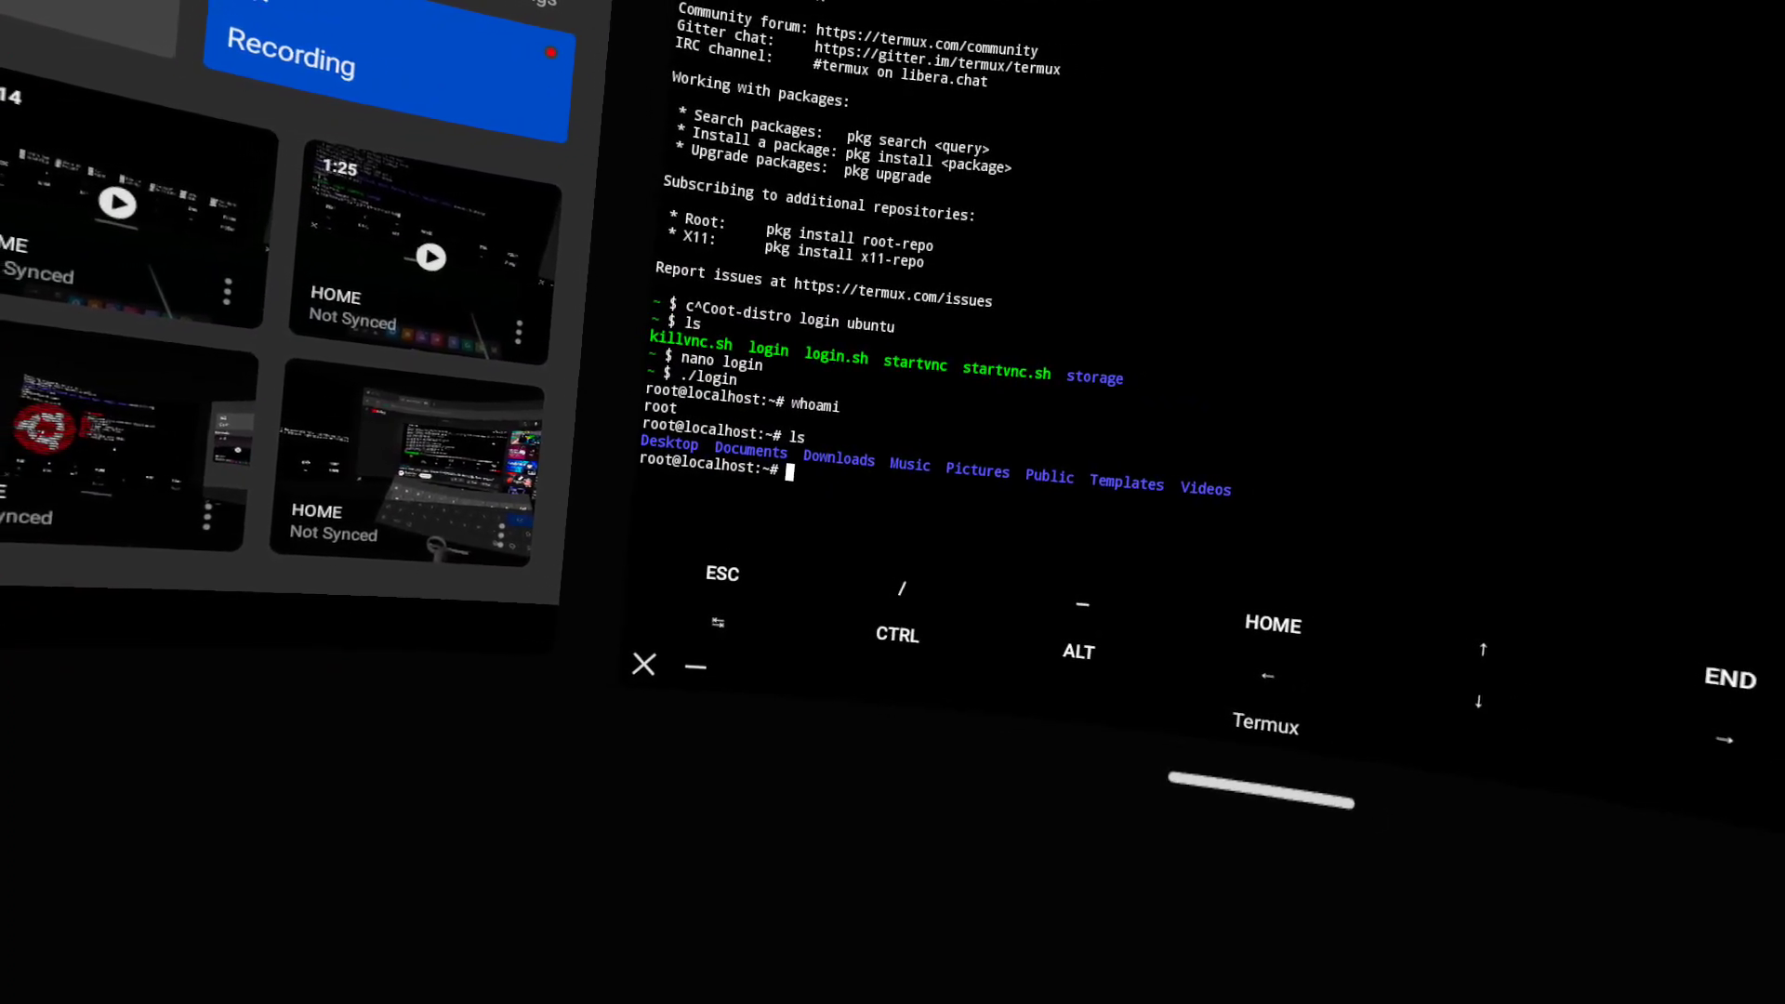
text(cd)
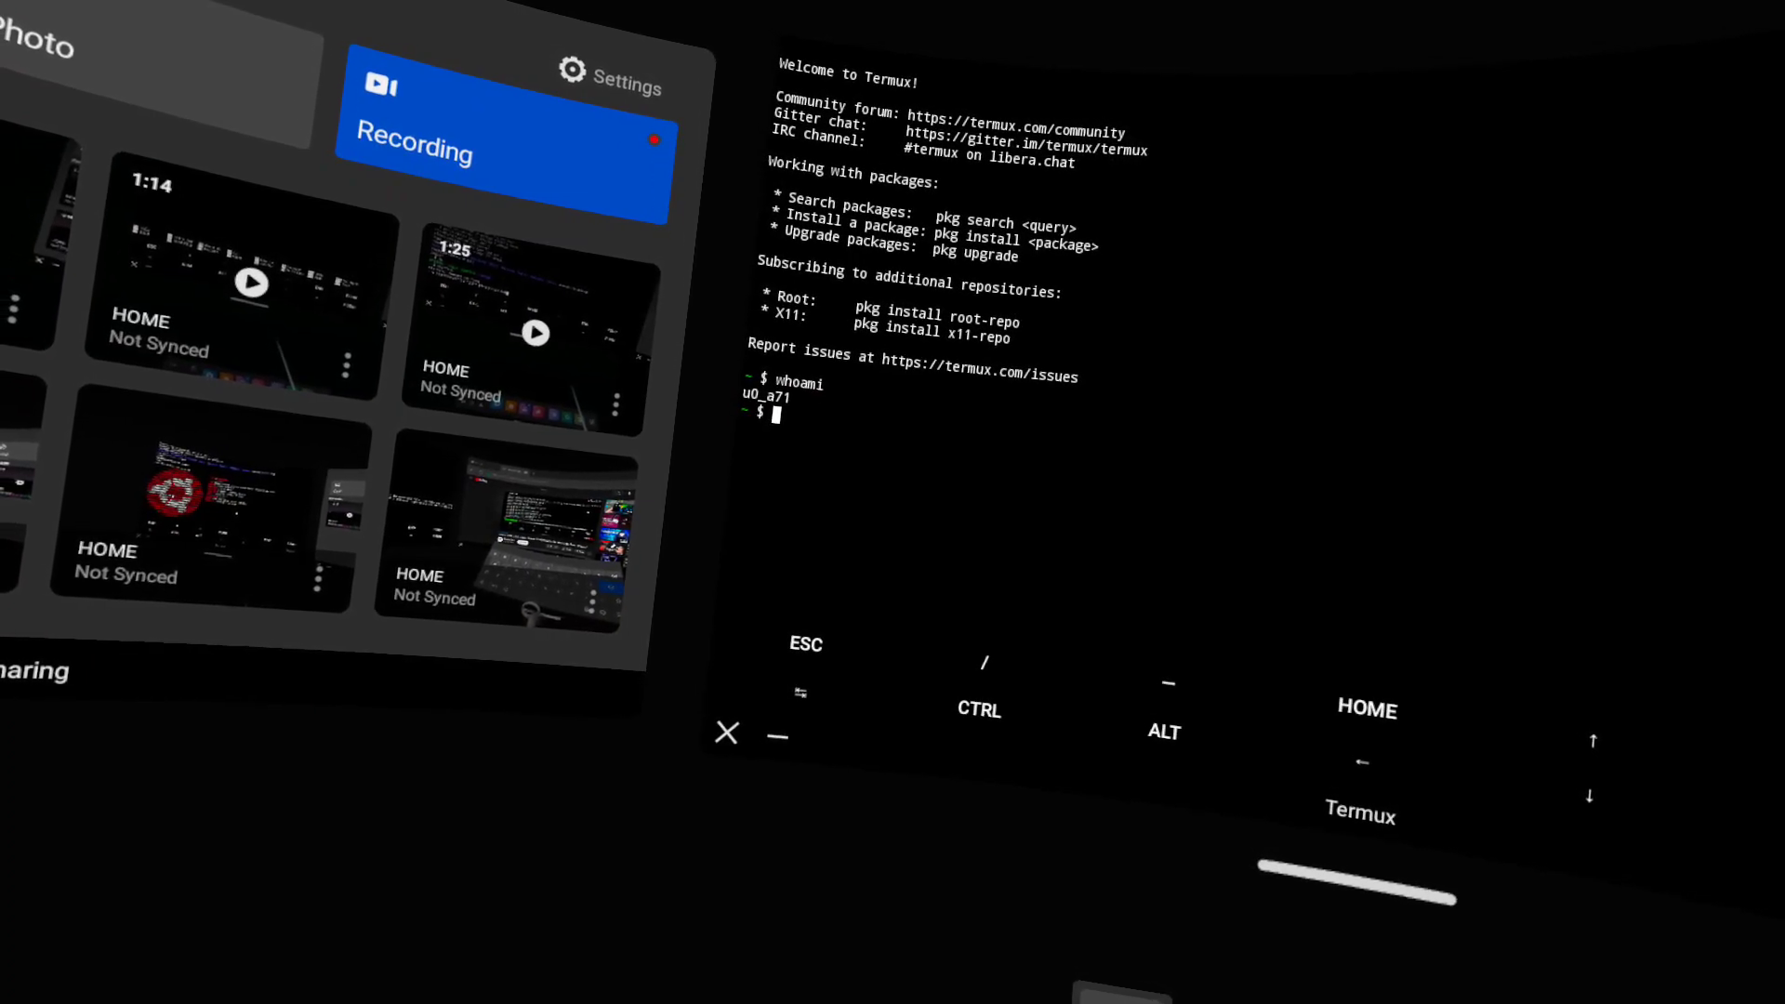
Step: List the home folder and open startvnc.sh in nano before running it to start the VNC desktop on localhost:1
text(ls)
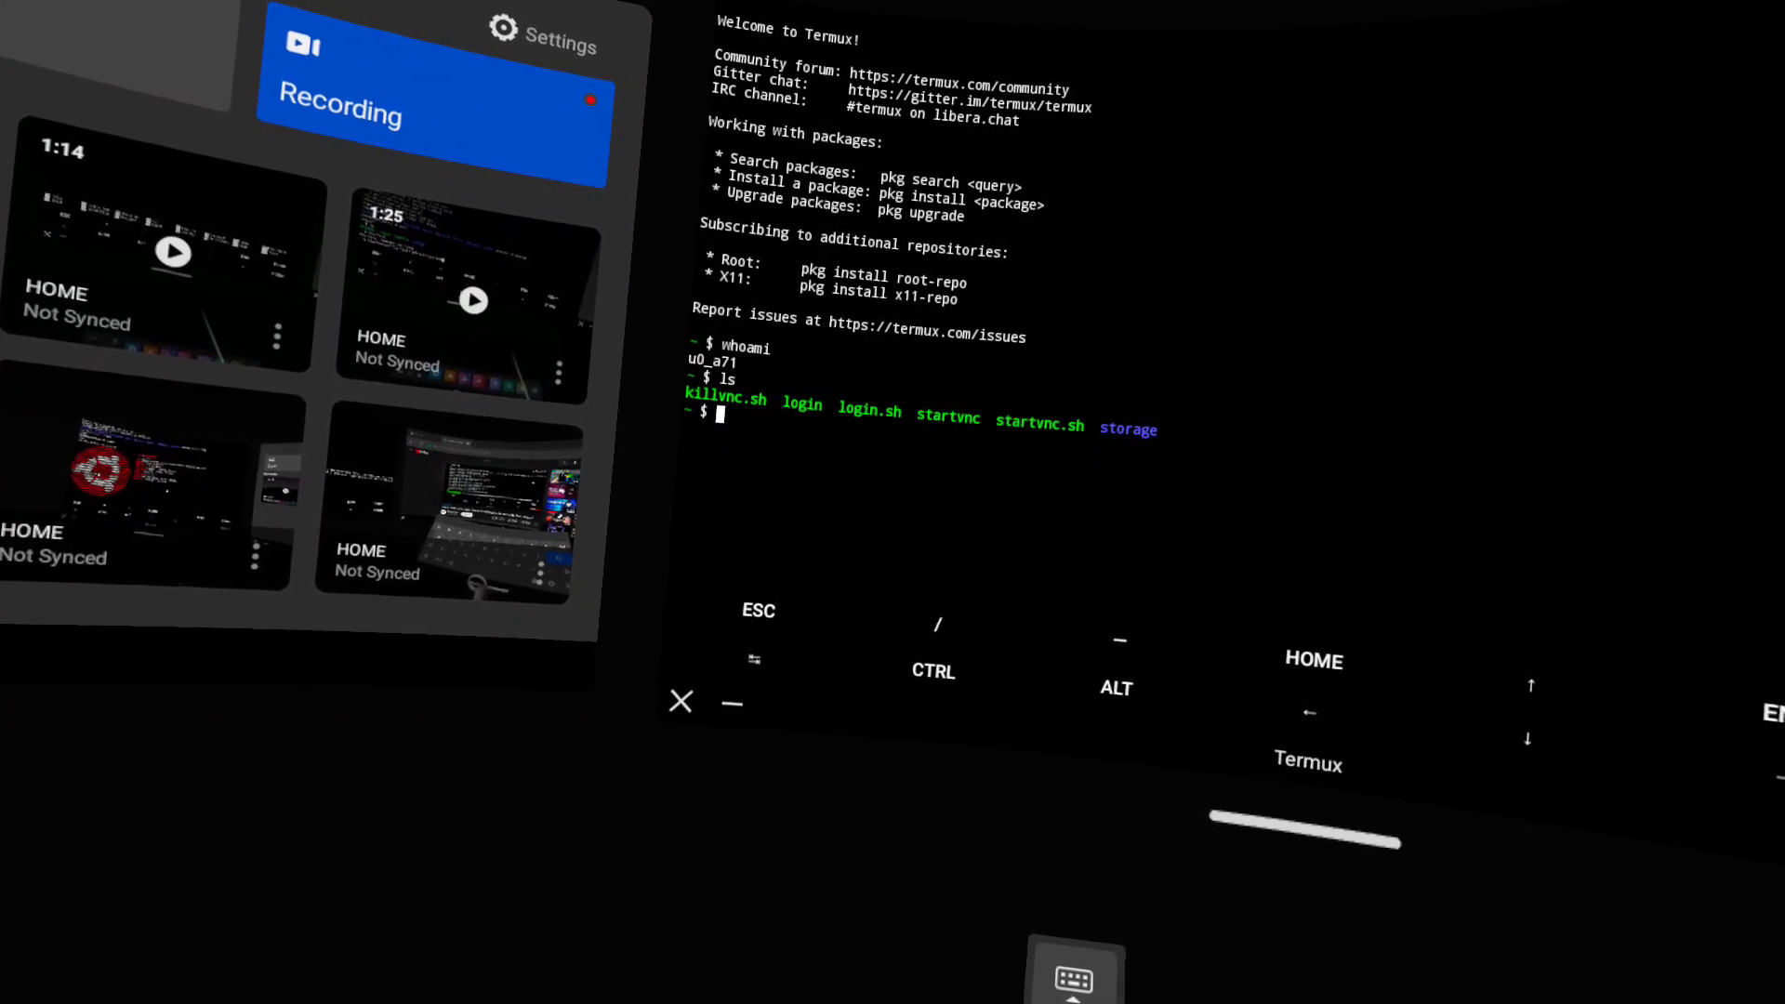
text(./)
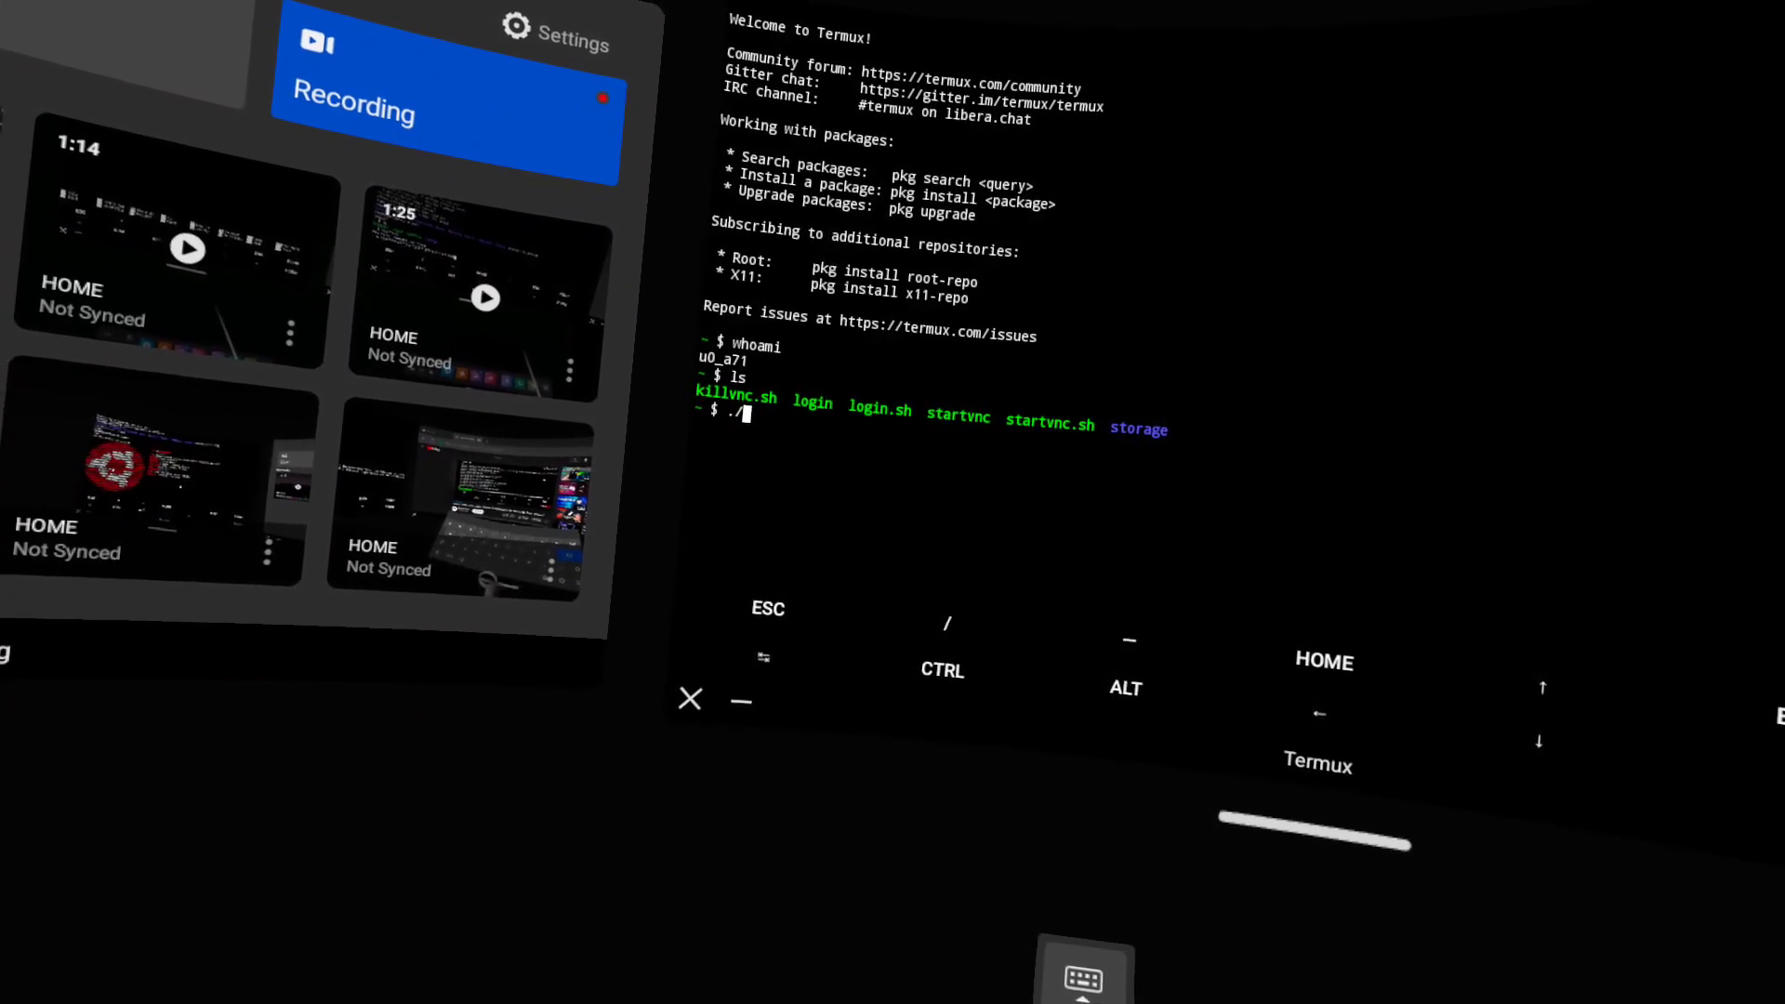
text(nano)
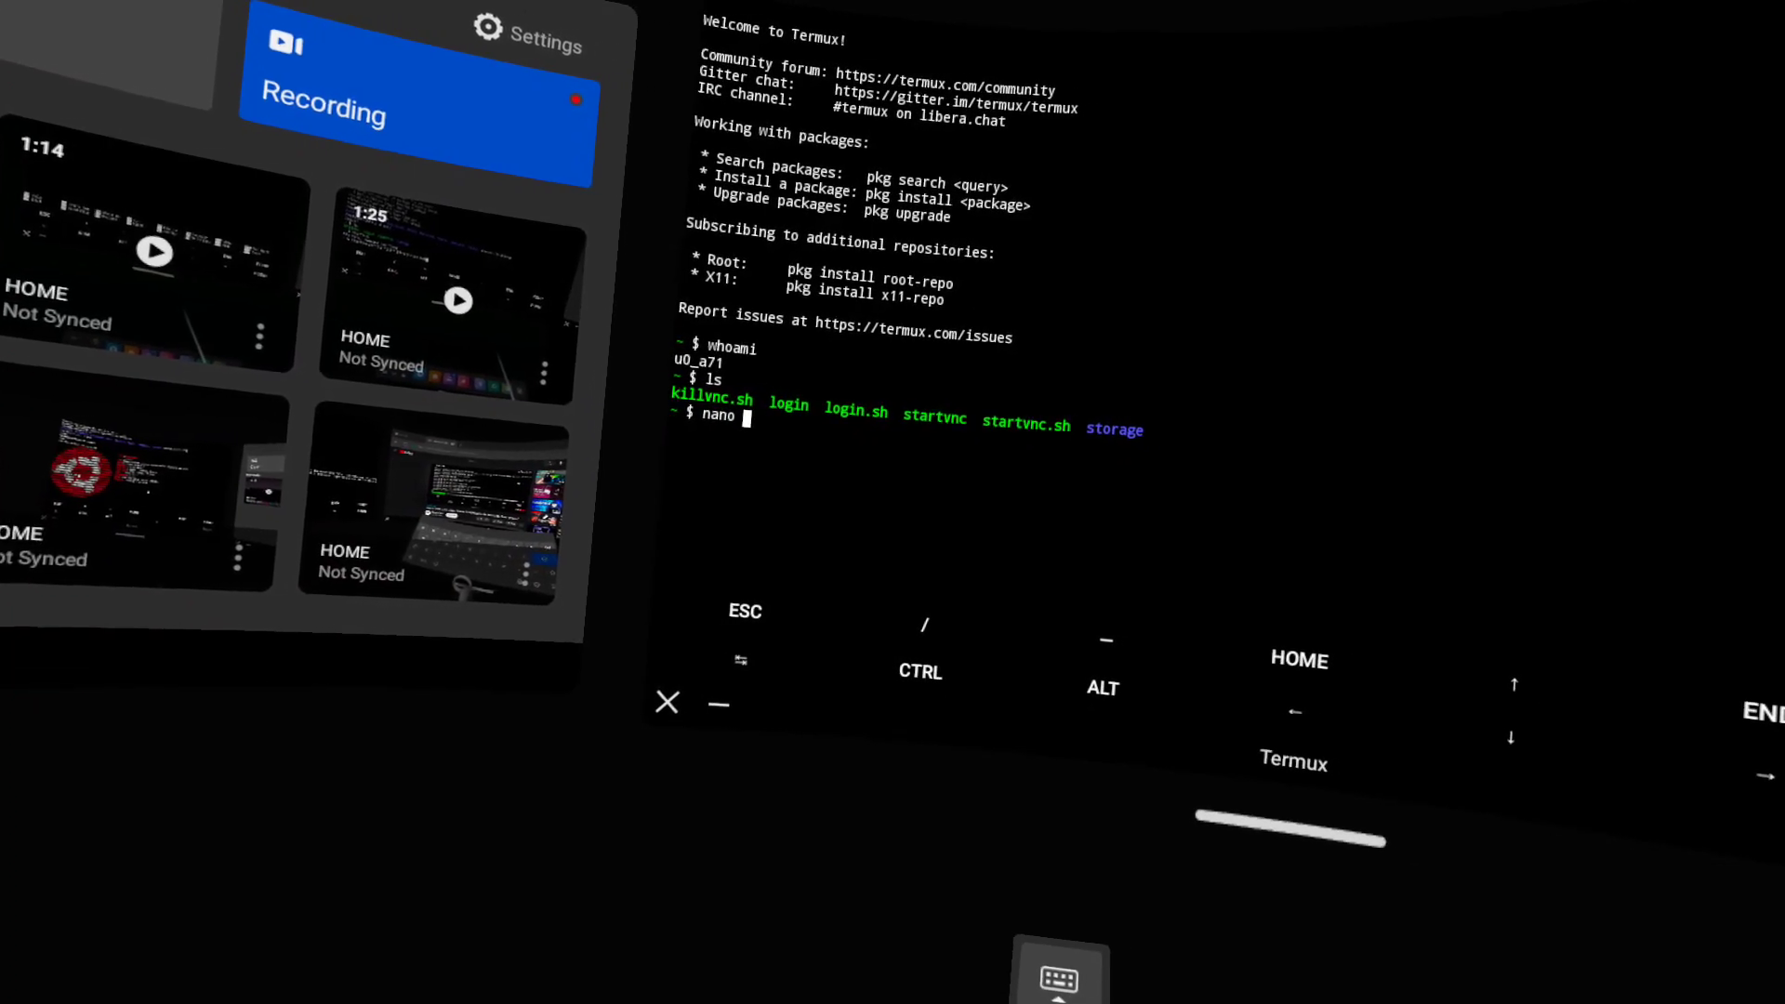
text(startvnc)
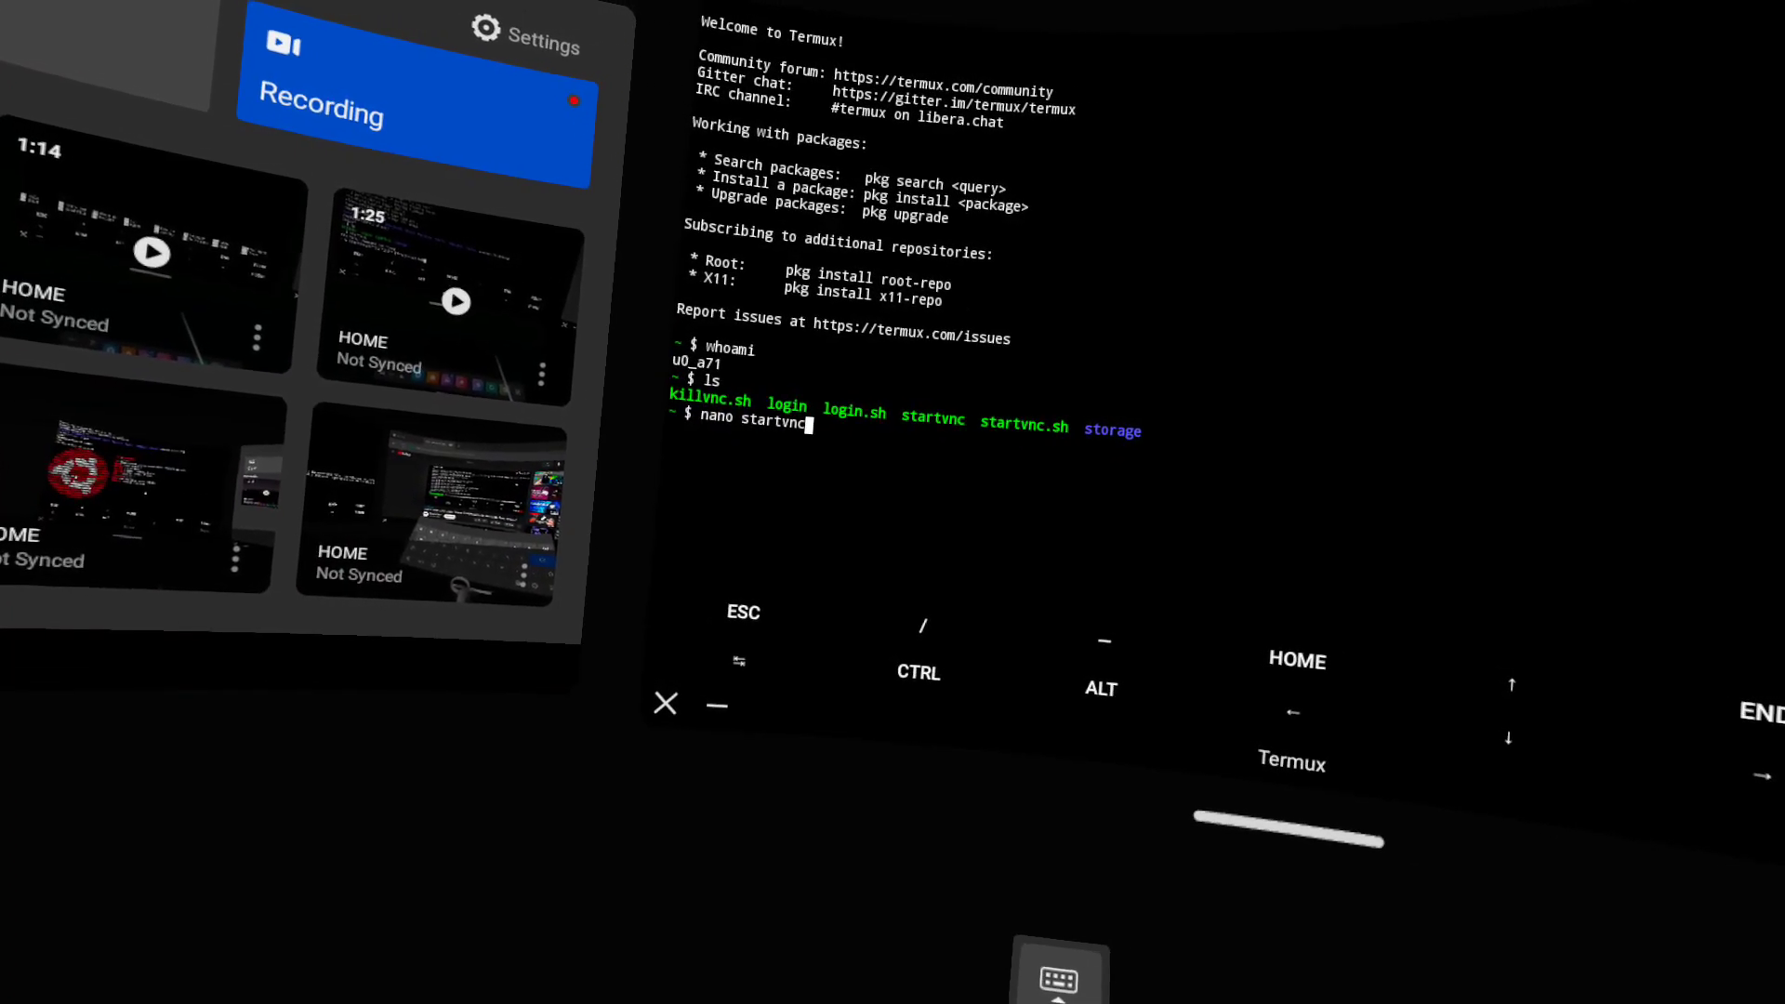
key(Enter)
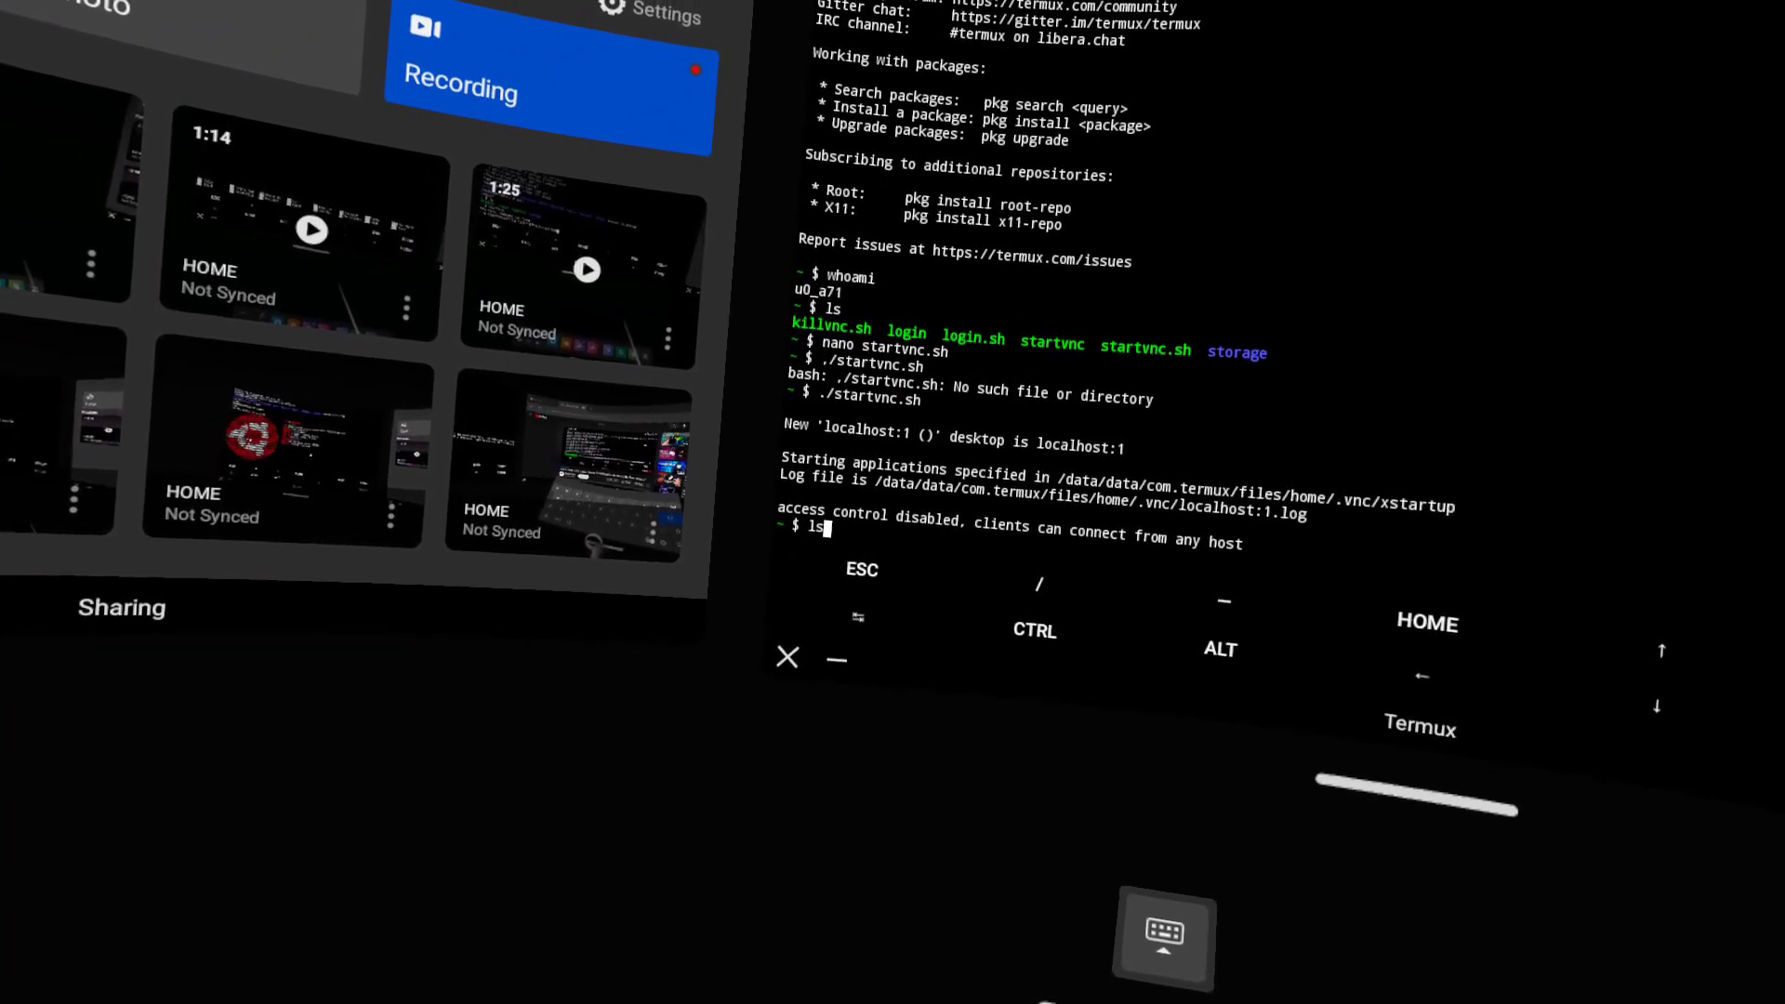
Step: List the home folder and review killvnc.sh in nano, then return to the Ubuntu root session
key(Enter)
text(n)
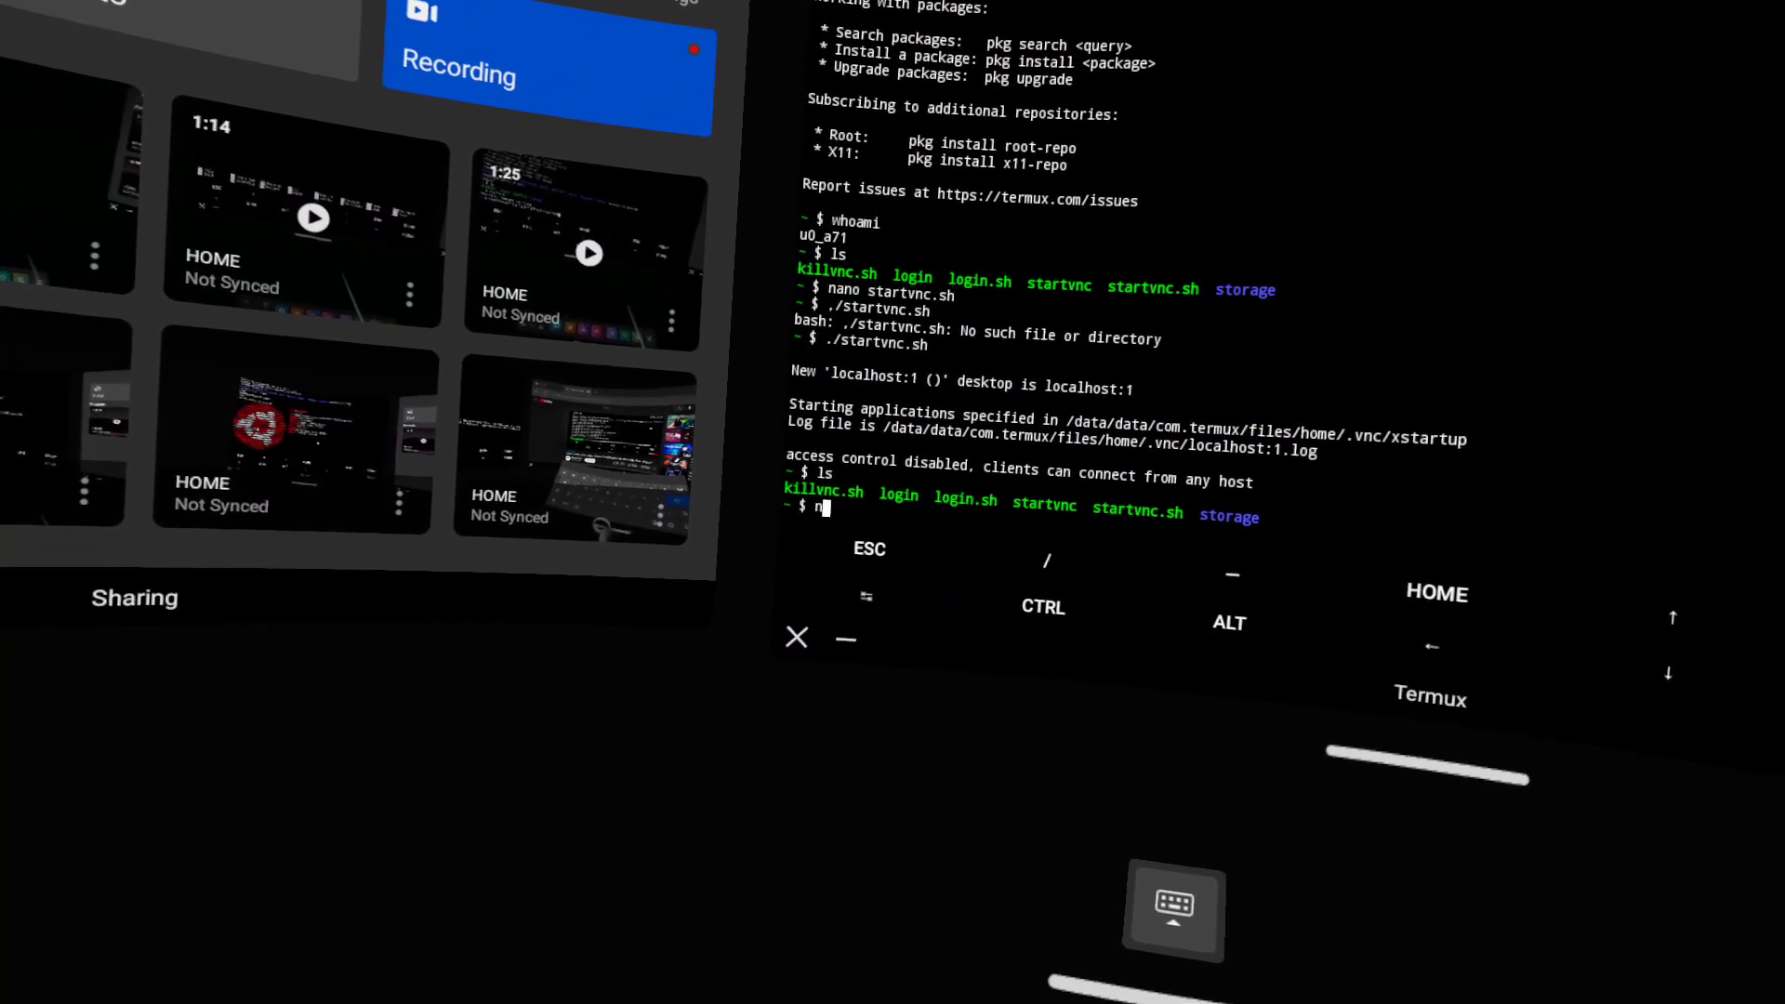
text(ano)
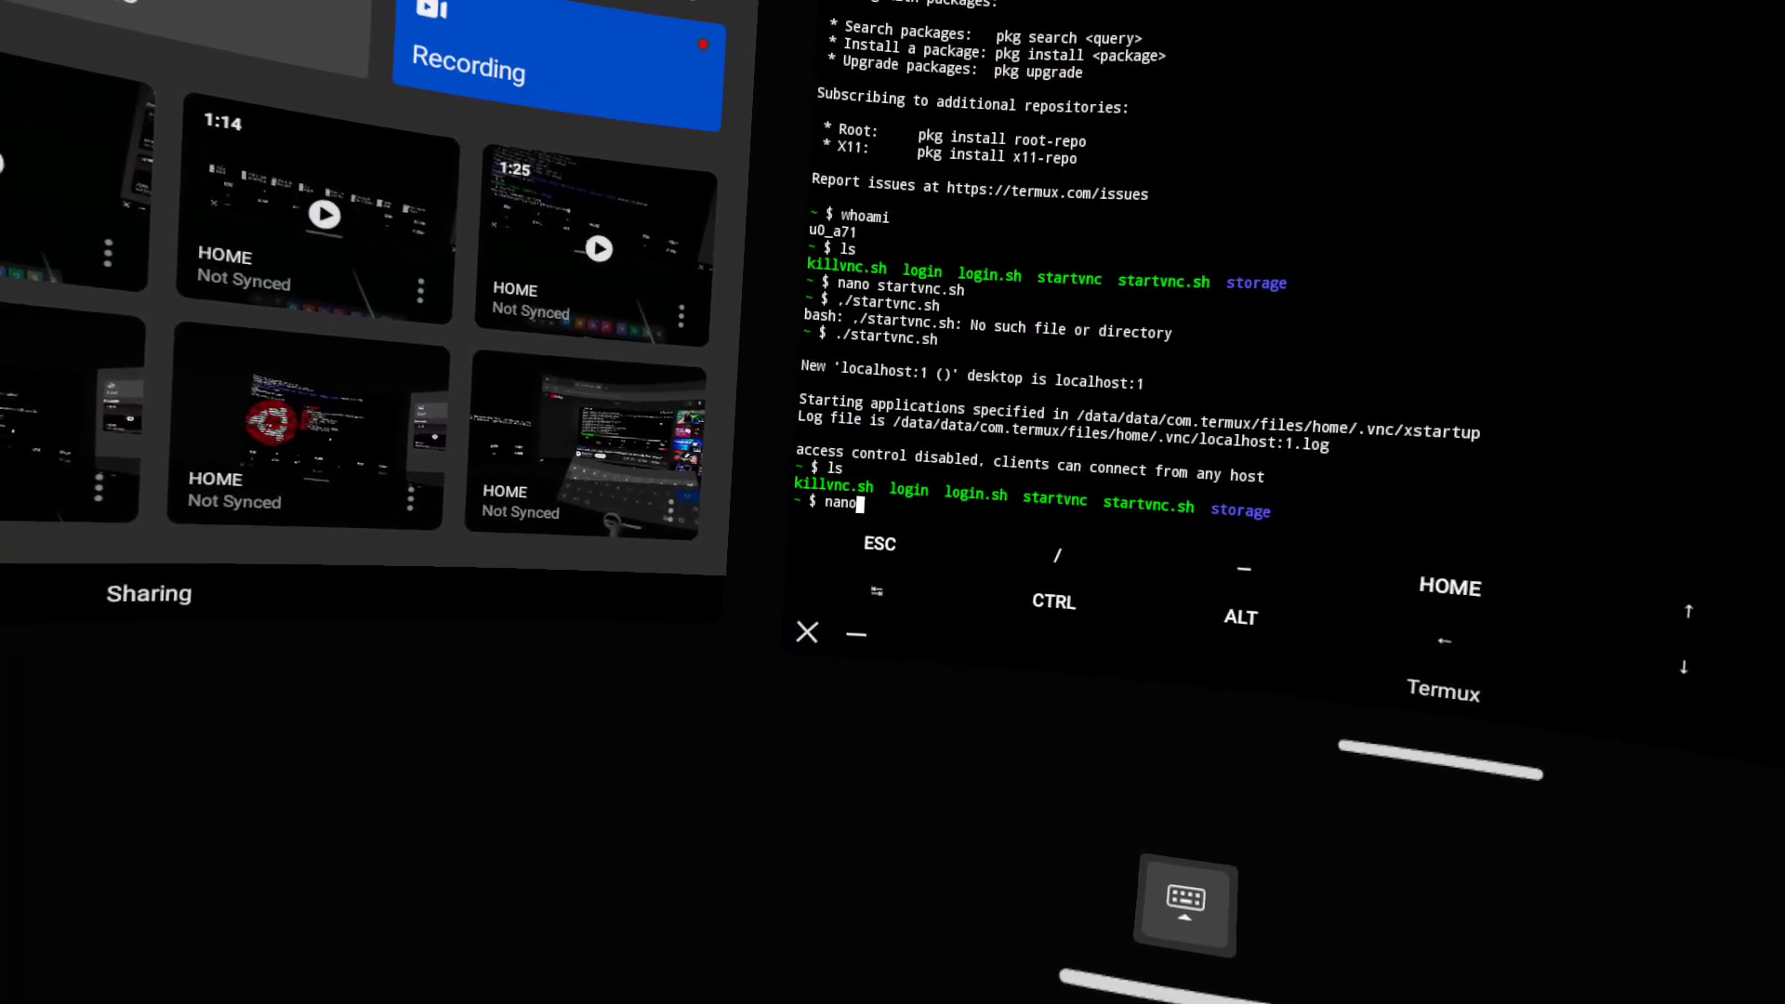
text(kill)
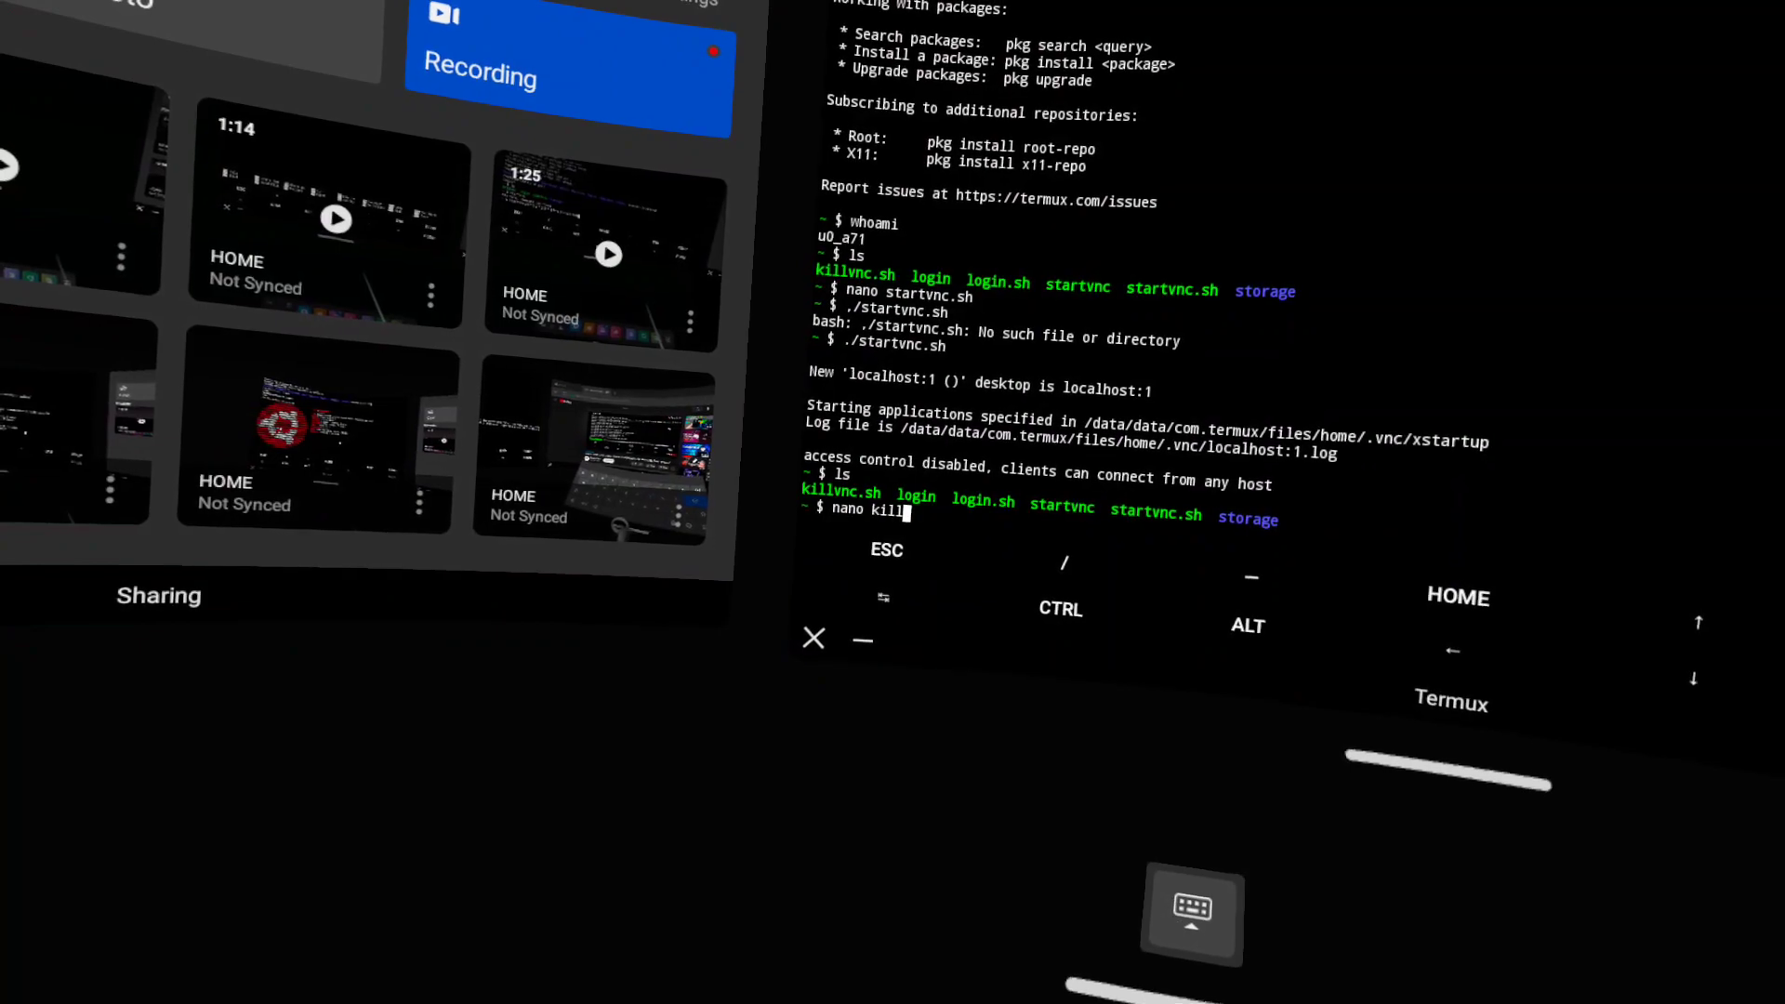
text(vnc.sh)
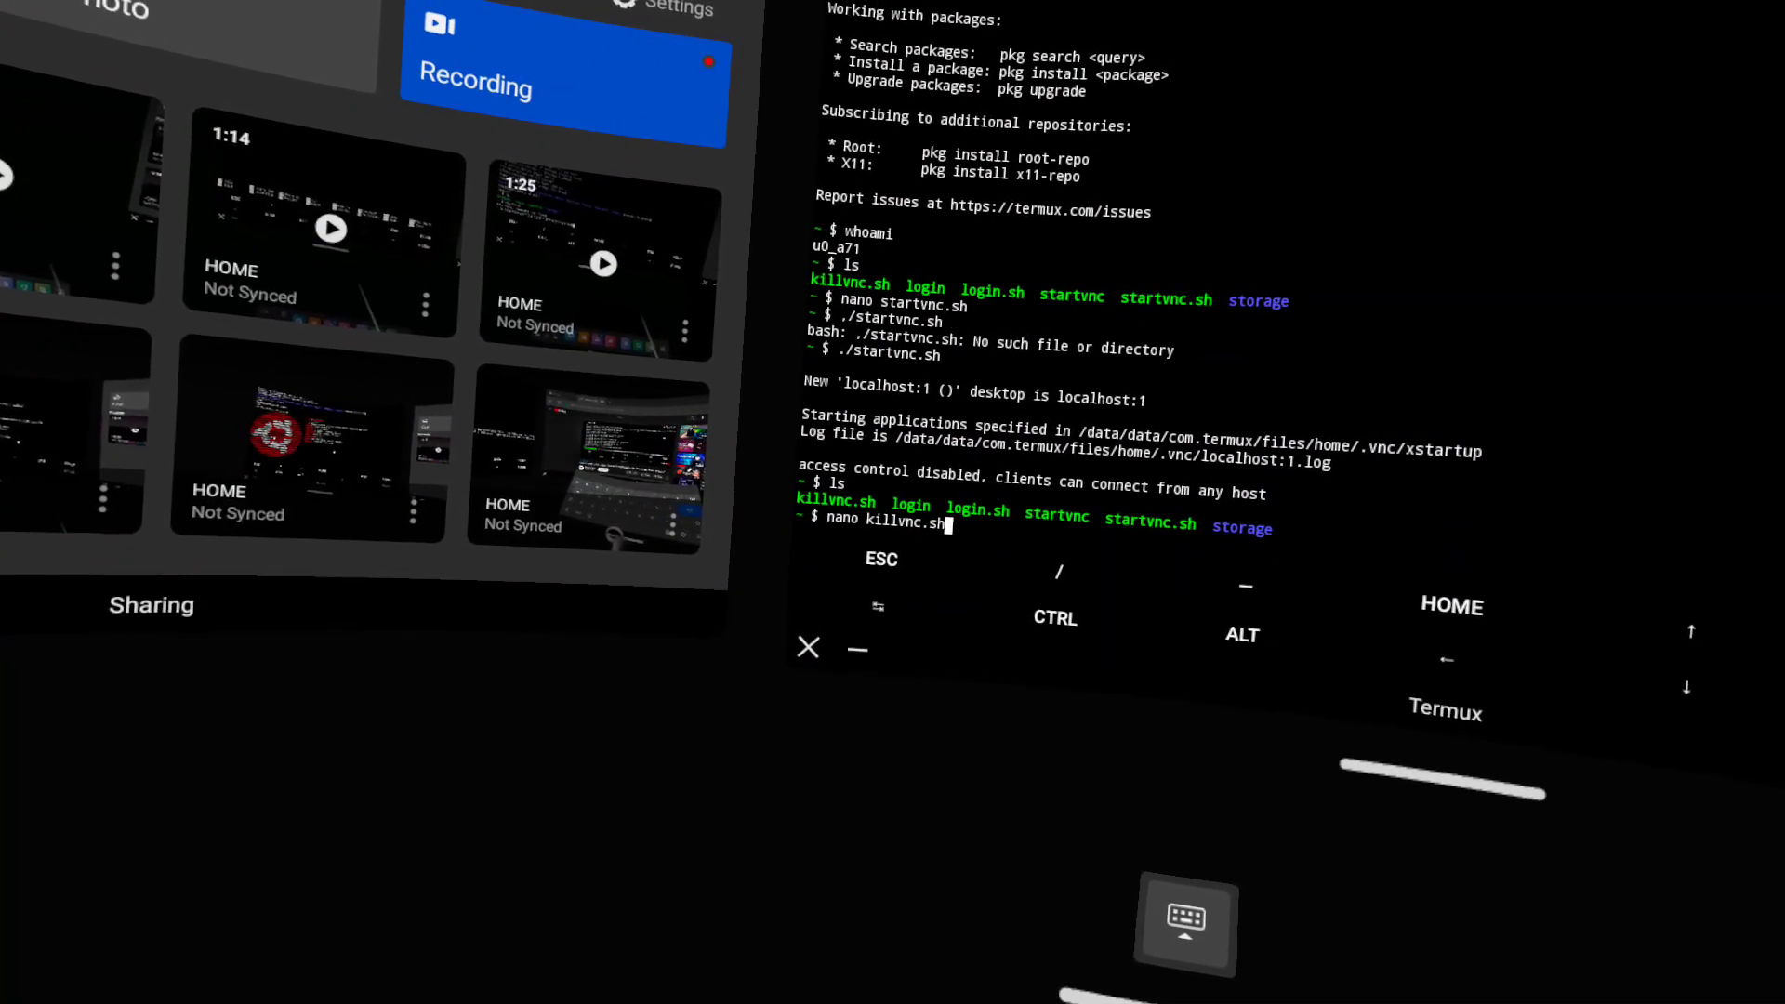
key(Enter)
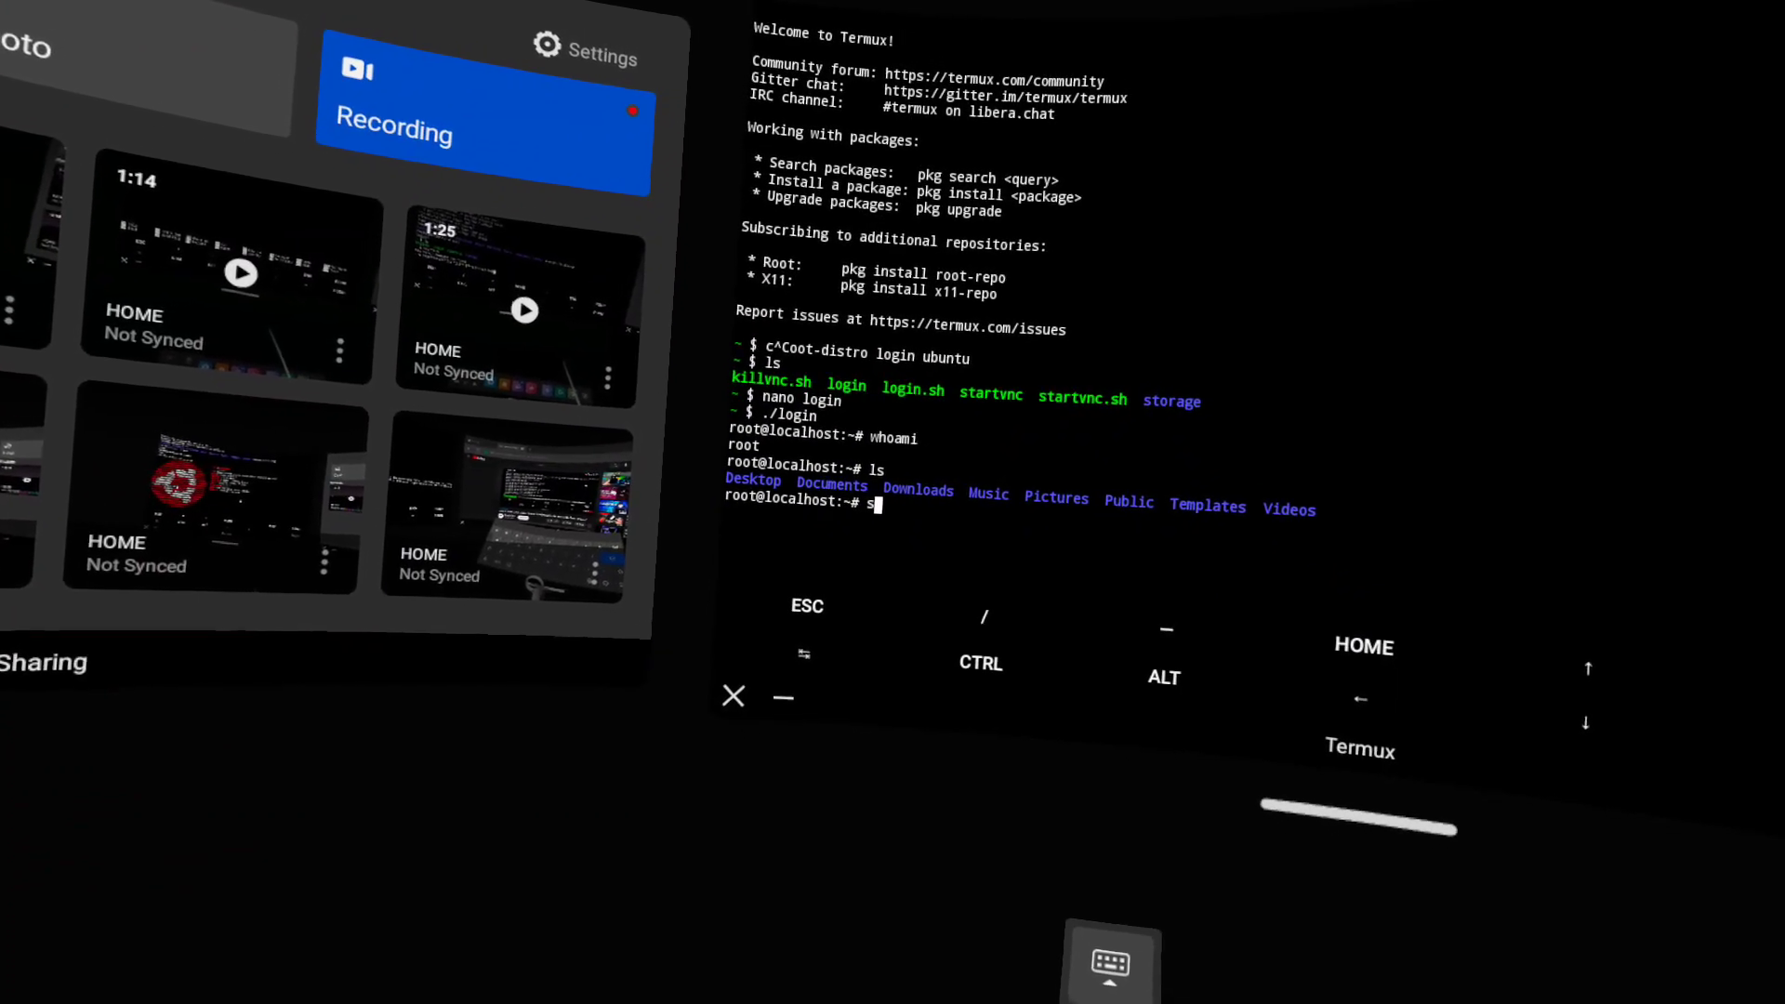
Step: Run the startserver command as root so the desktop server starts, logging PulseAudio reconnect warnings
text(tartserve)
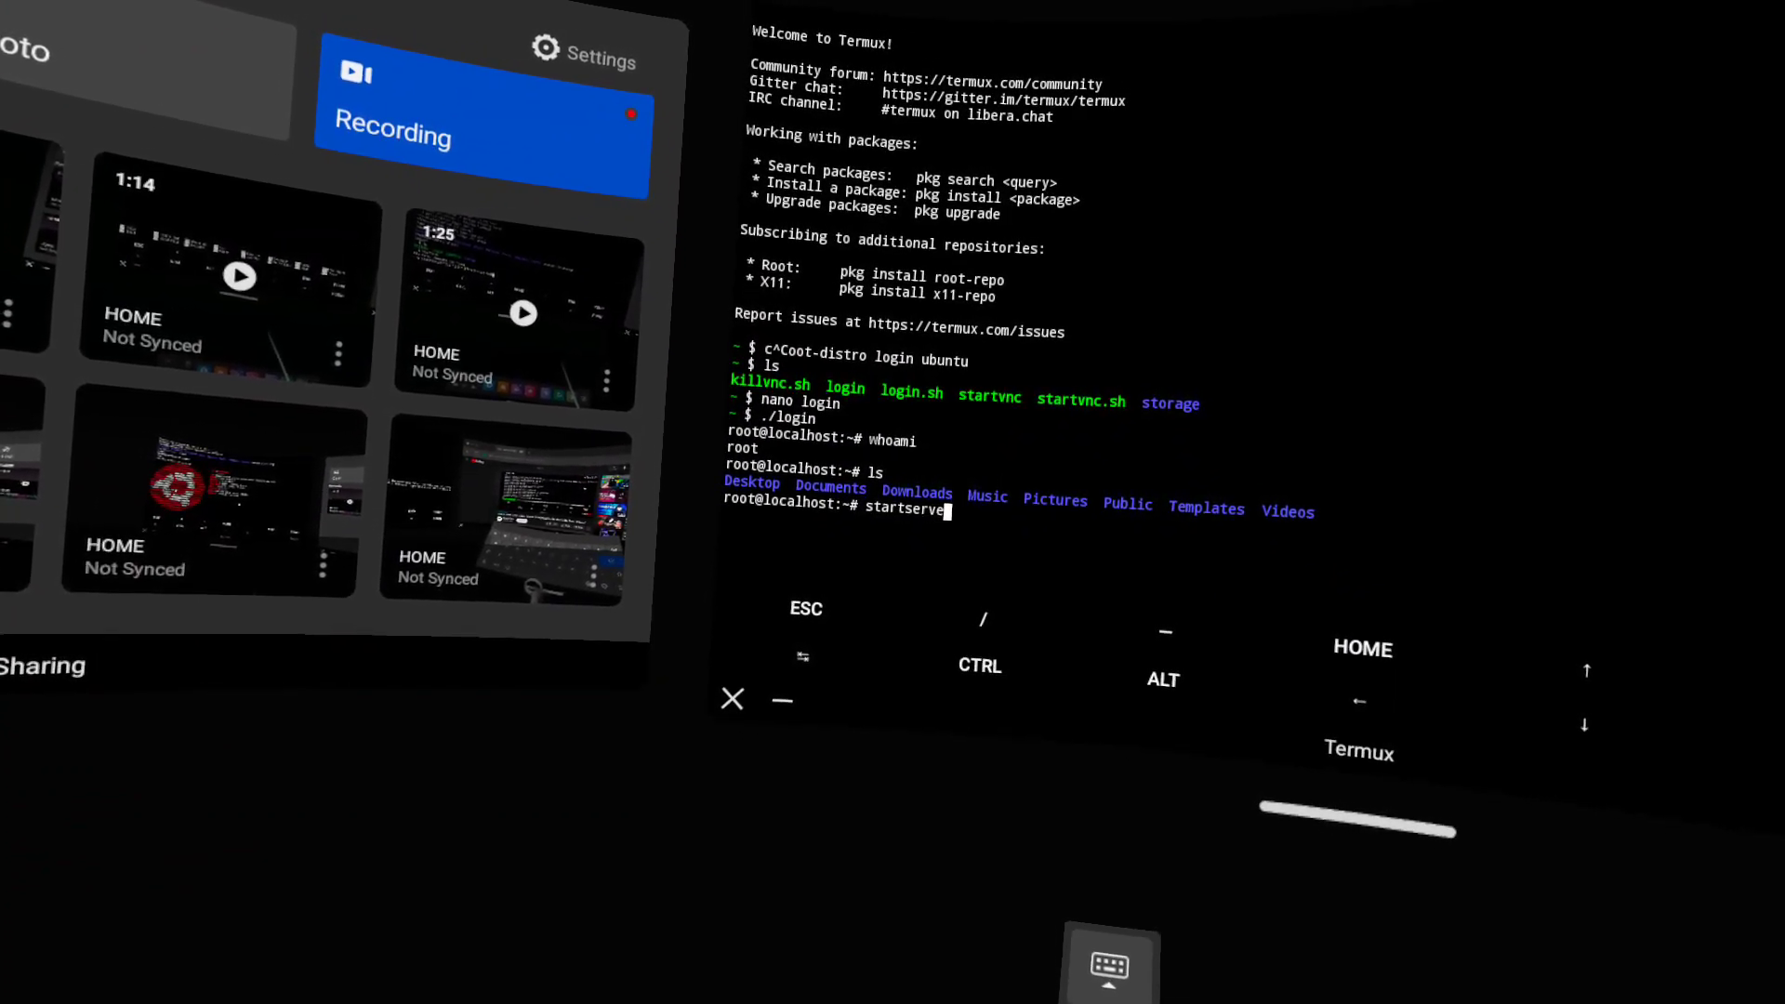
key(Enter)
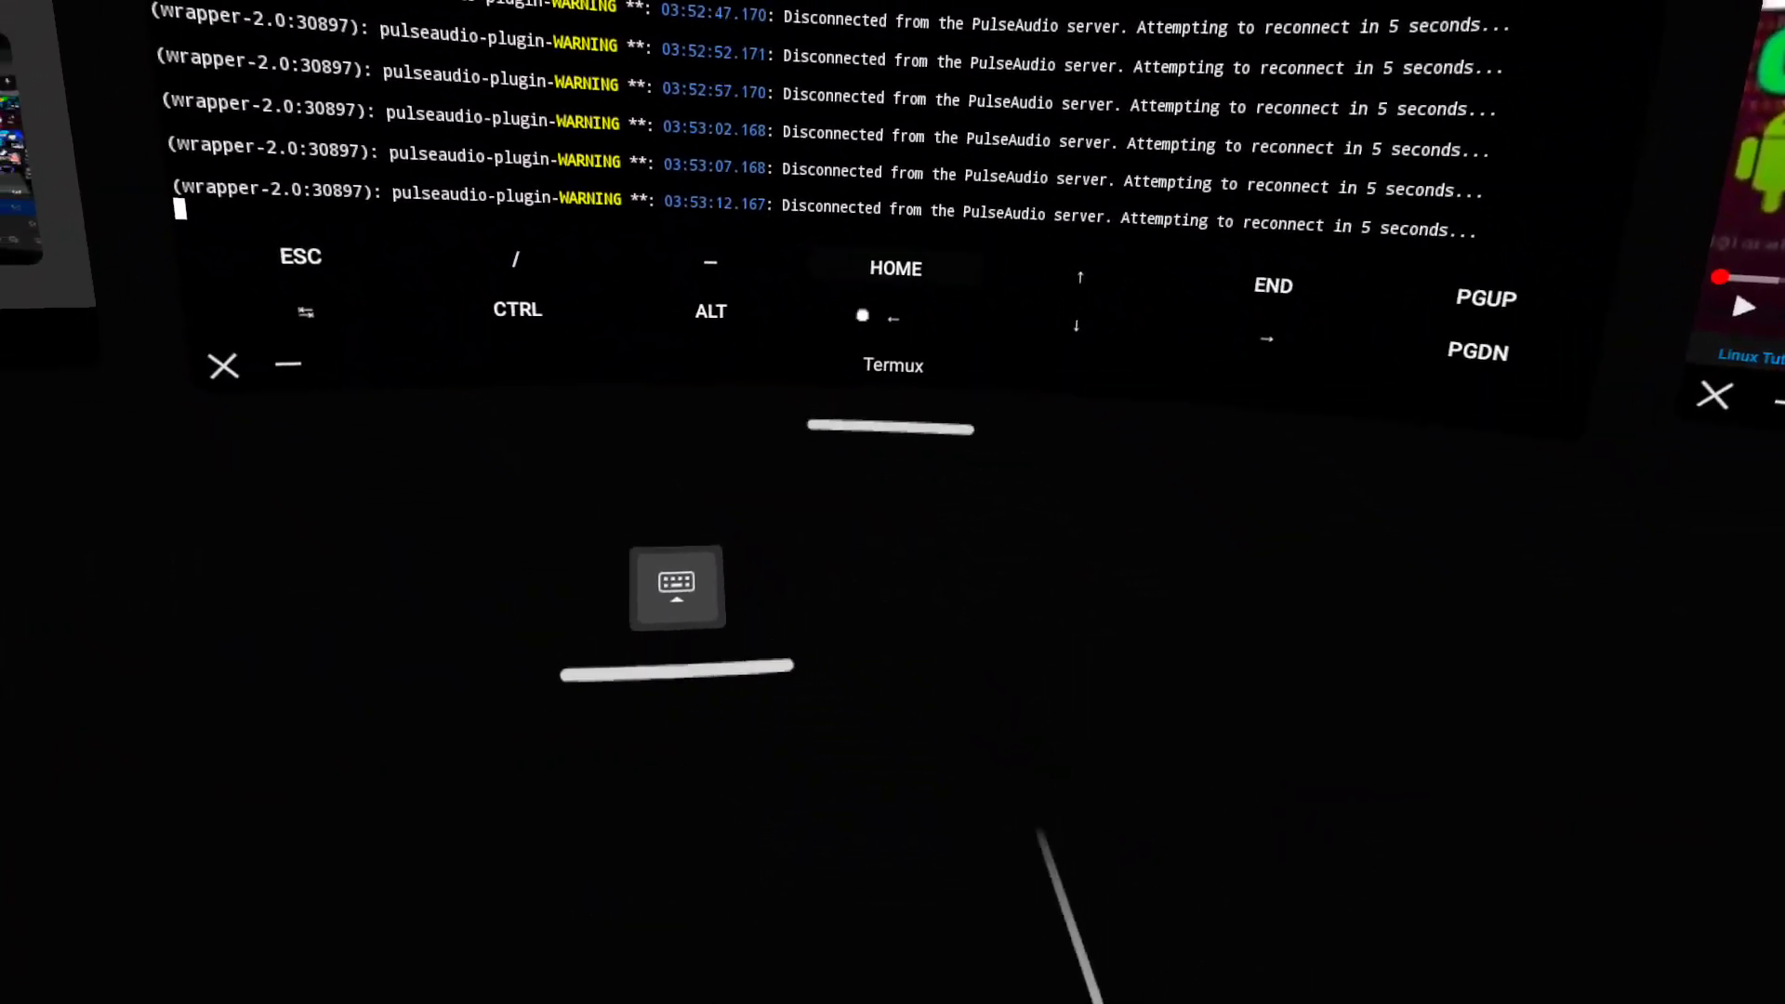
Step: Connect to the saved 'linux any name' localhost:5901 session to show the Xfce desktop
click(676, 586)
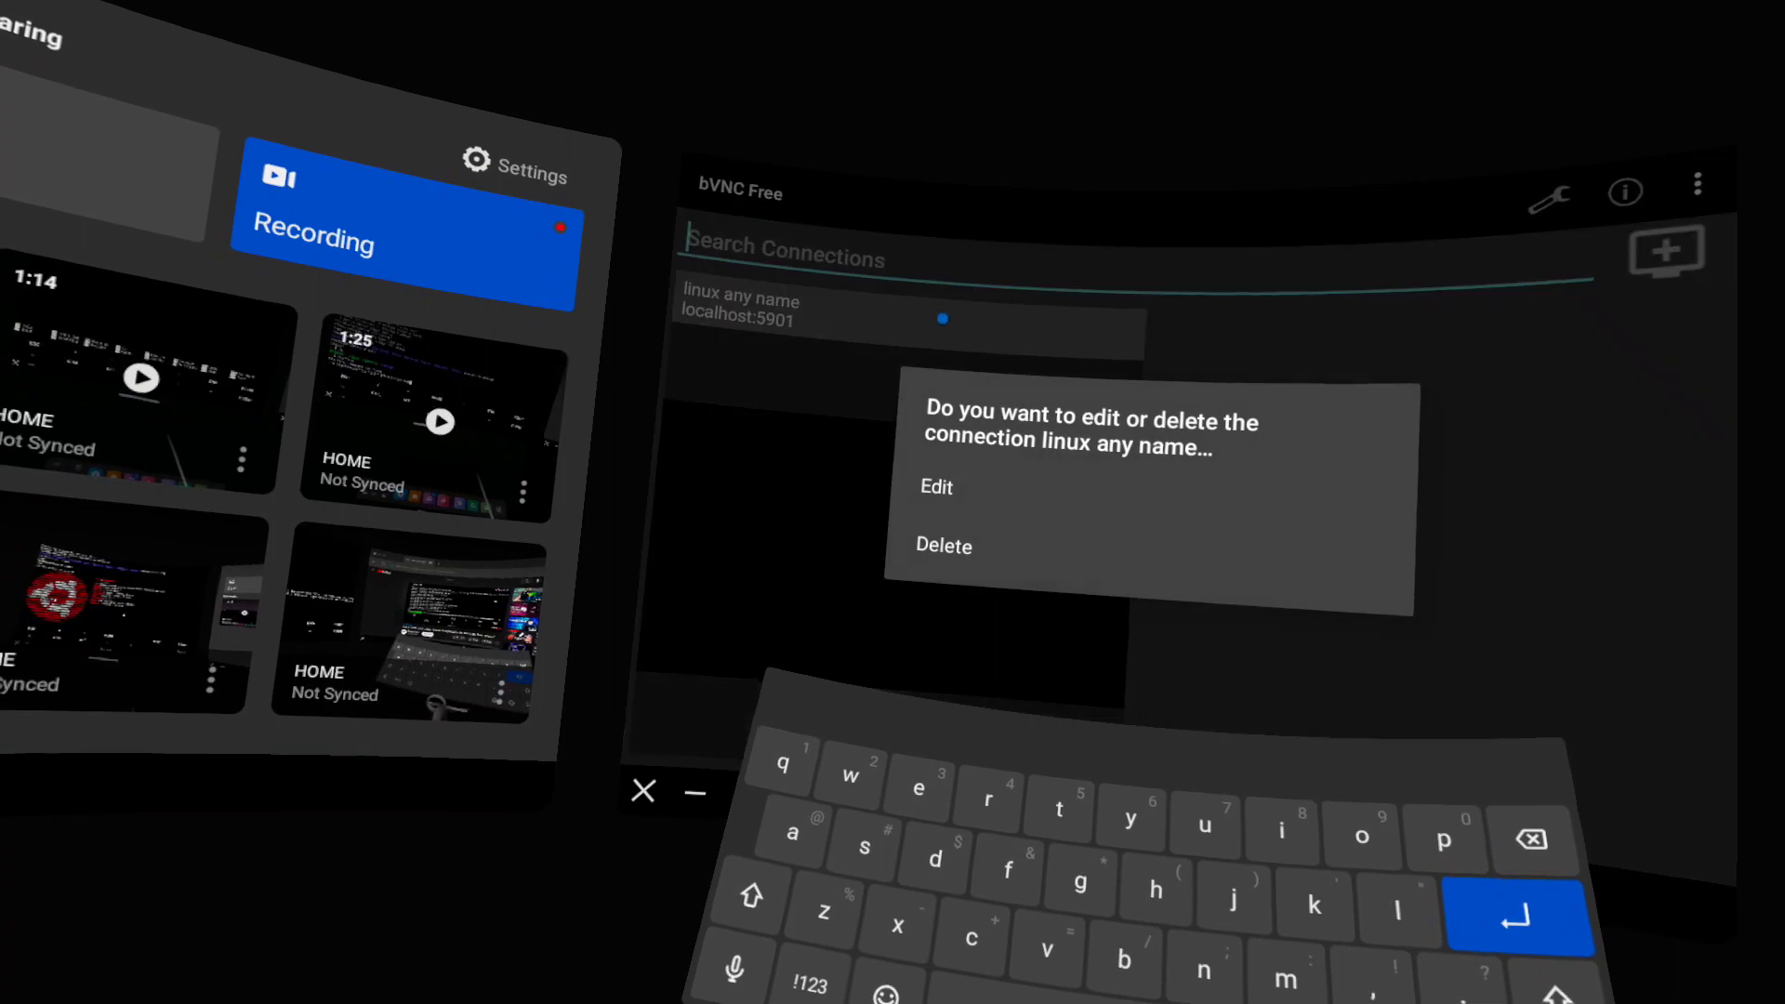
click(935, 488)
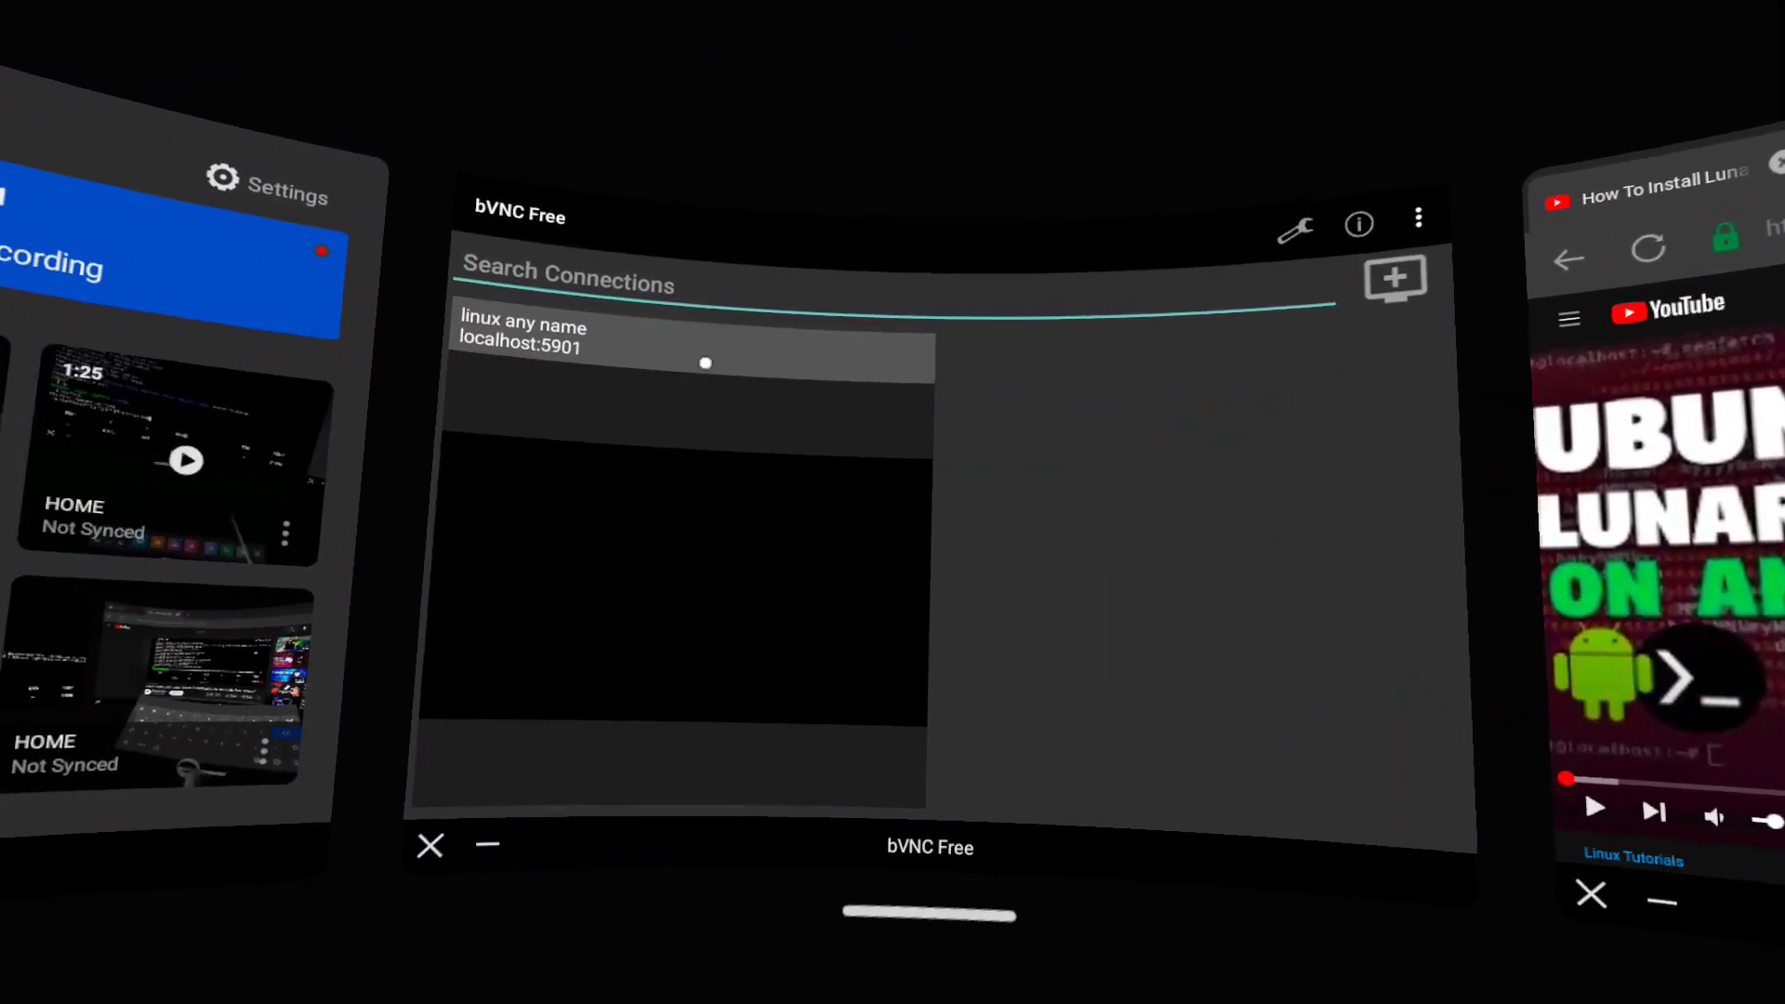
click(695, 346)
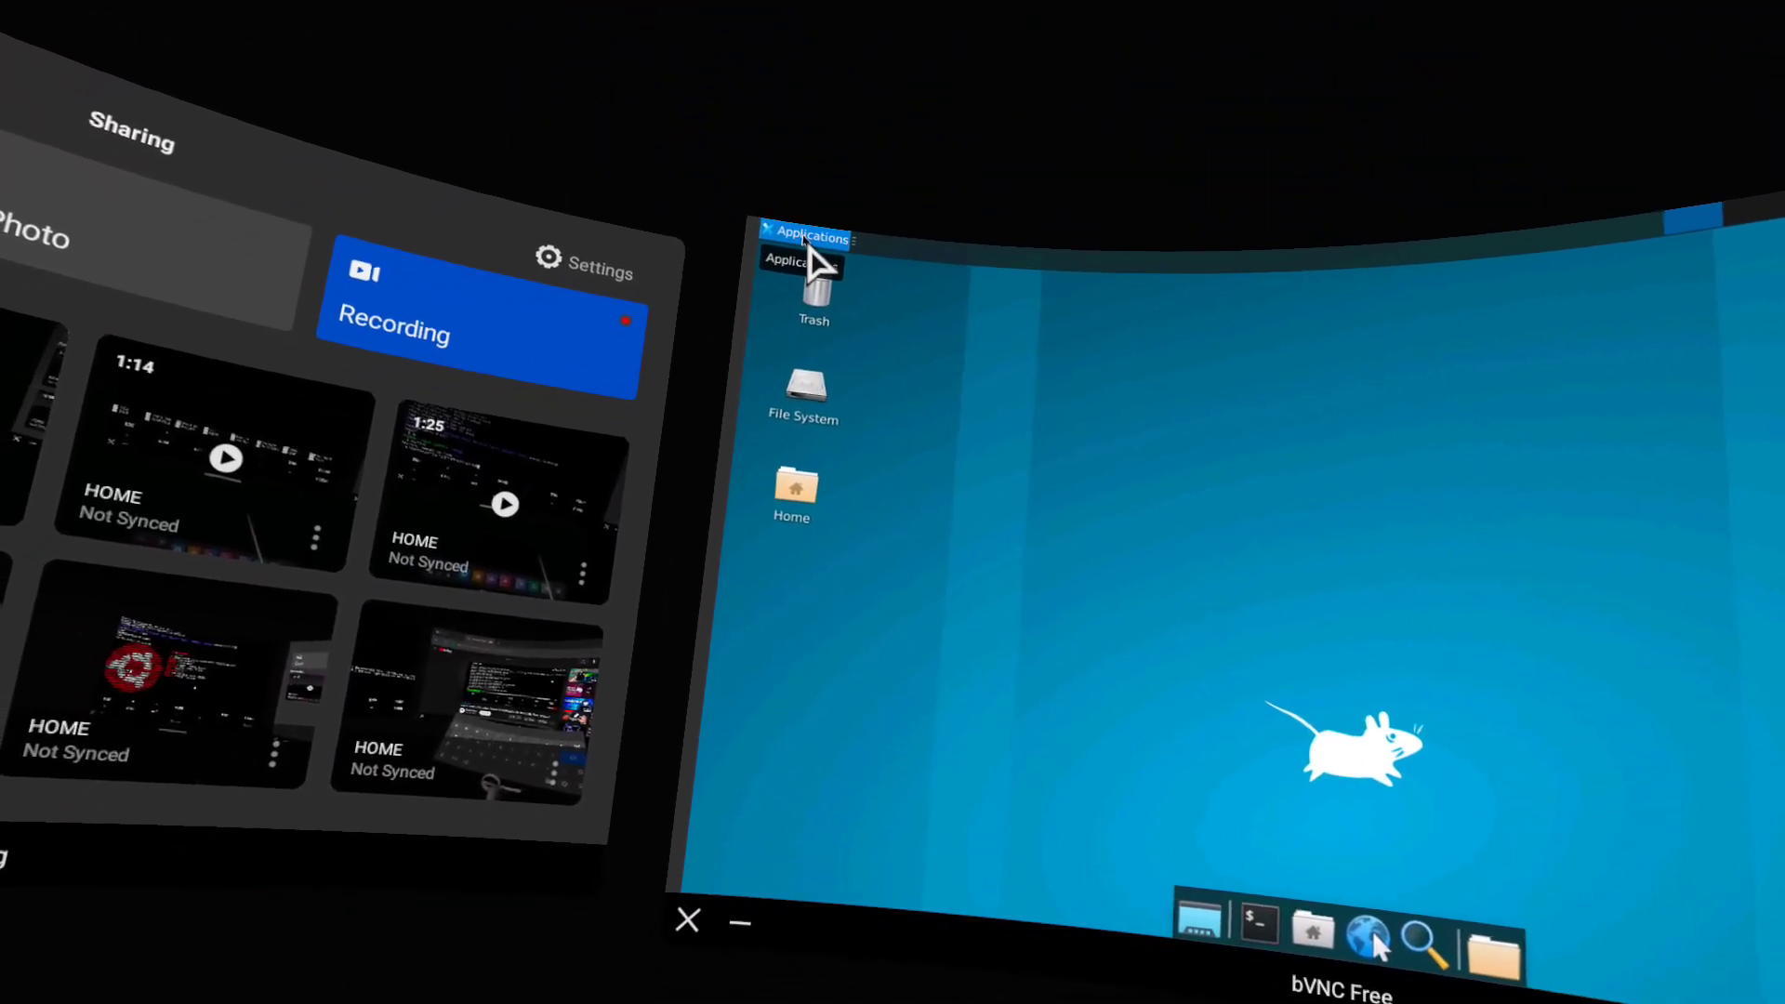
Step: Reach the Xfce Desktop background settings from the Applications menu
click(811, 238)
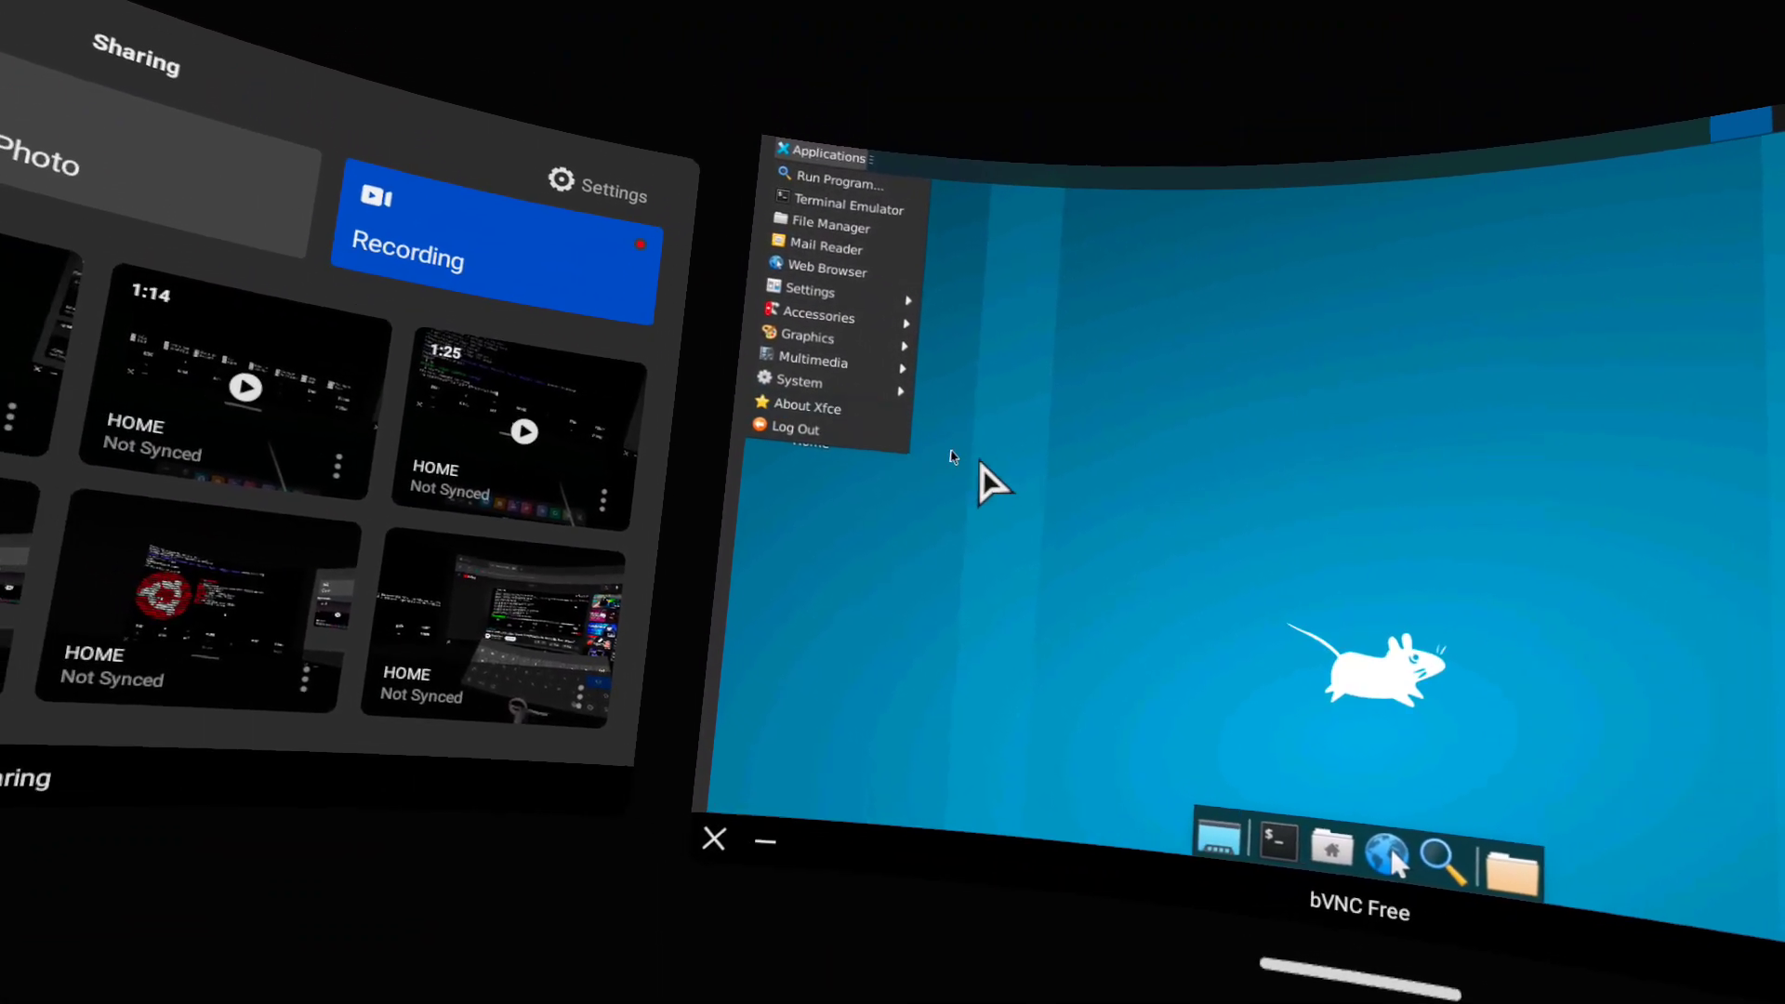
click(952, 458)
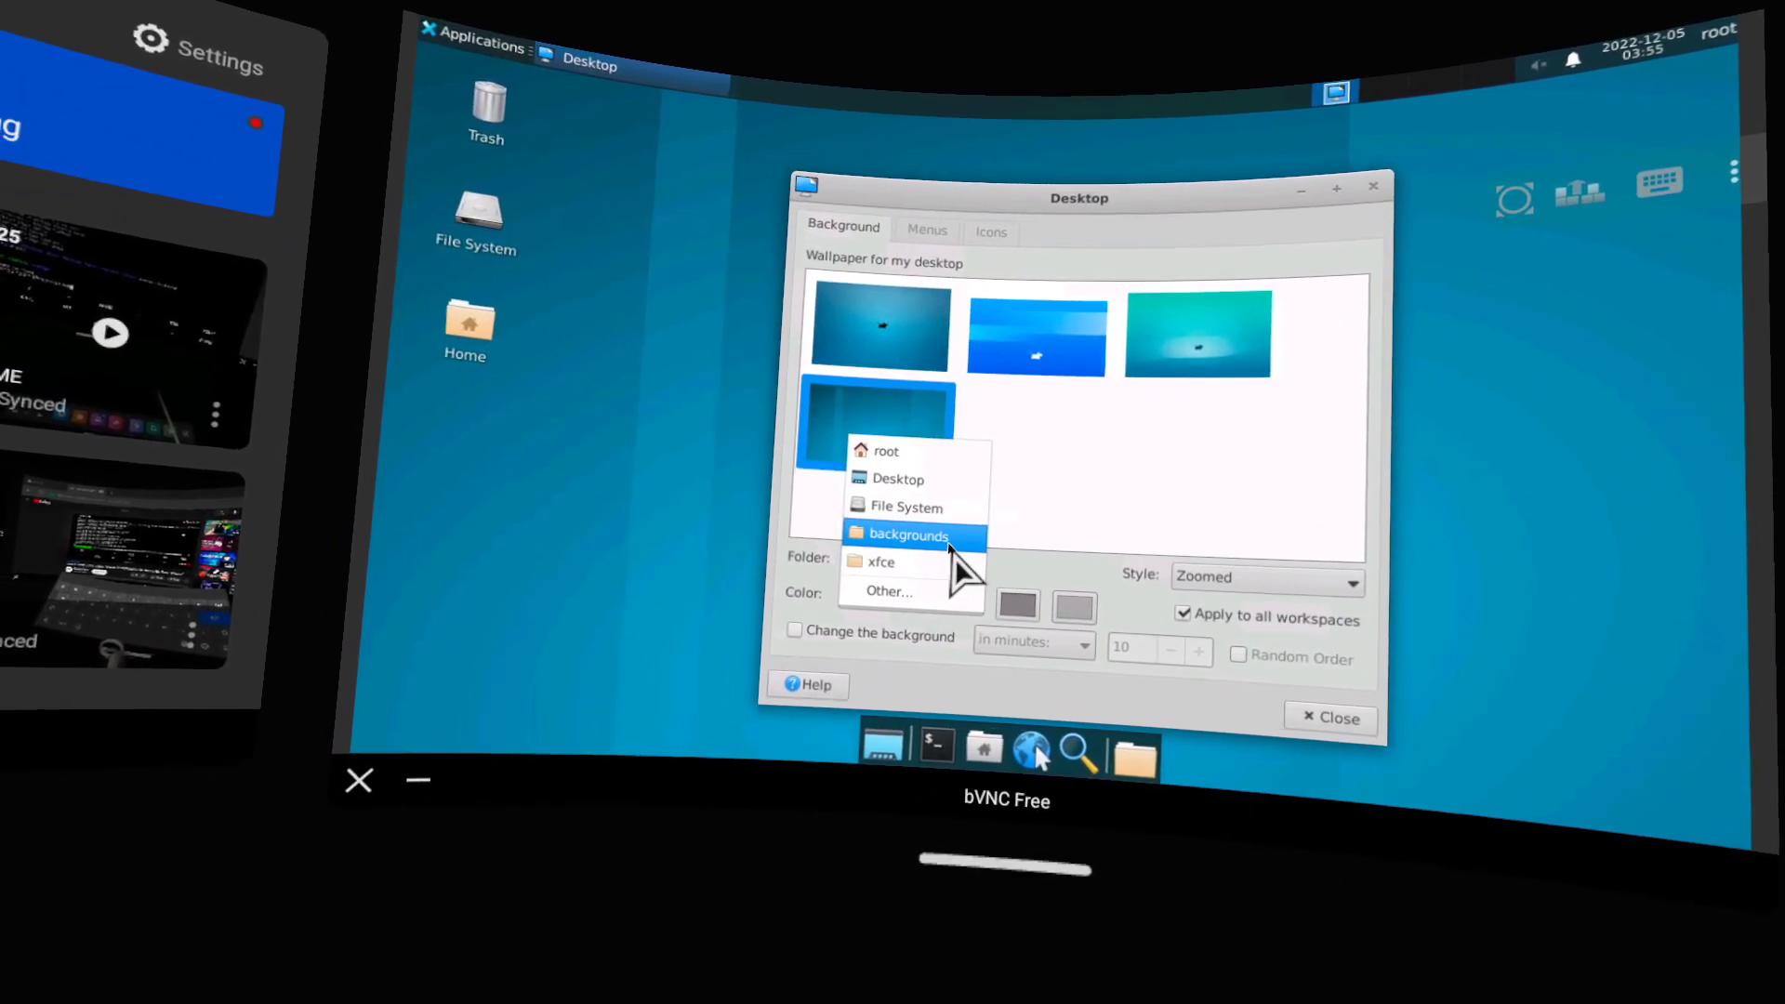
Step: Use the backgrounds folder, change wallpaper automatically every 4 minutes in random order
click(907, 536)
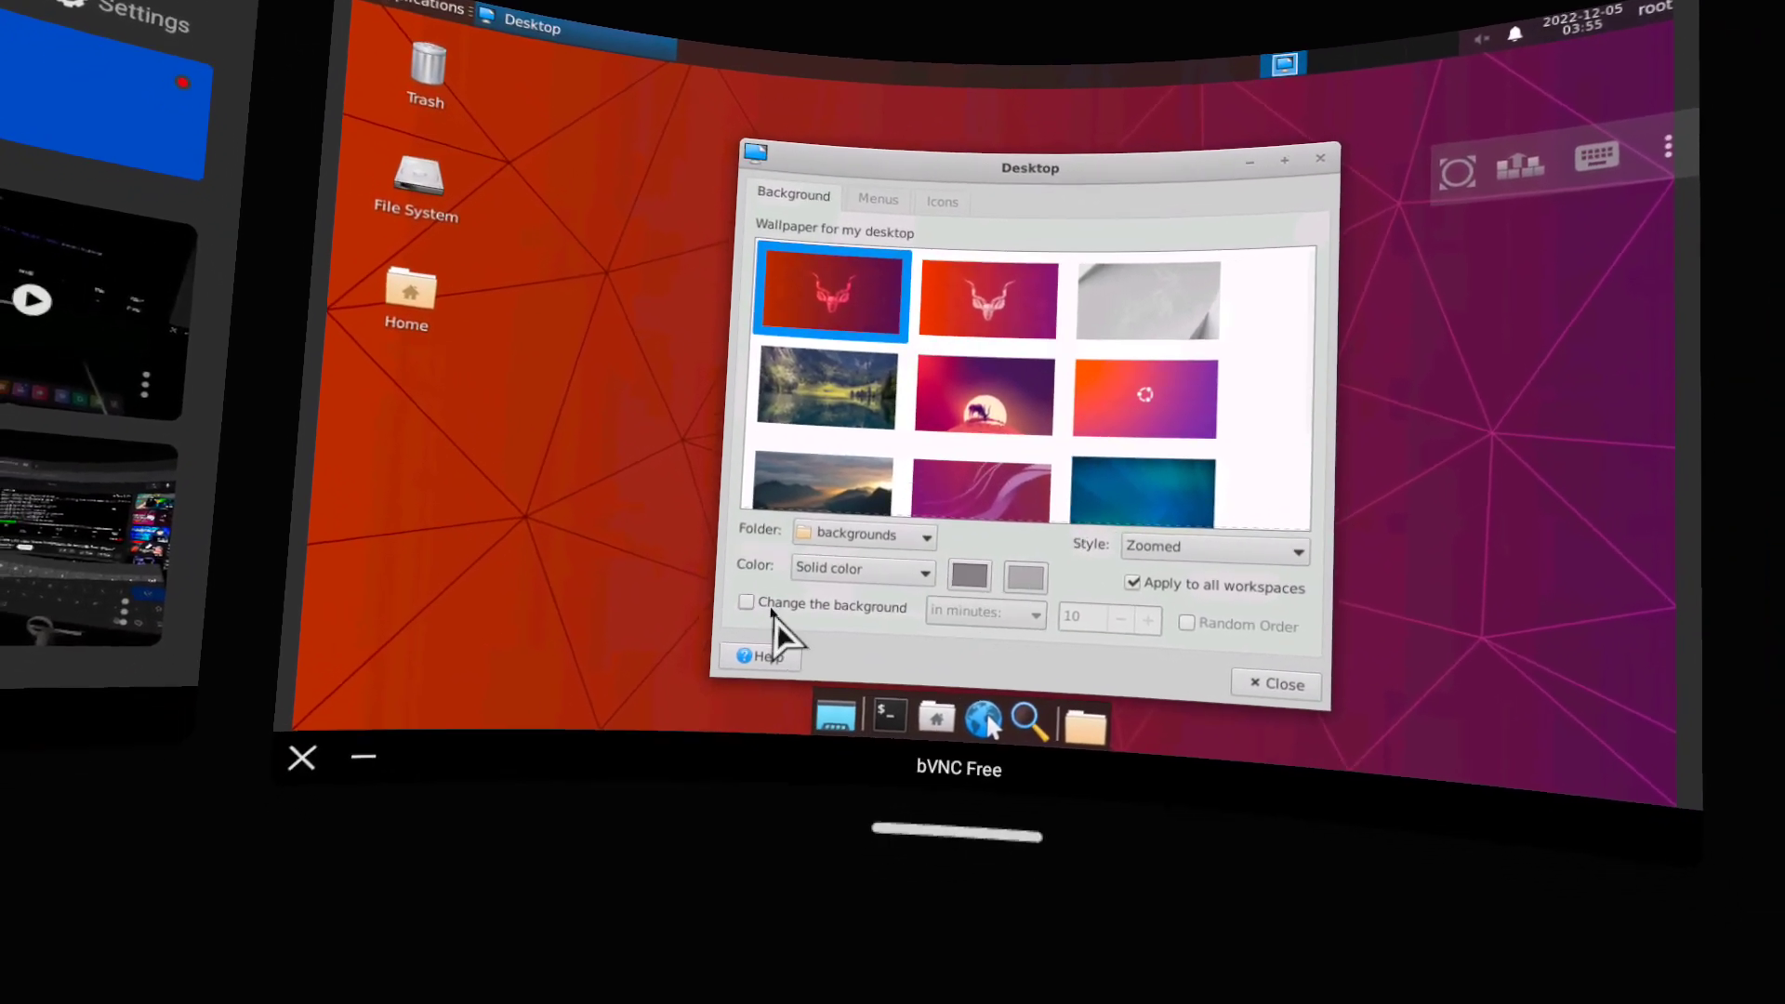
click(743, 602)
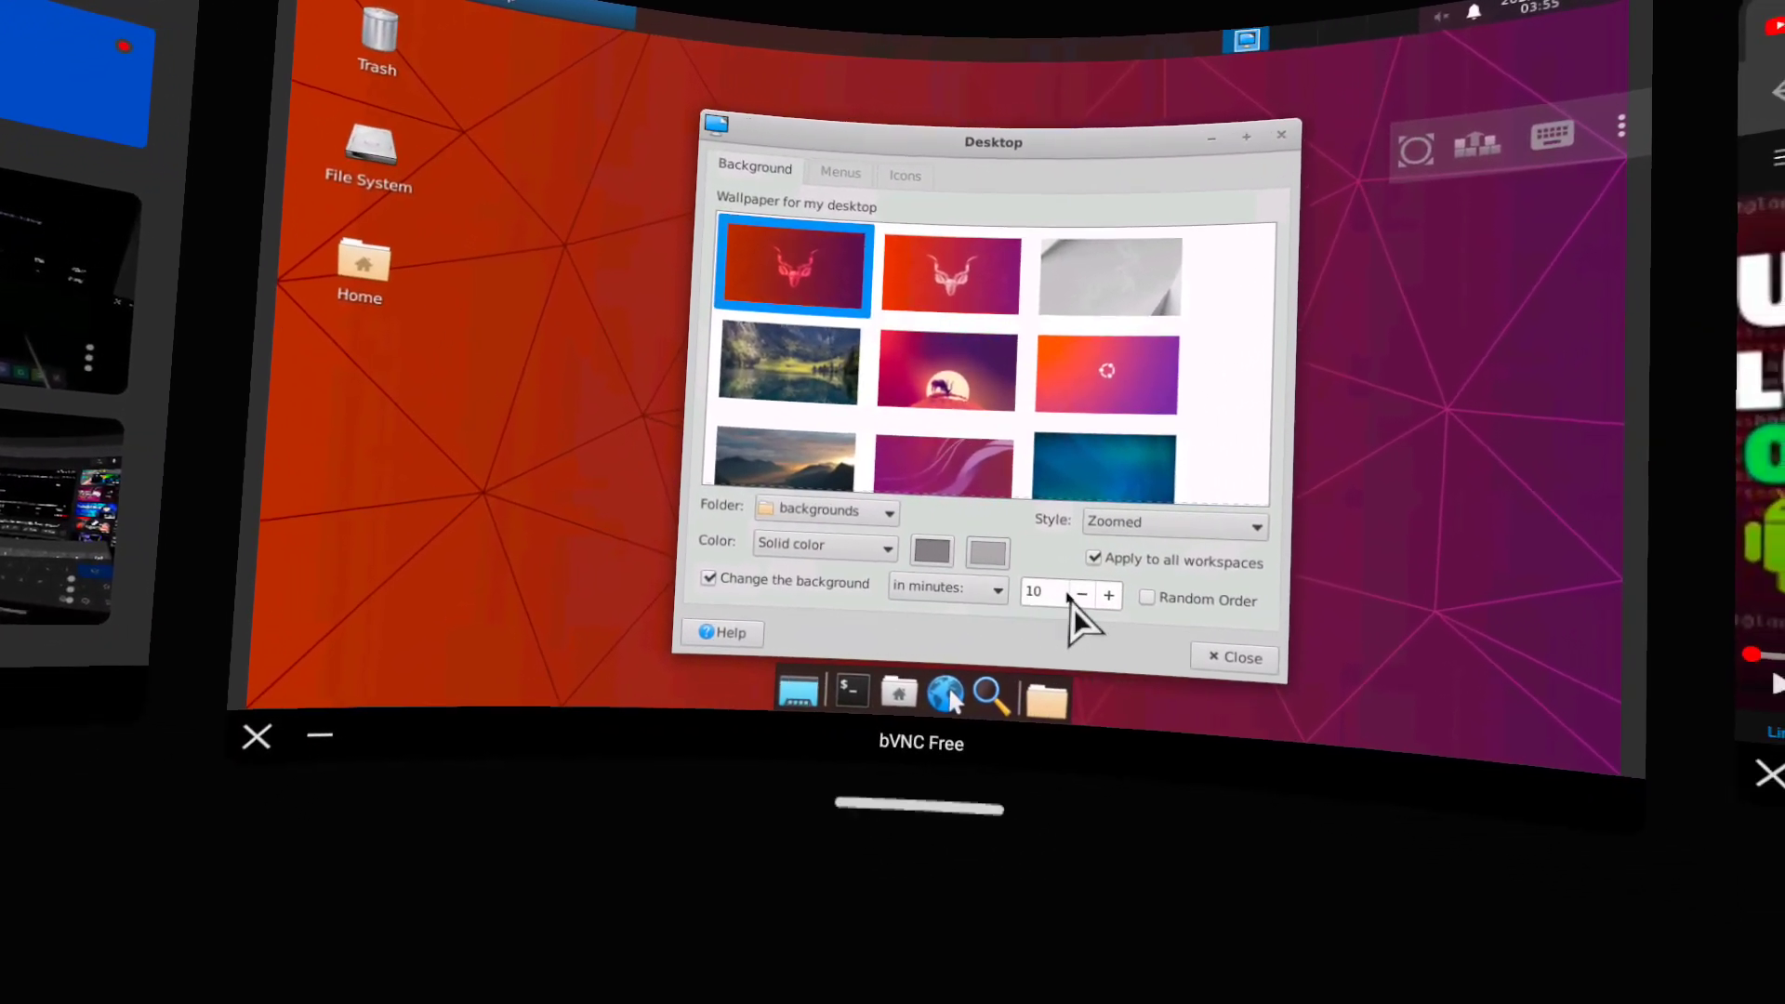
click(1082, 594)
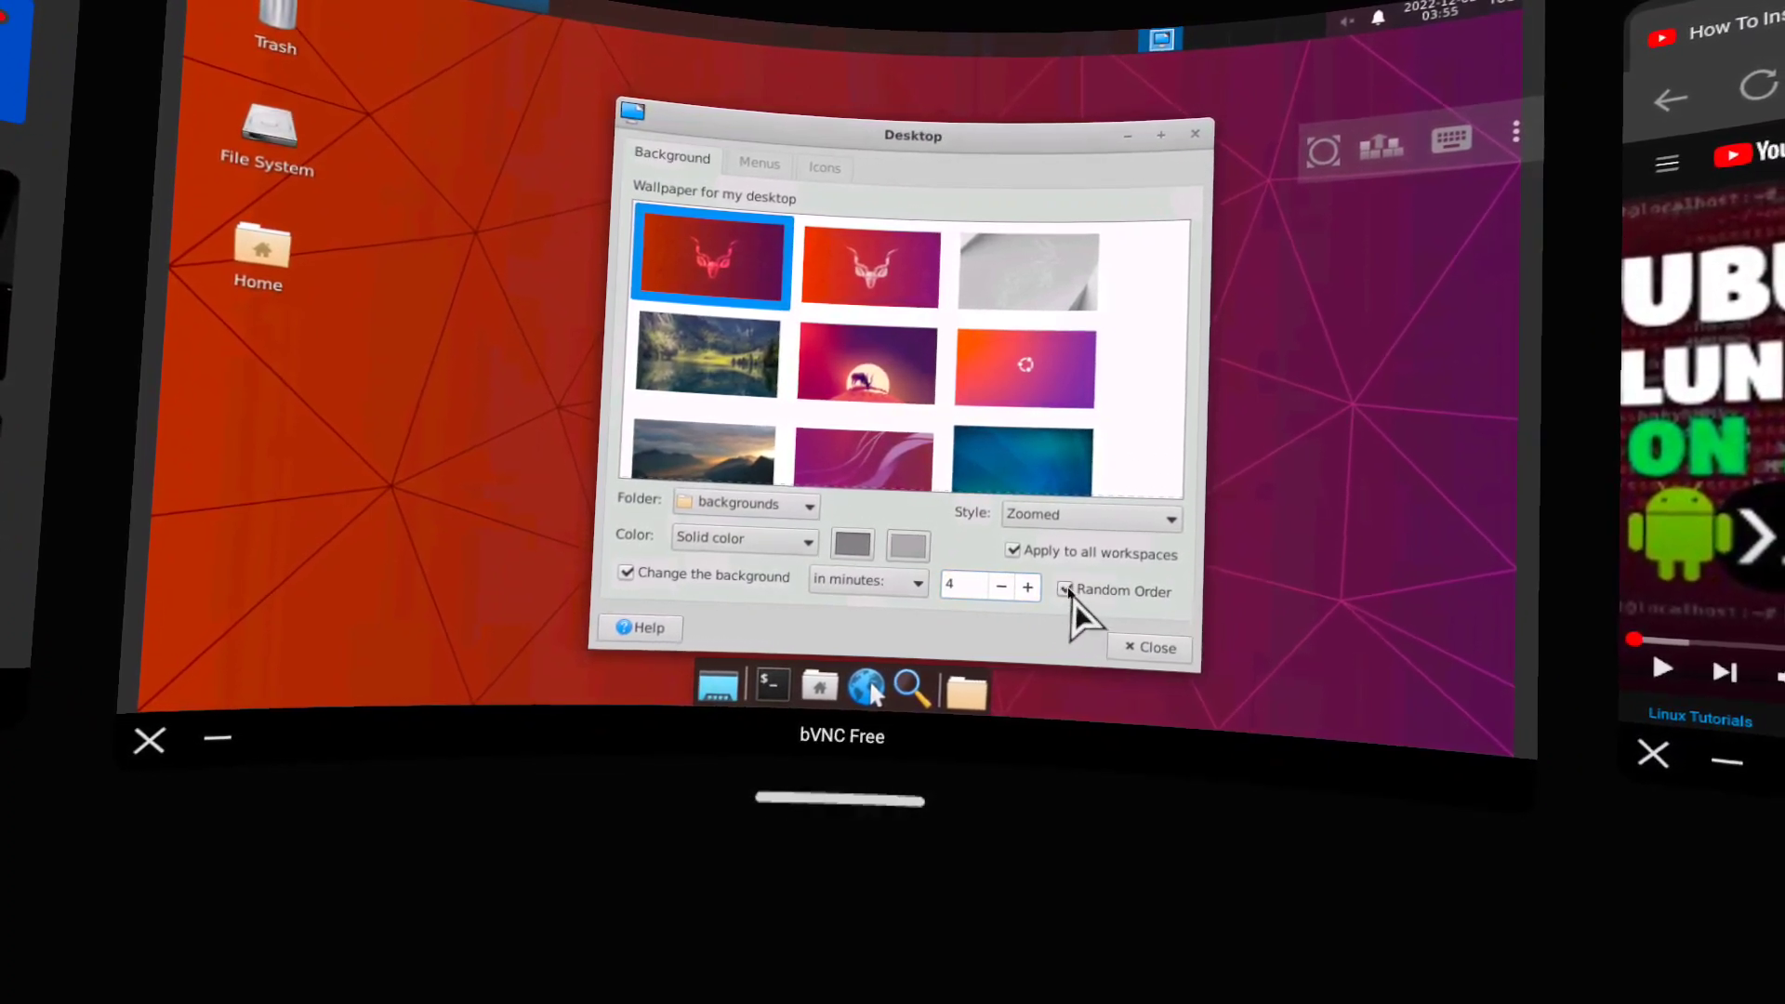
click(1149, 647)
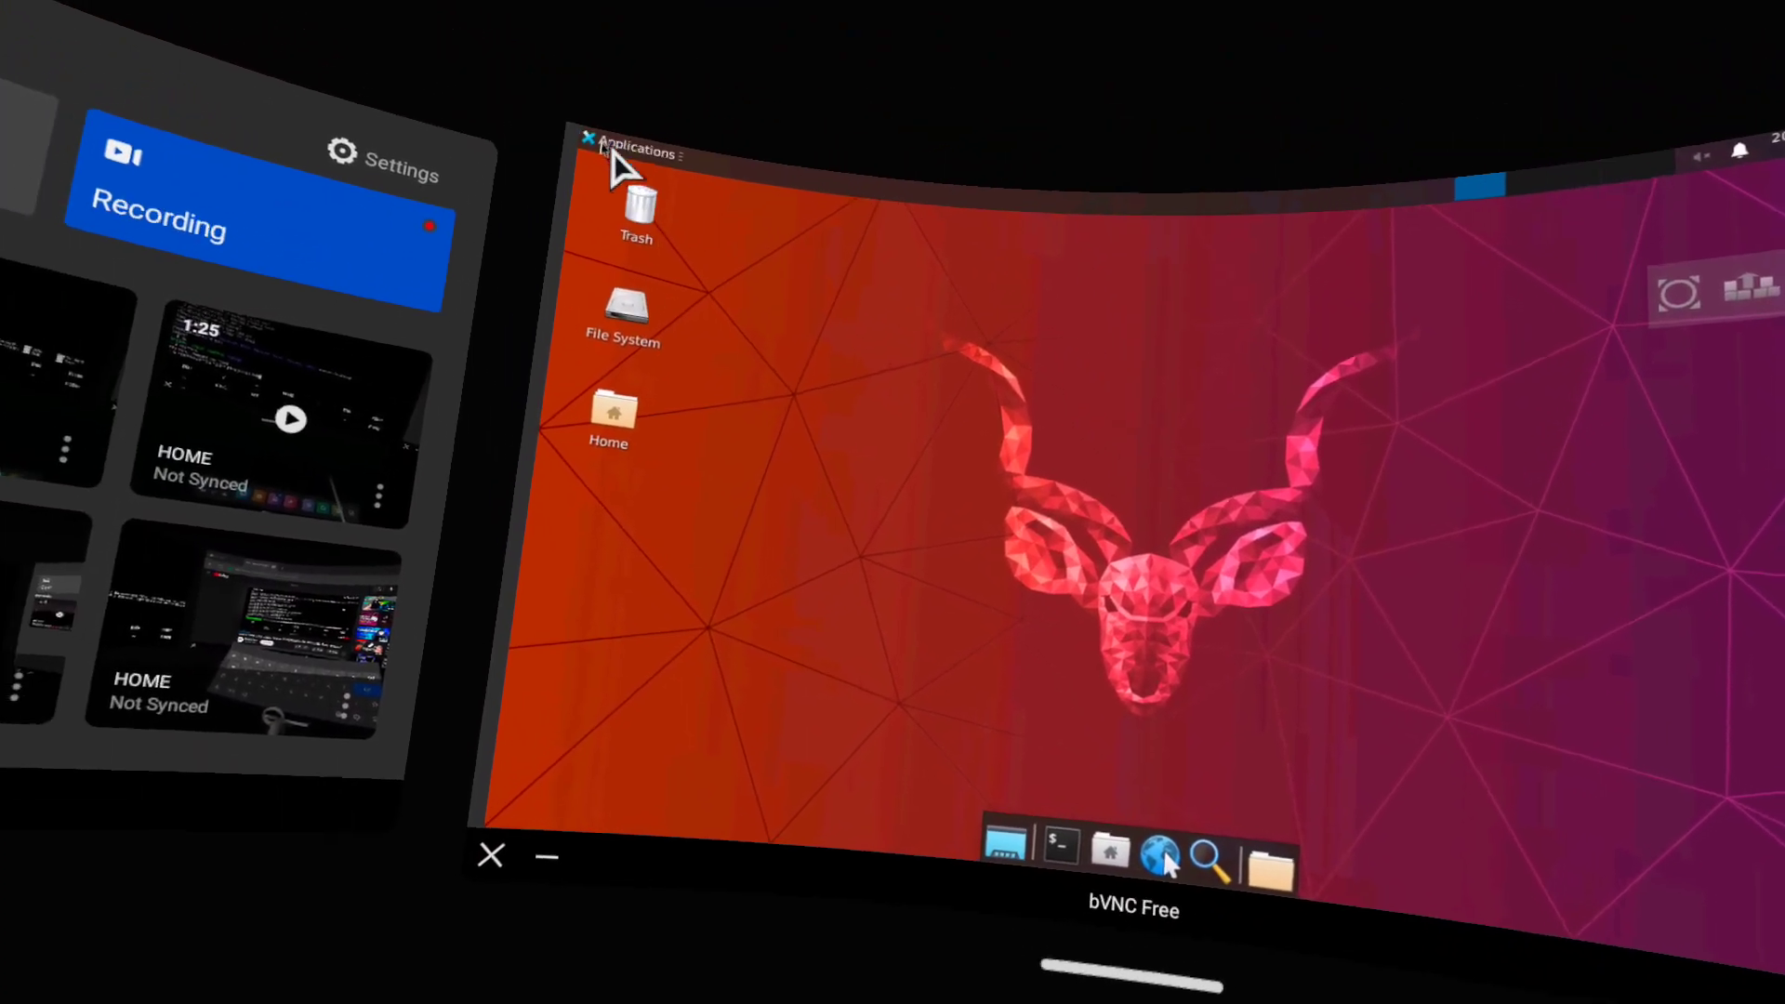
click(636, 152)
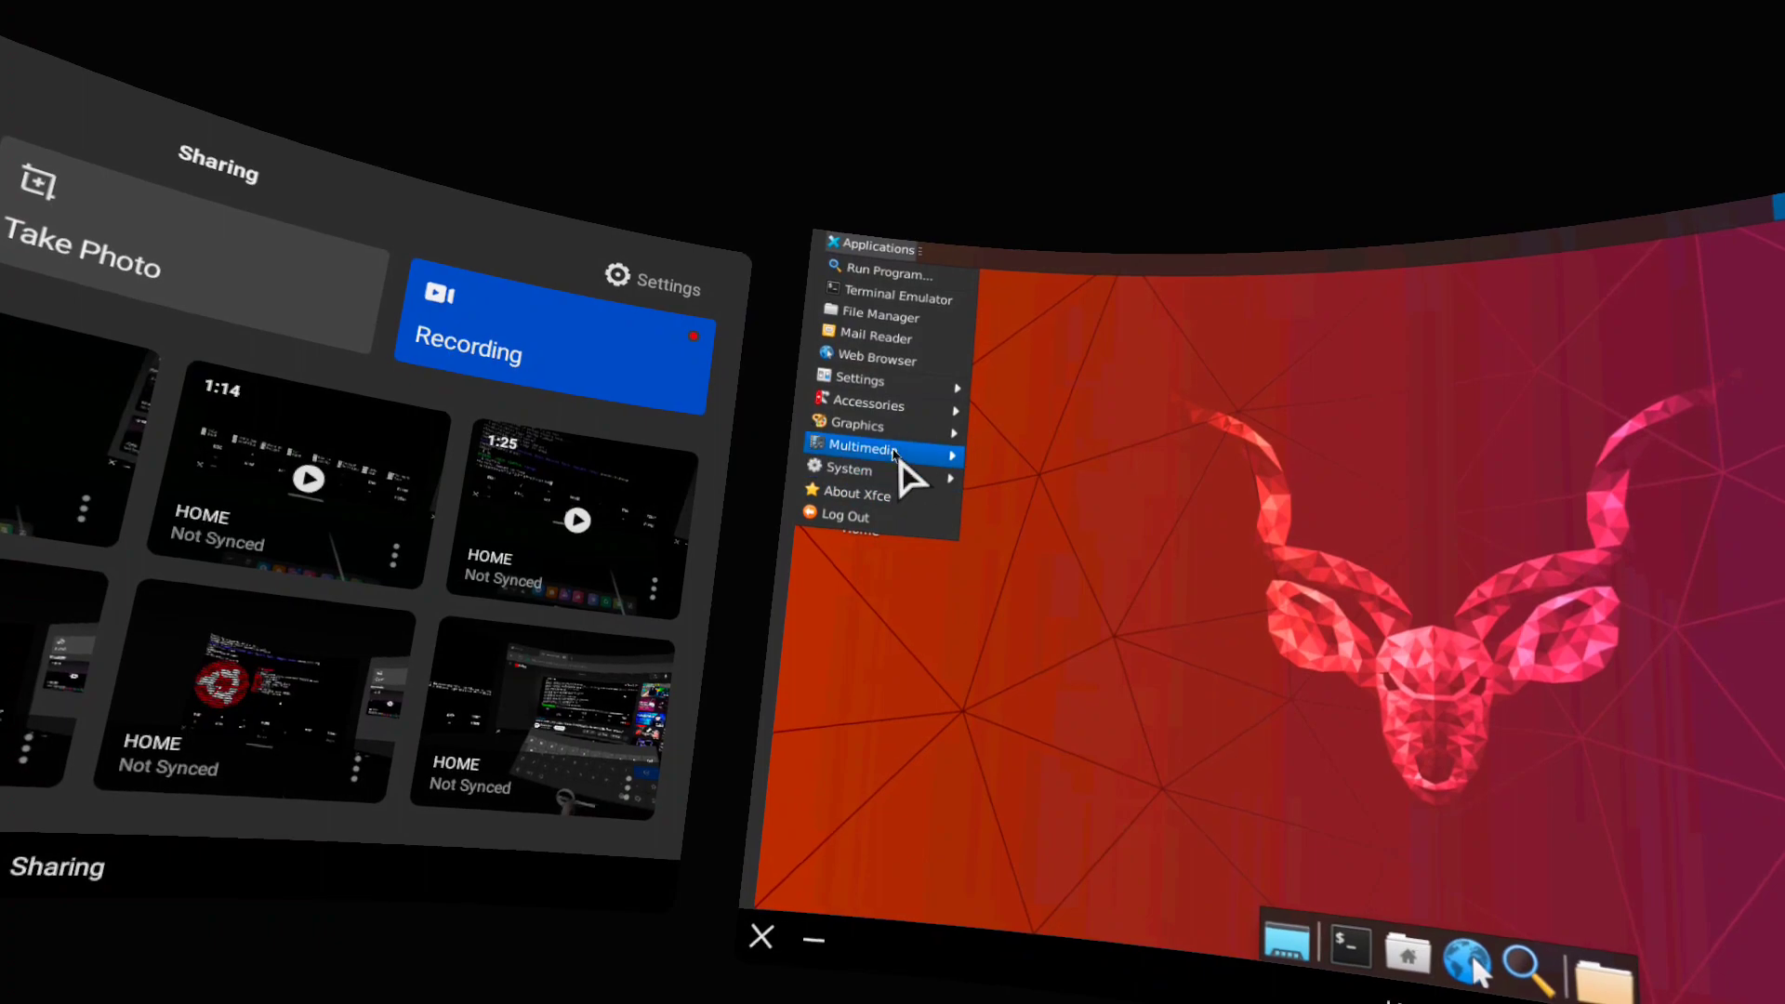
mouse_move(883, 403)
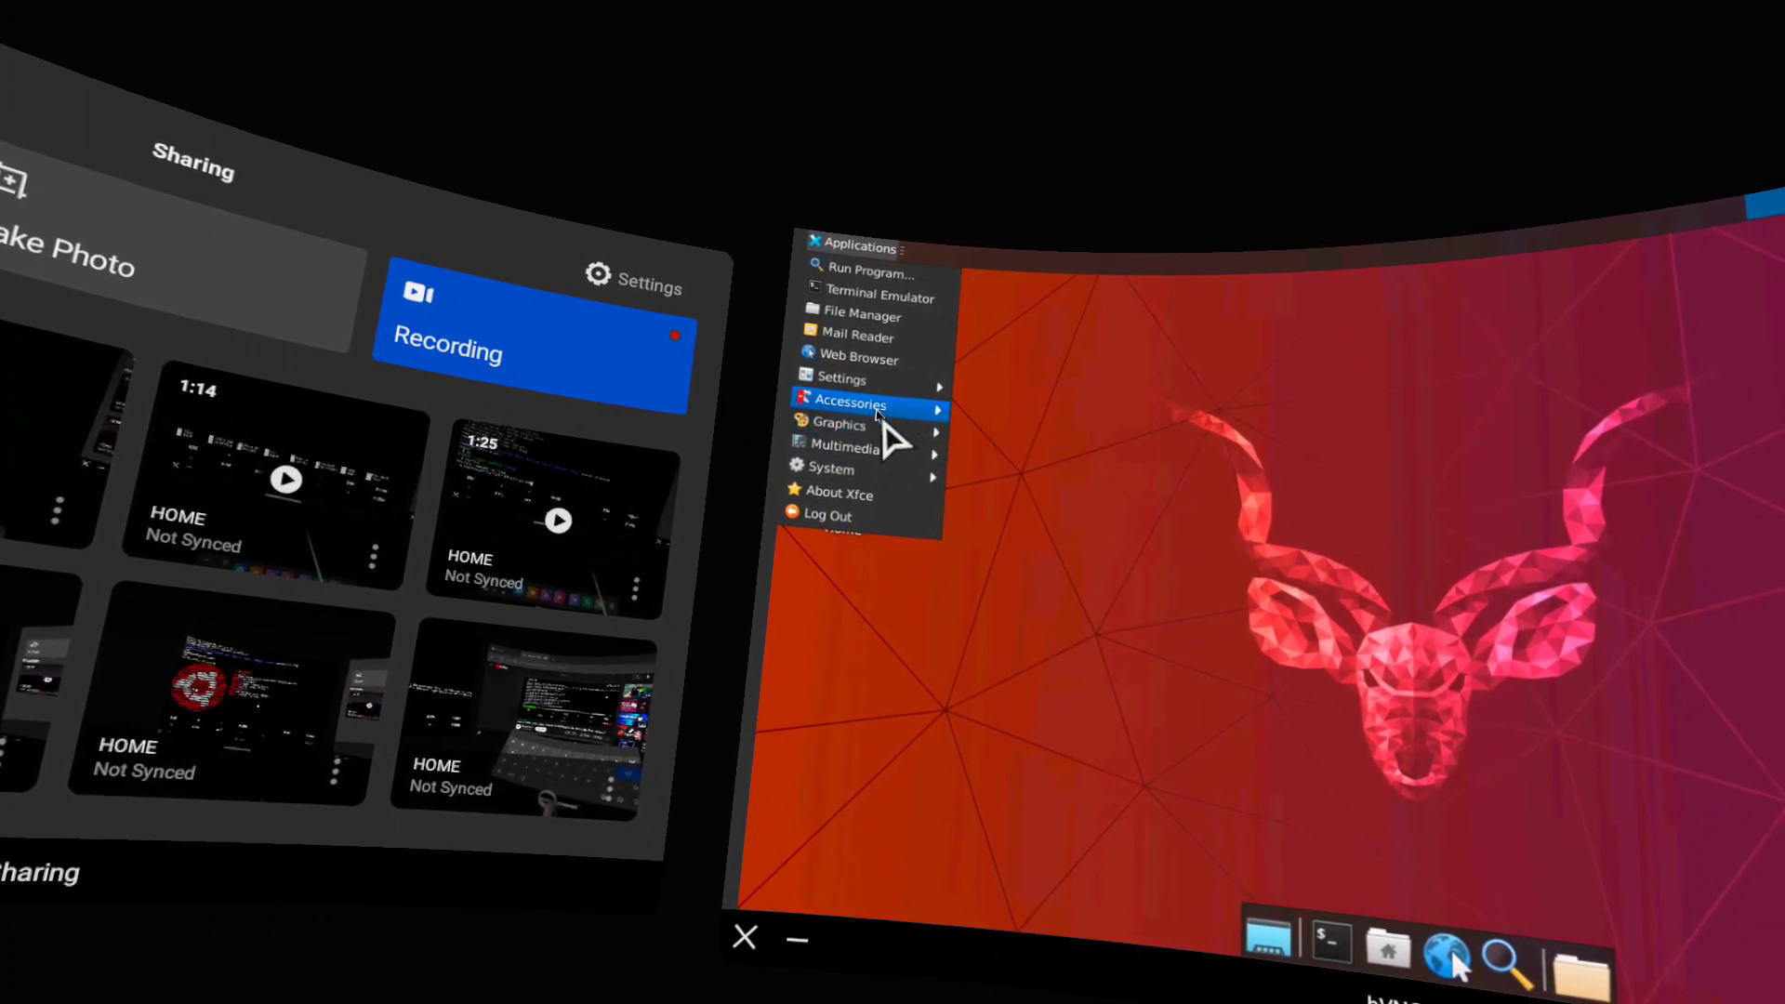
mouse_move(840, 379)
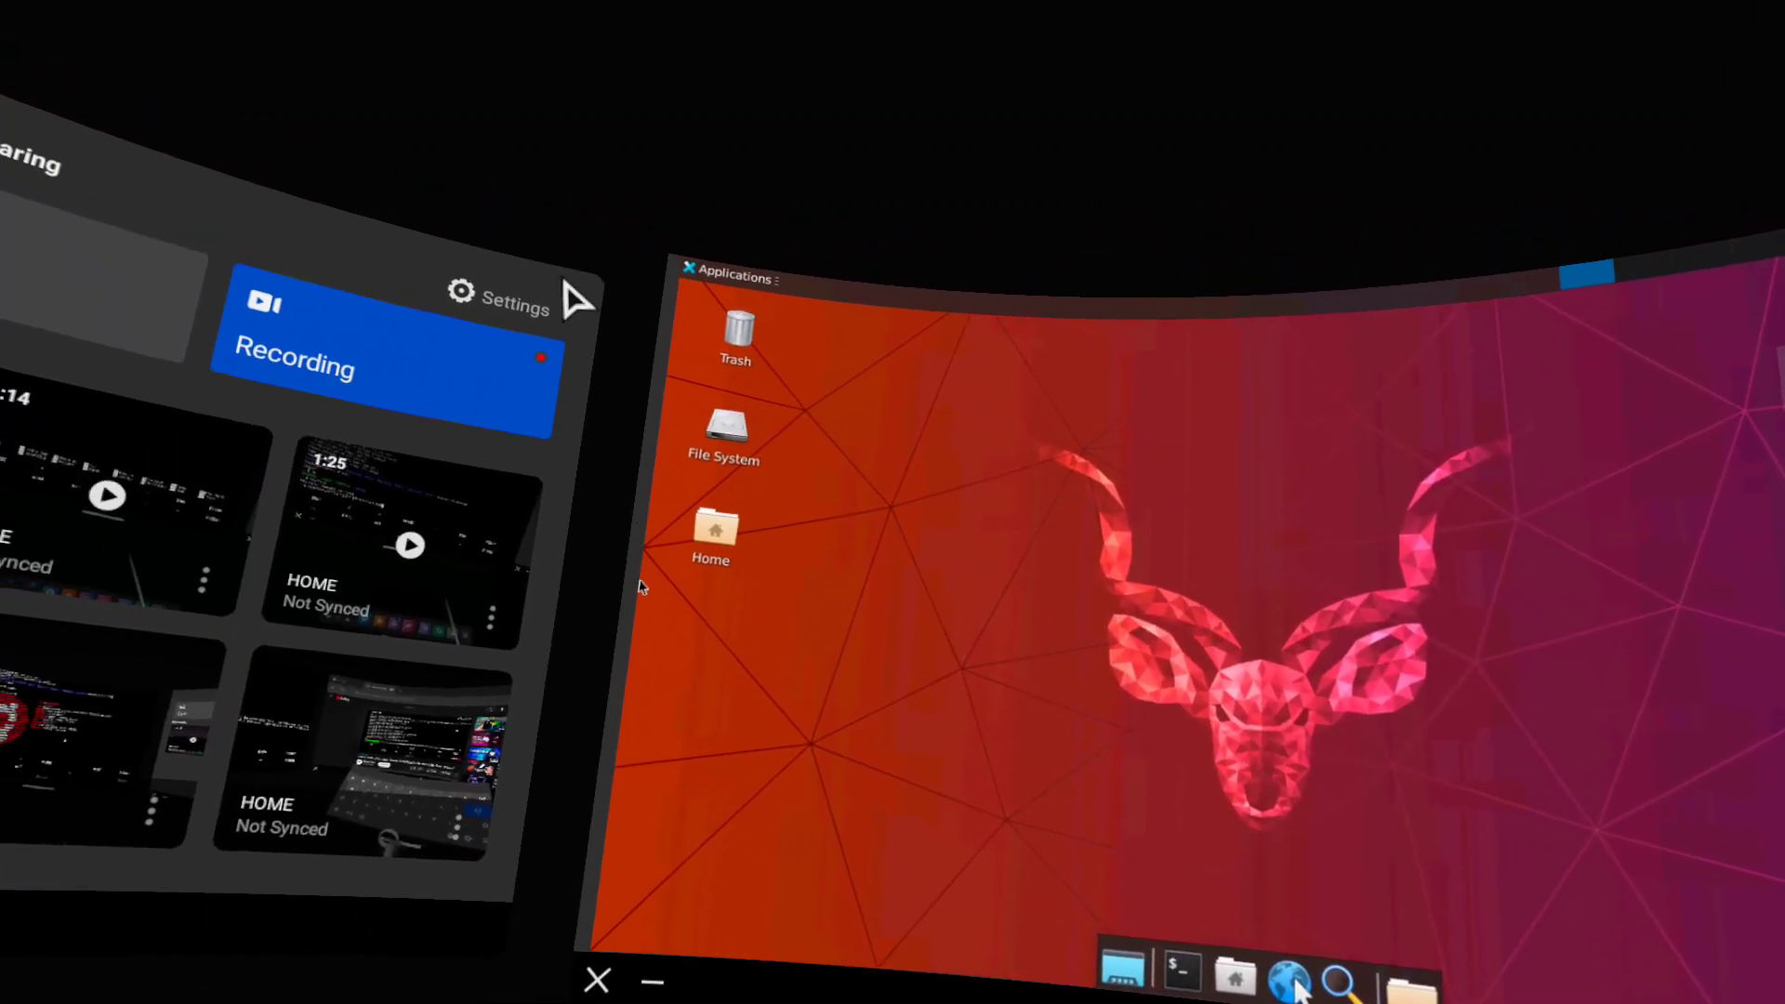
Step: Launch a Terminal Emulator window from the Applications menu, showing root@localhost
click(732, 279)
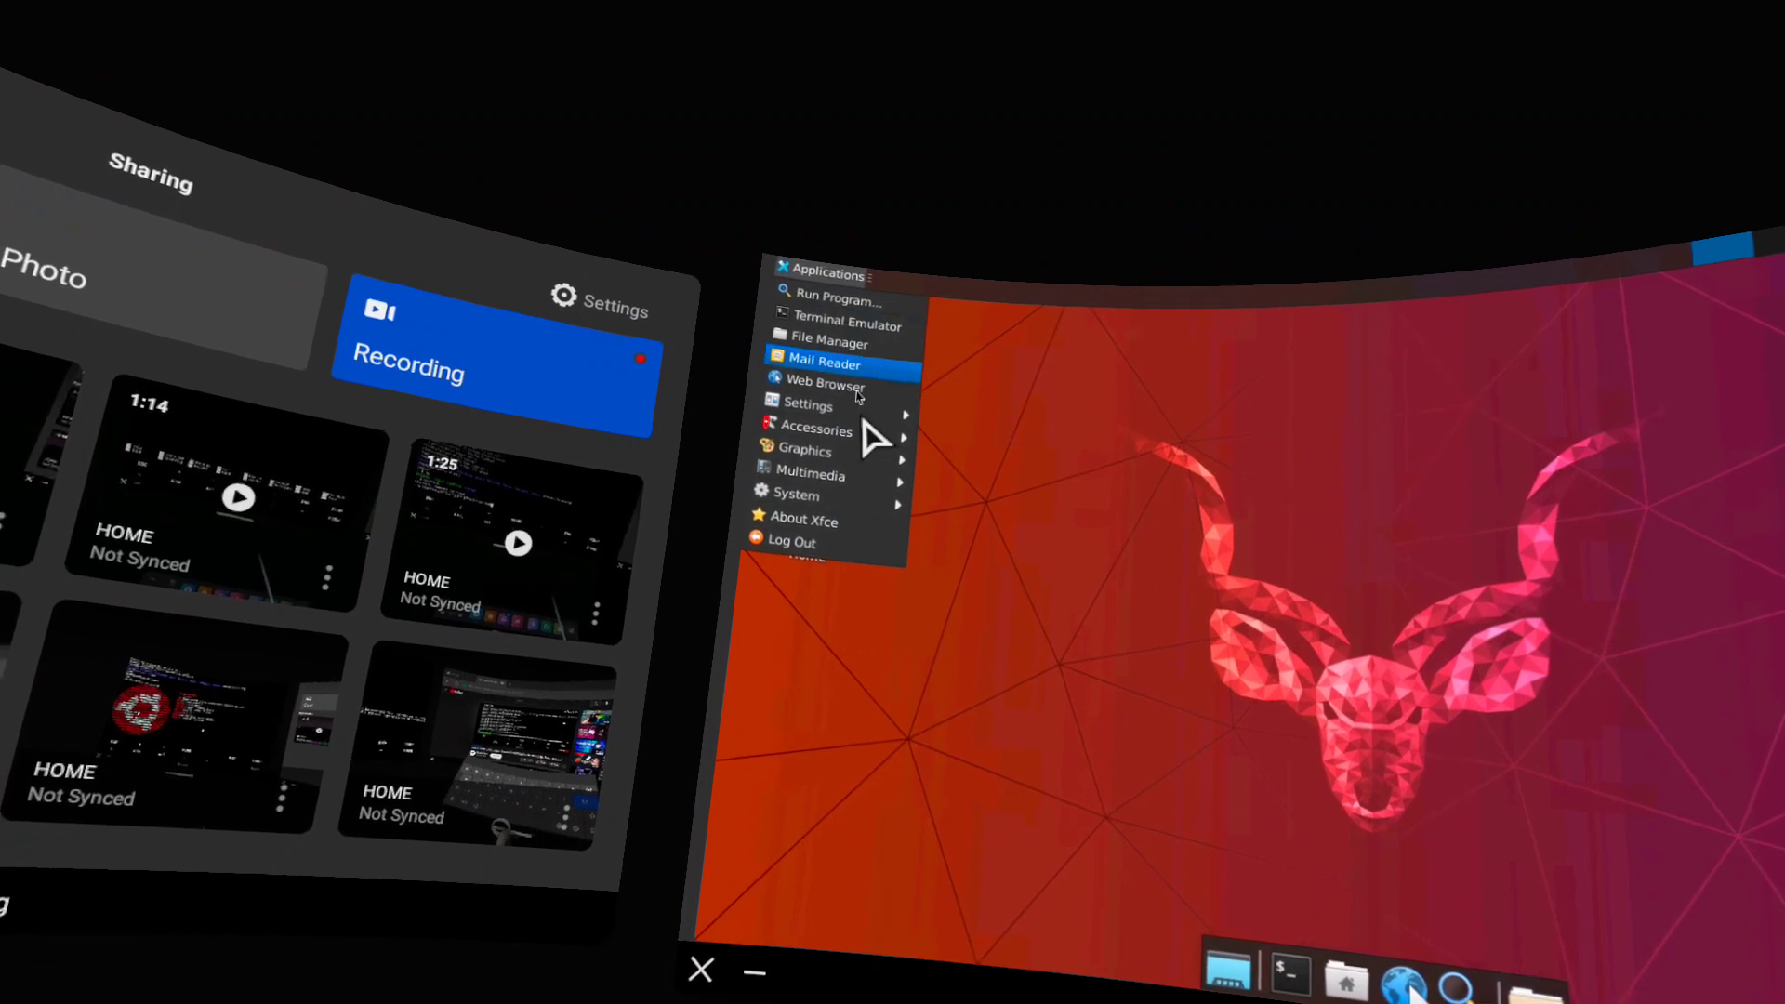
click(806, 406)
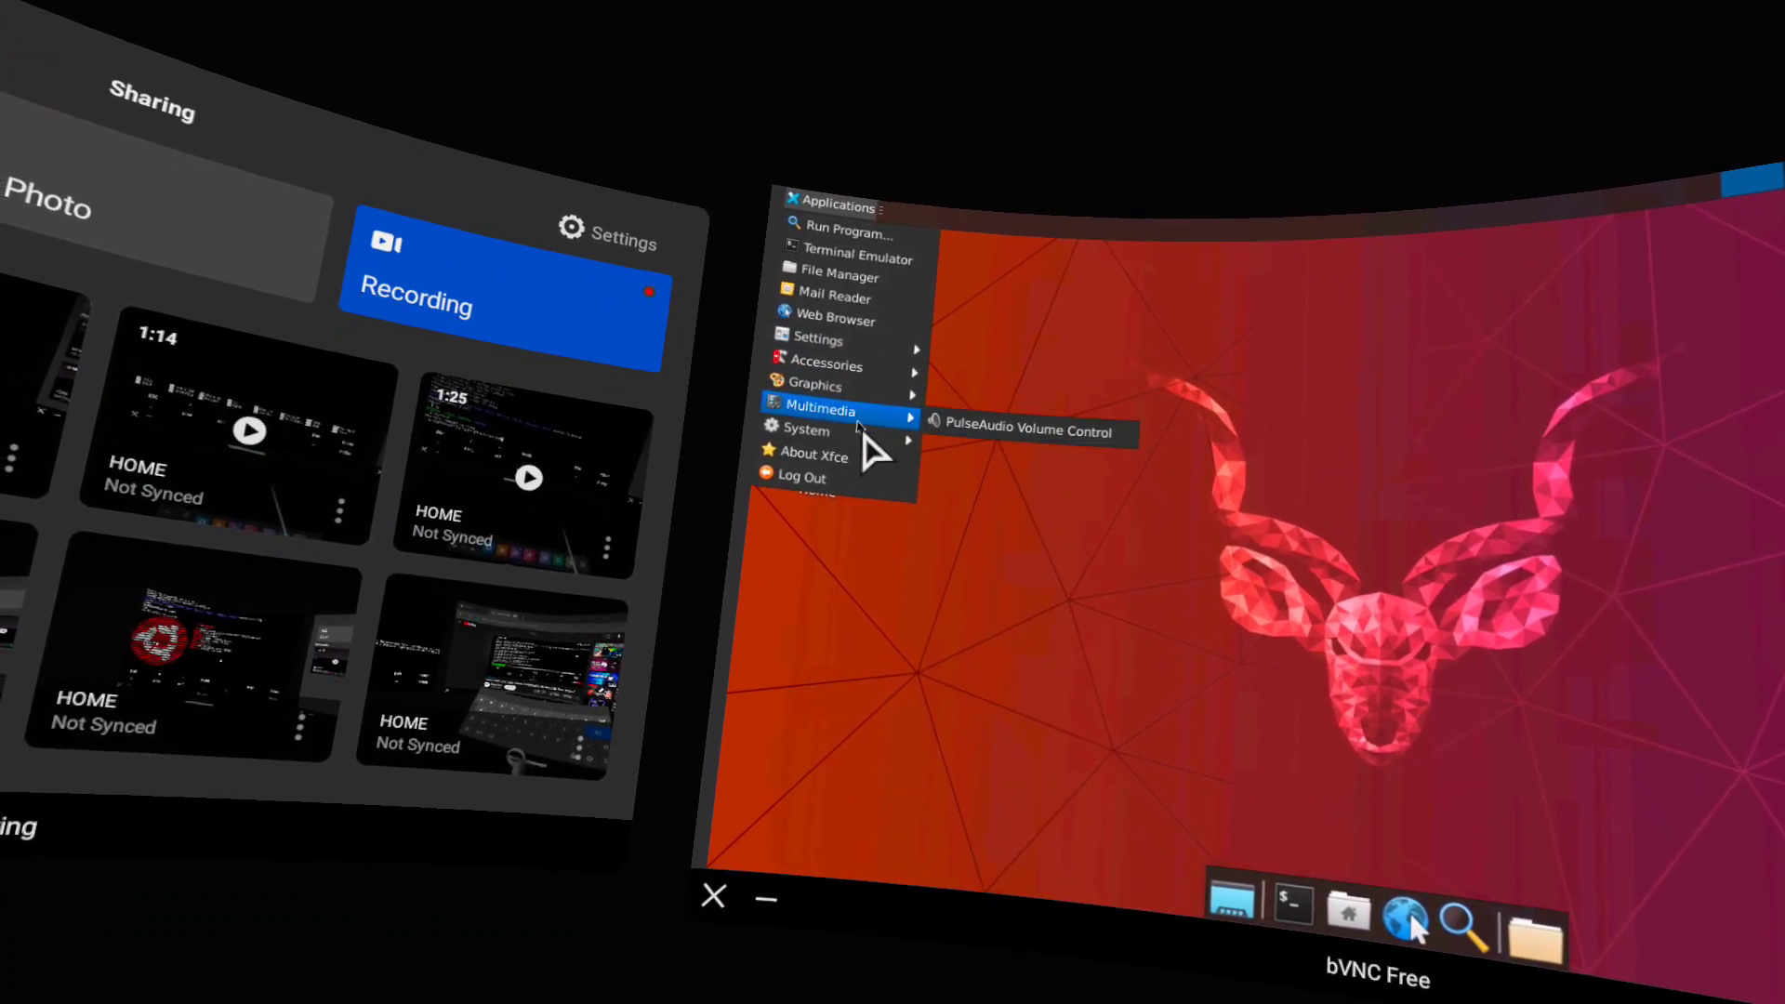
mouse_move(807, 427)
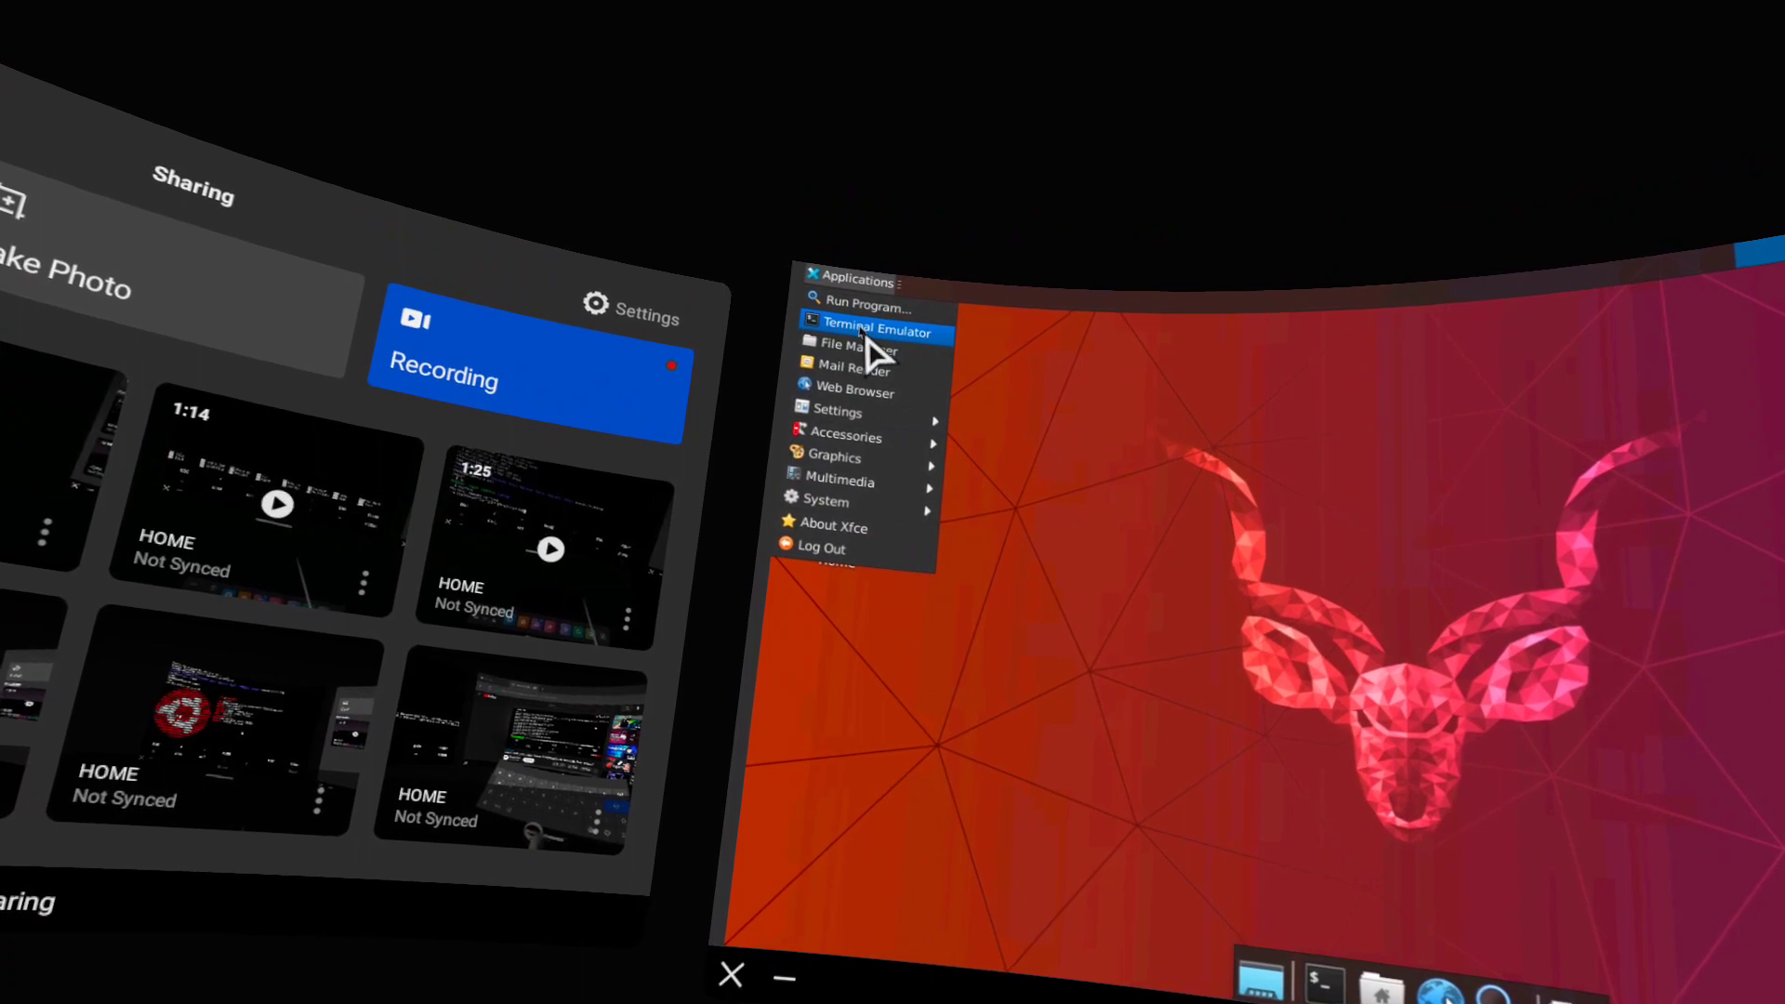
click(869, 327)
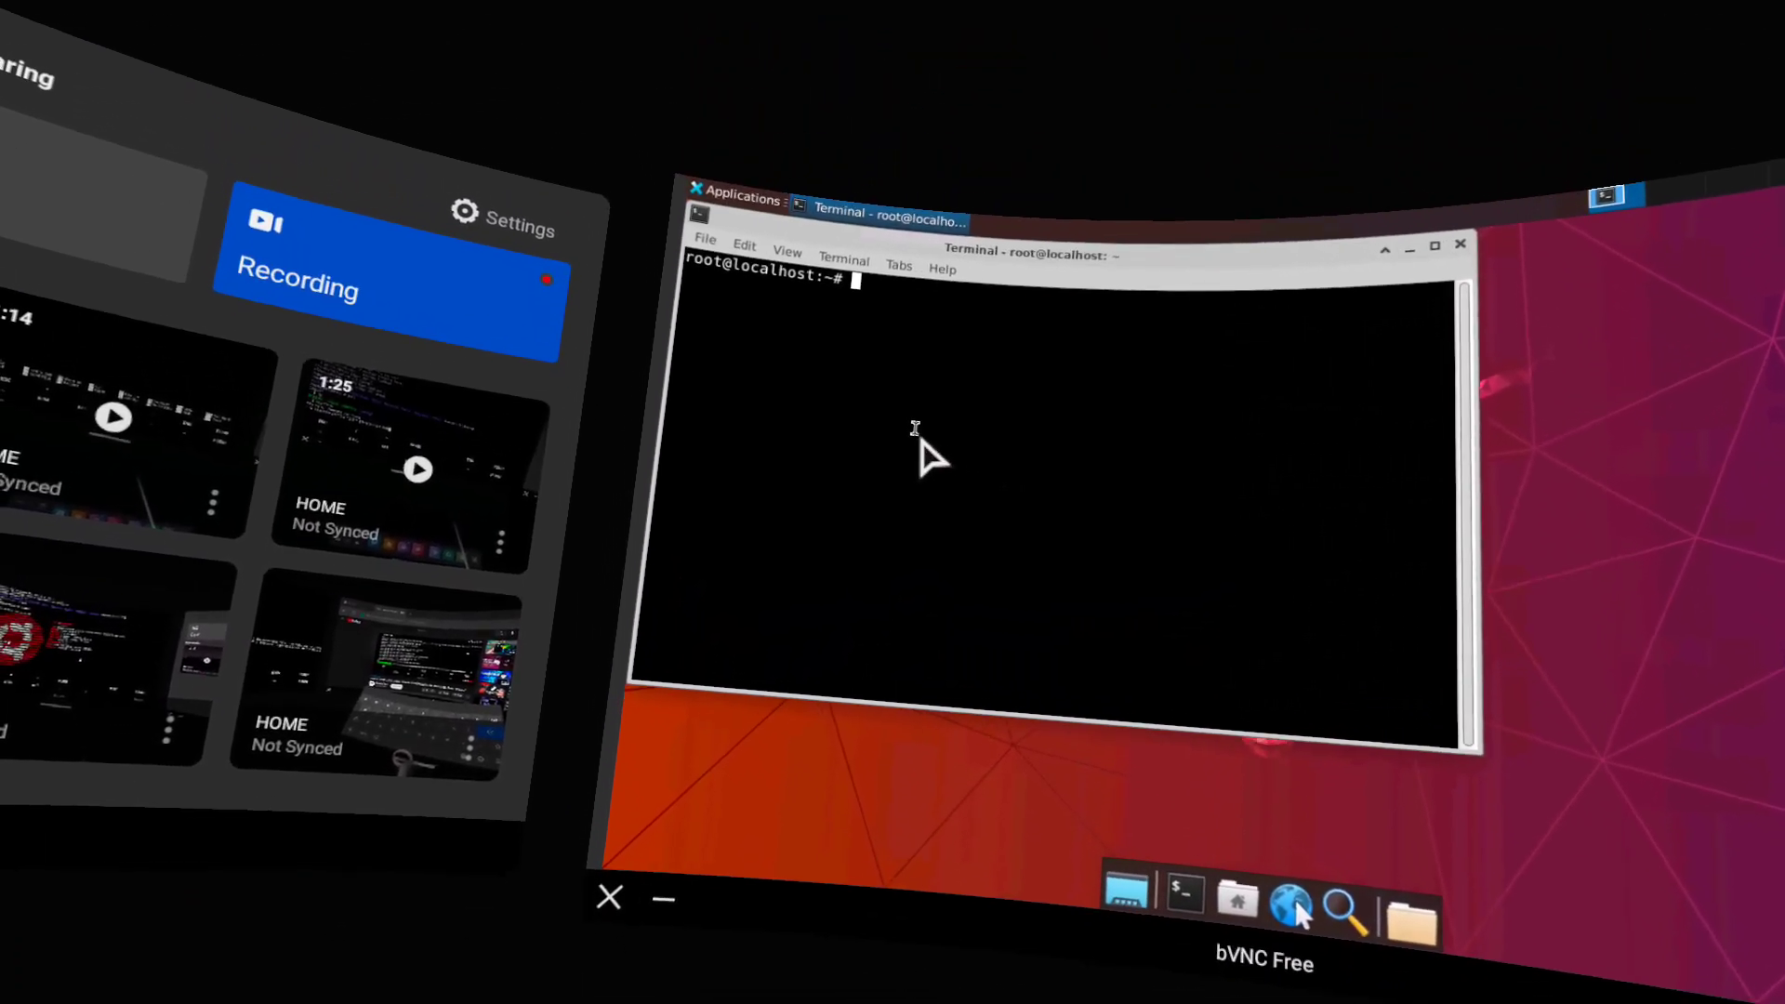
Step: Run 'firefox' in the terminal and get 'command not found'
text(firefox)
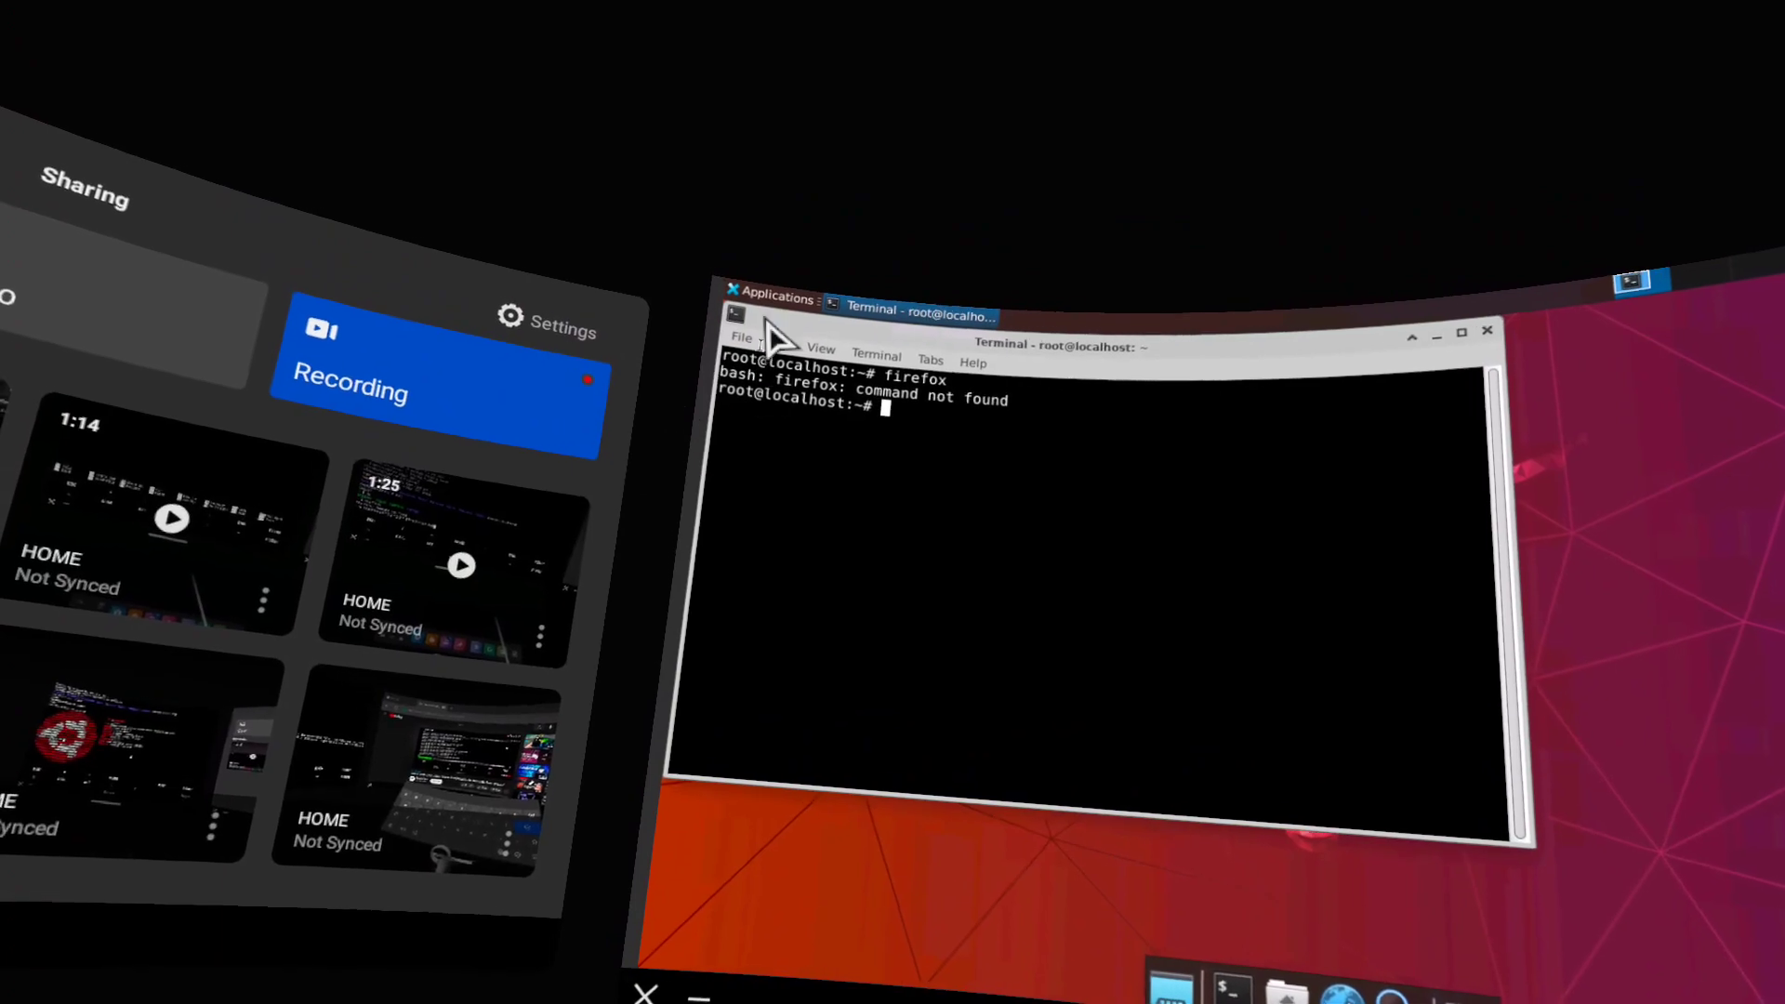
click(777, 296)
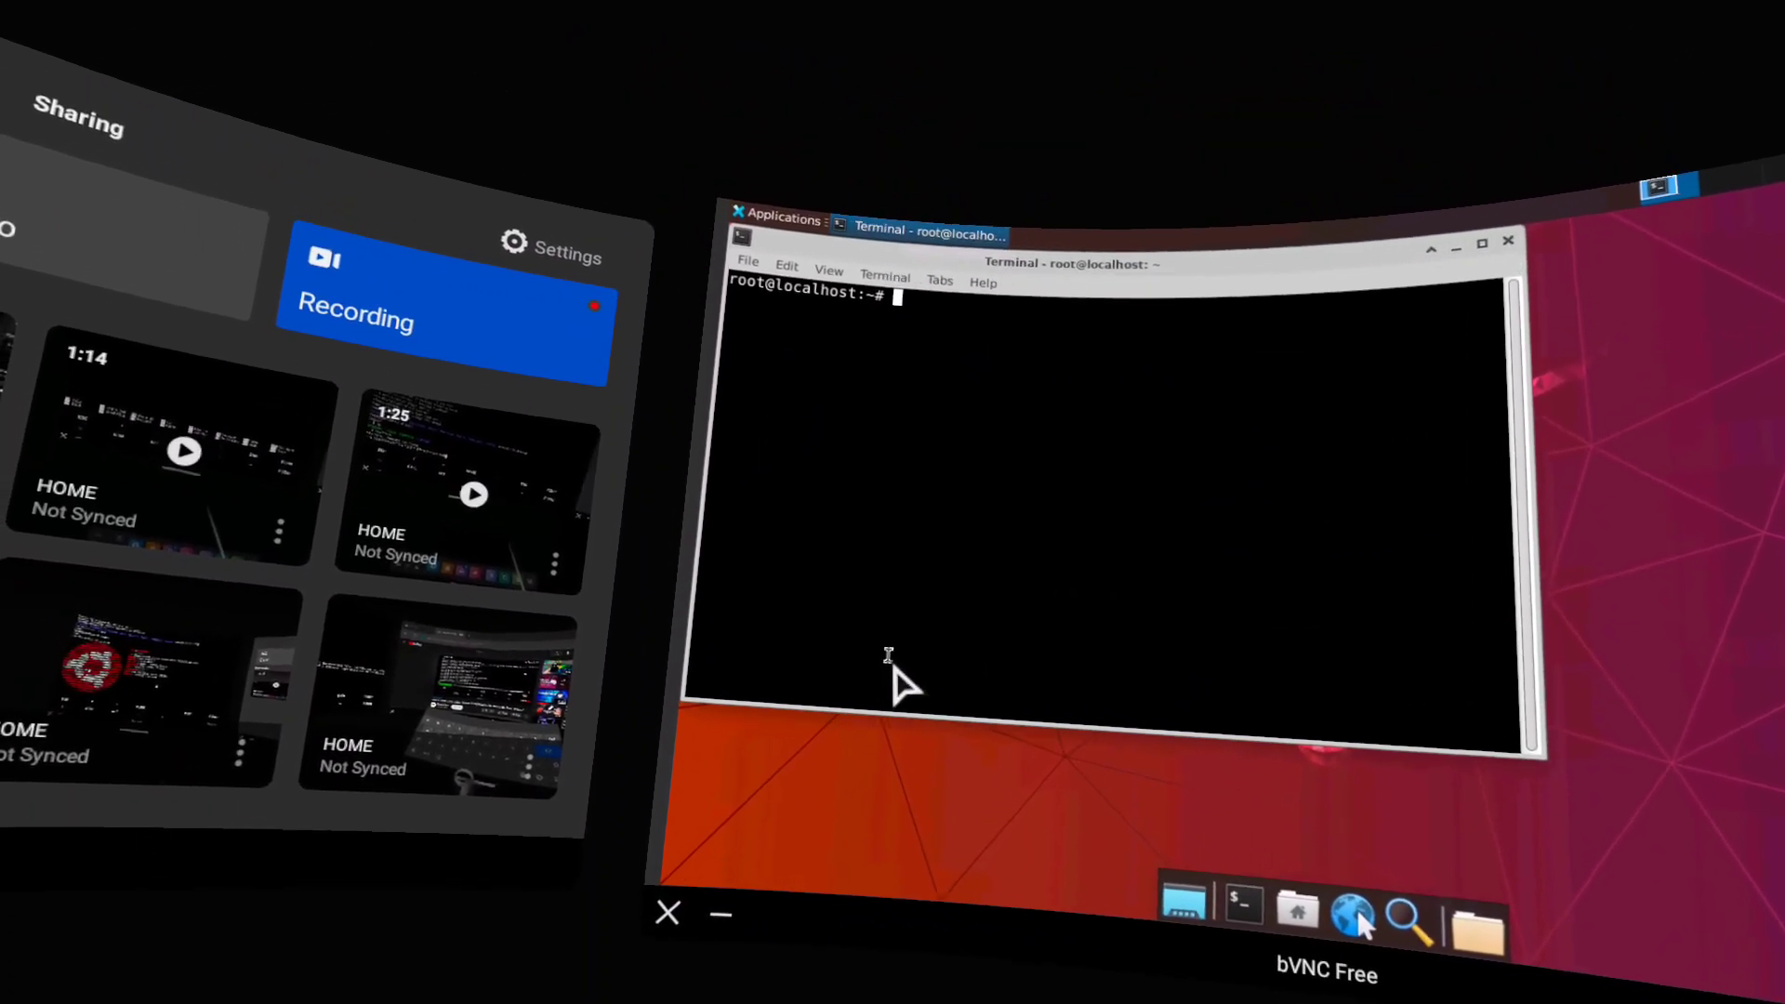
Step: Begin typing 'apt install synapti' at the cleared prompt
text(apt i)
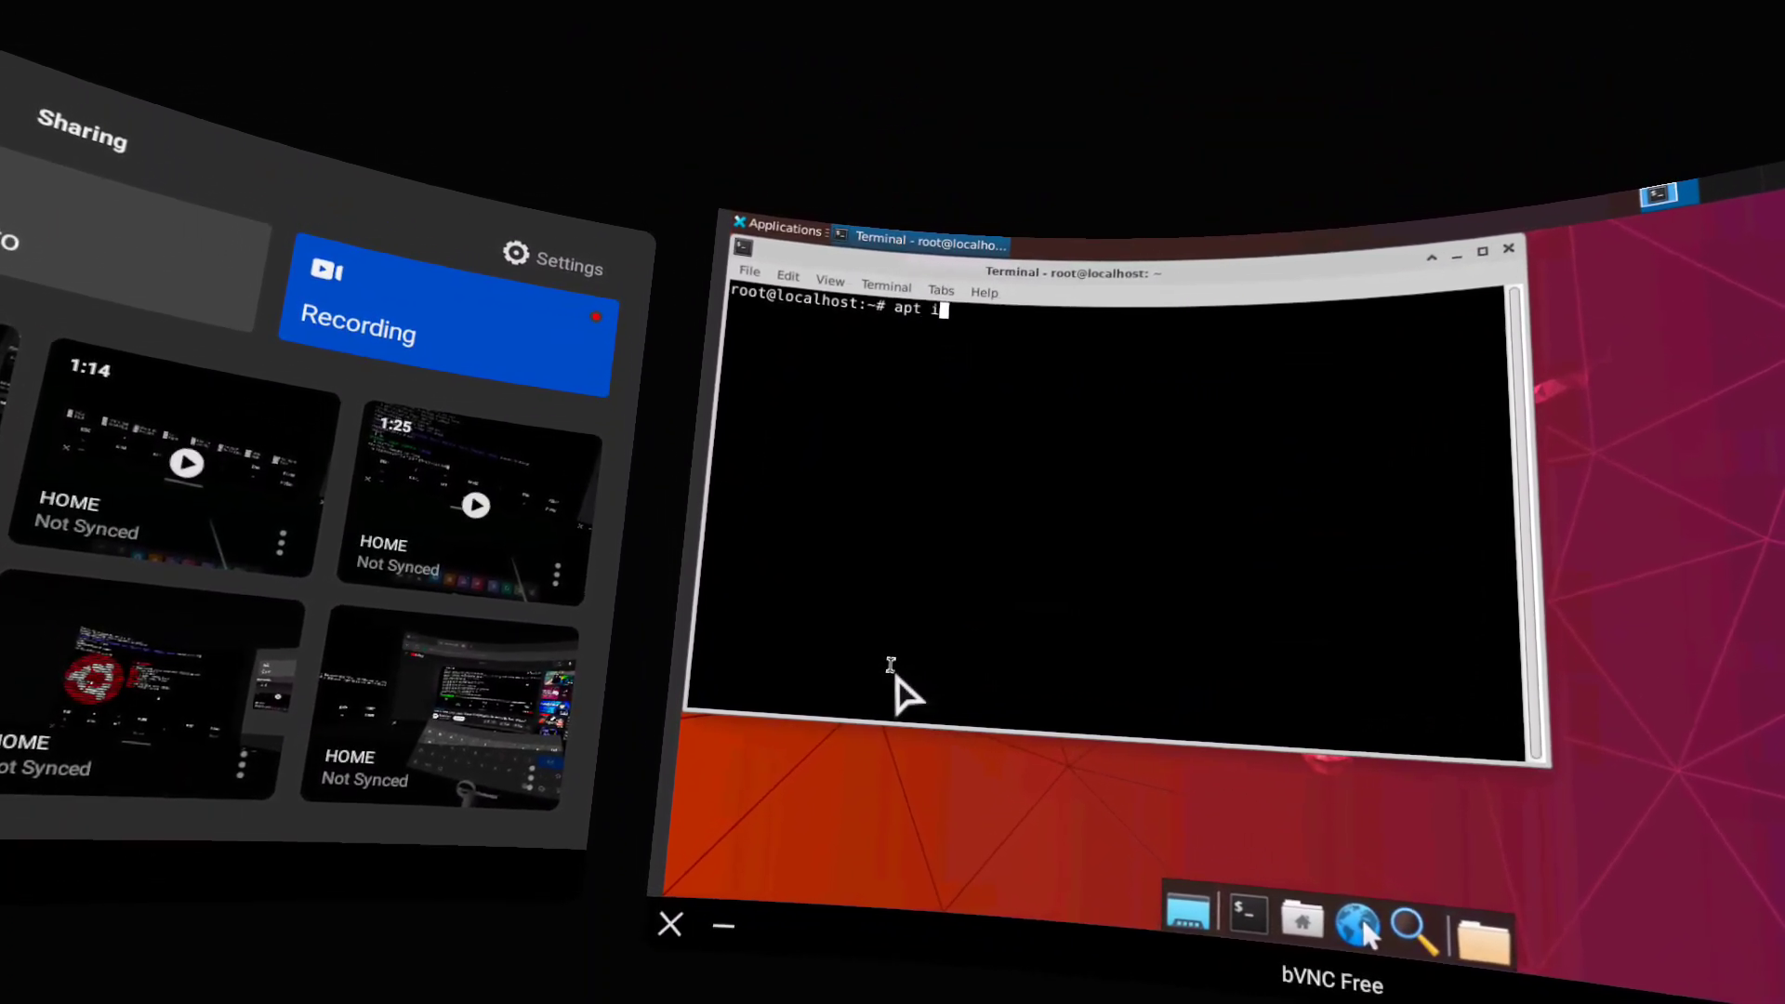
text(nstall)
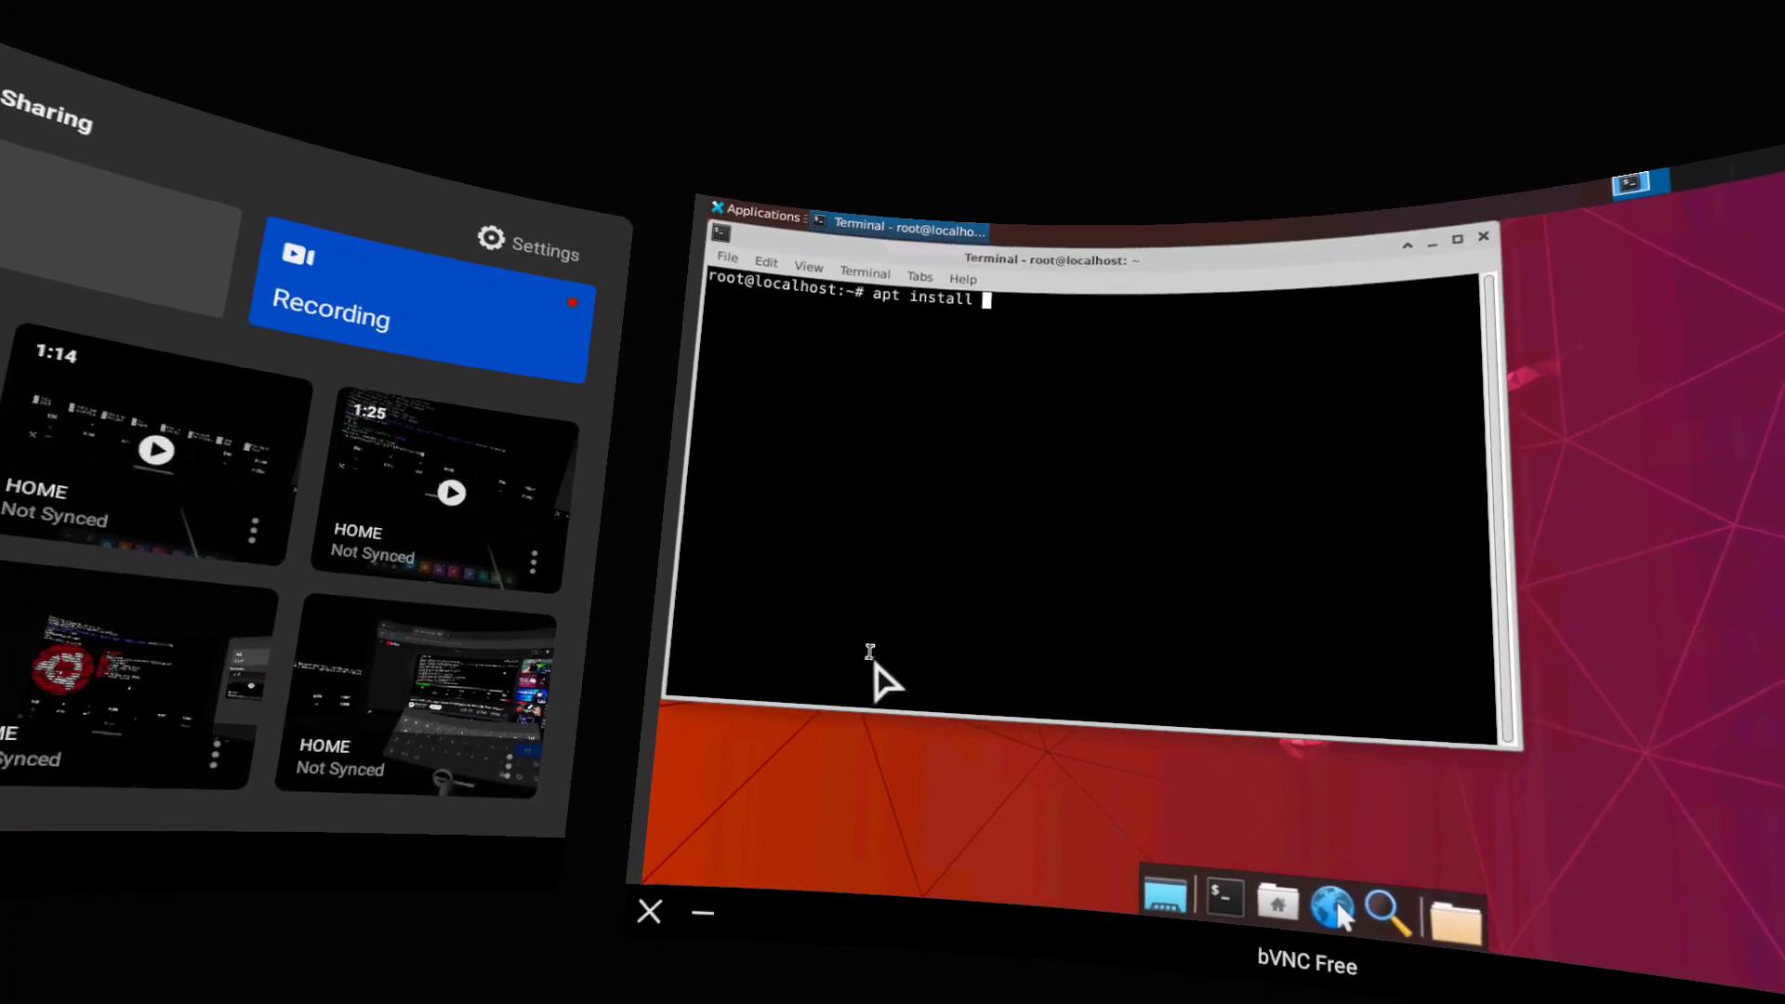
text(synapti)
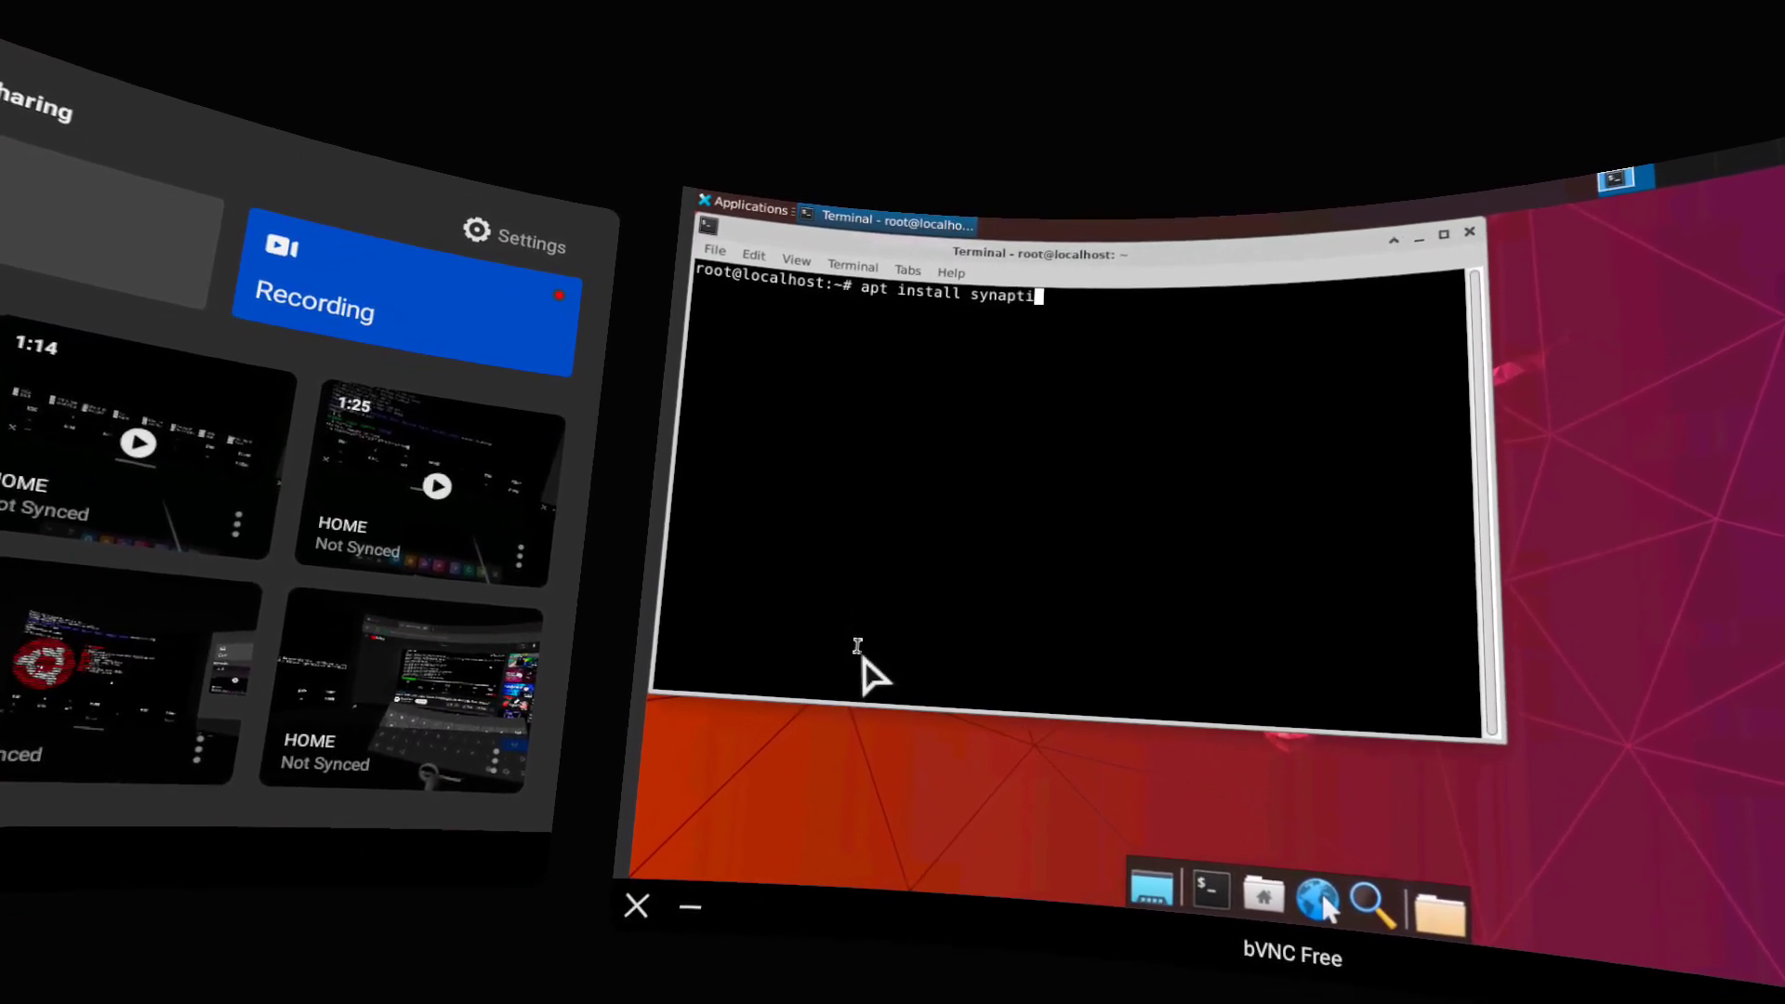